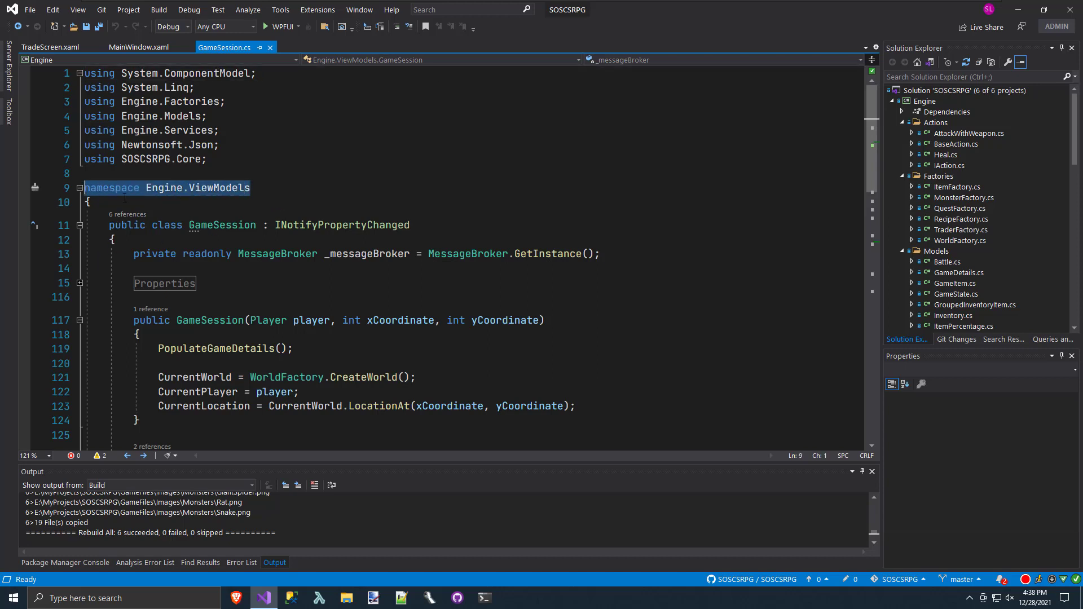
mouse_move(160, 191)
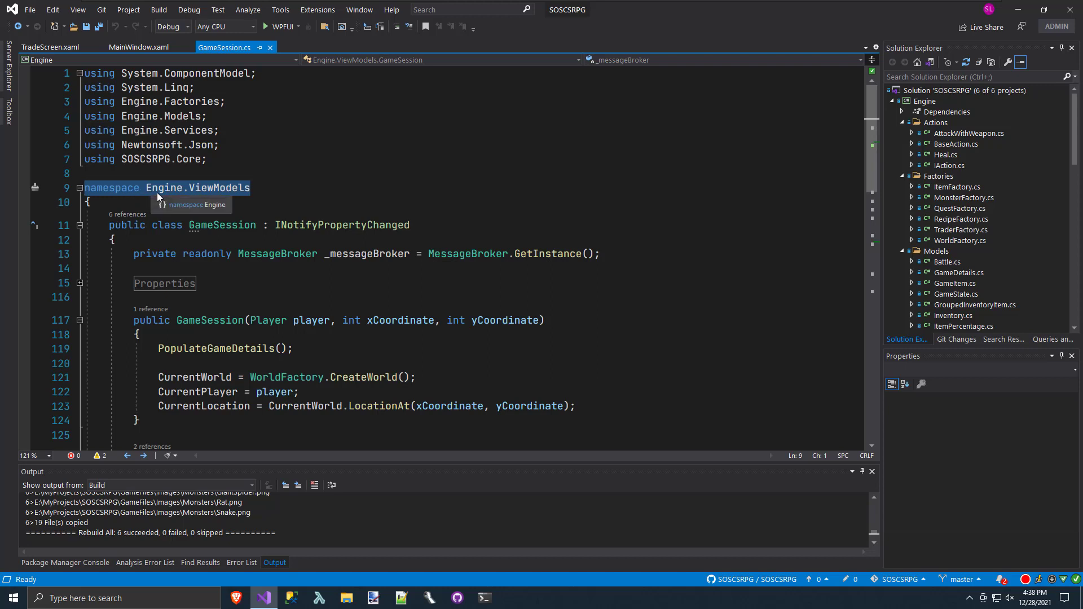
mouse_move(203, 194)
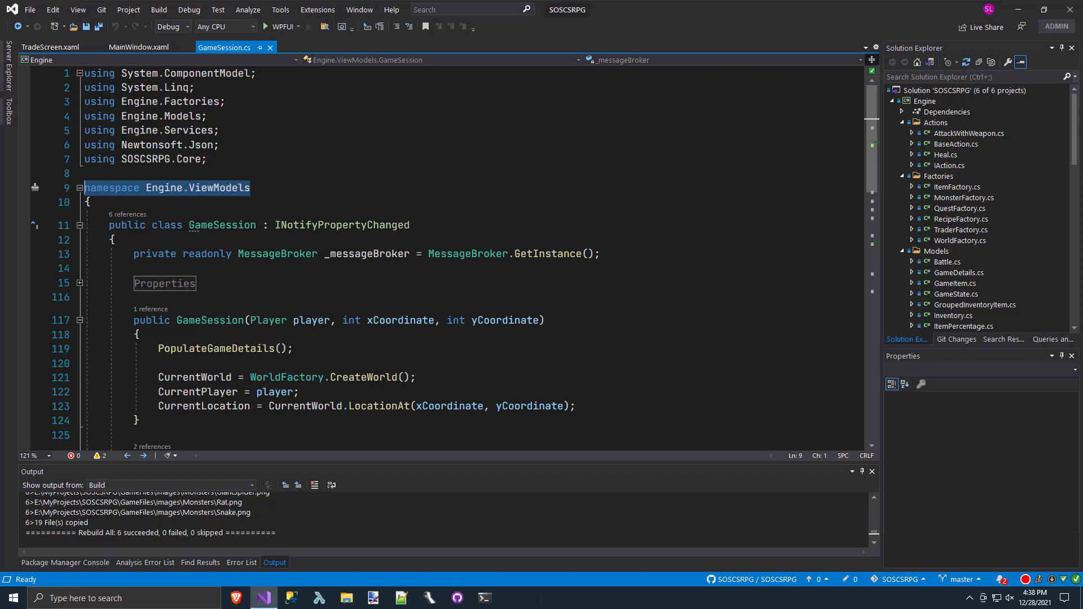
mouse_move(259, 201)
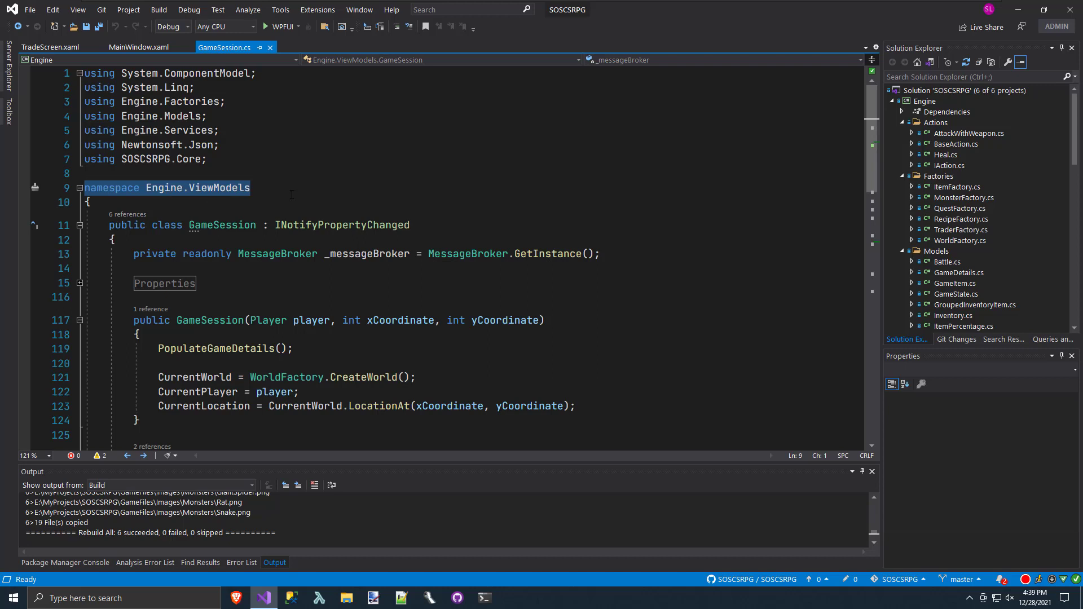
mouse_move(157, 194)
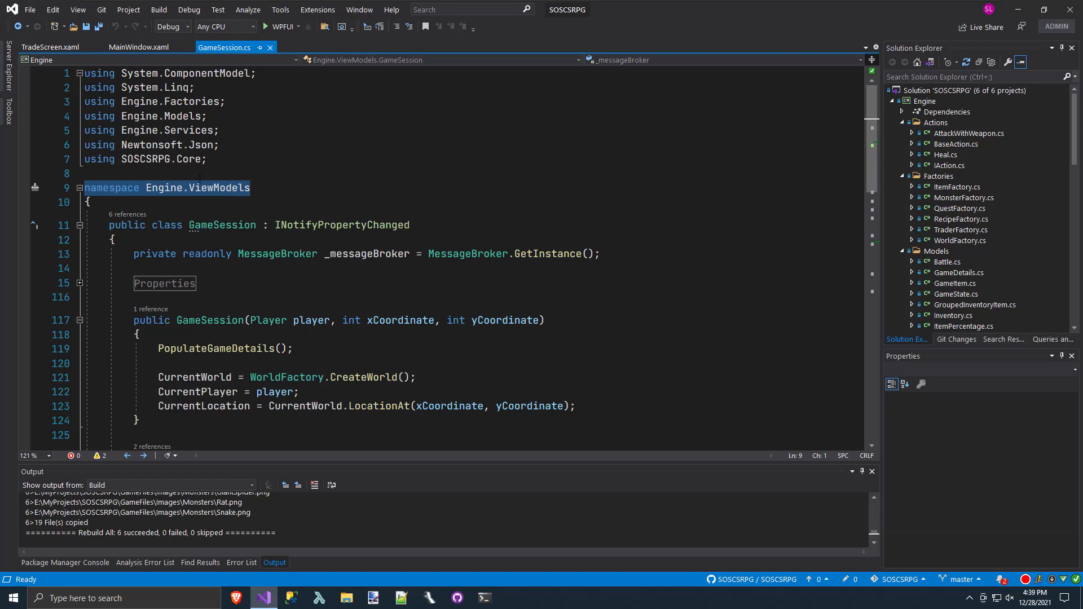
mouse_move(168, 194)
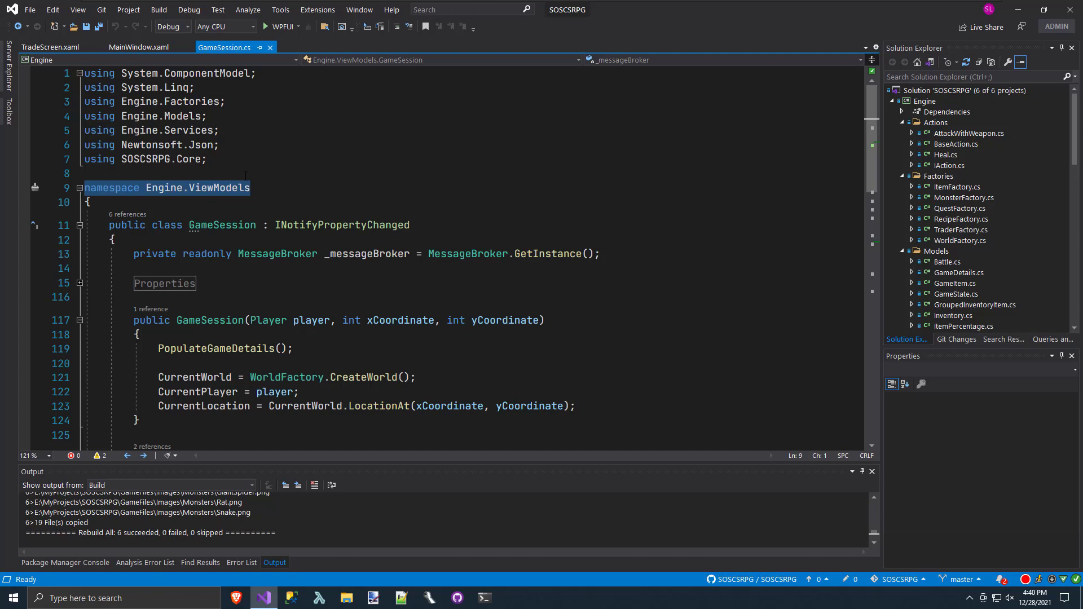
mouse_move(959, 219)
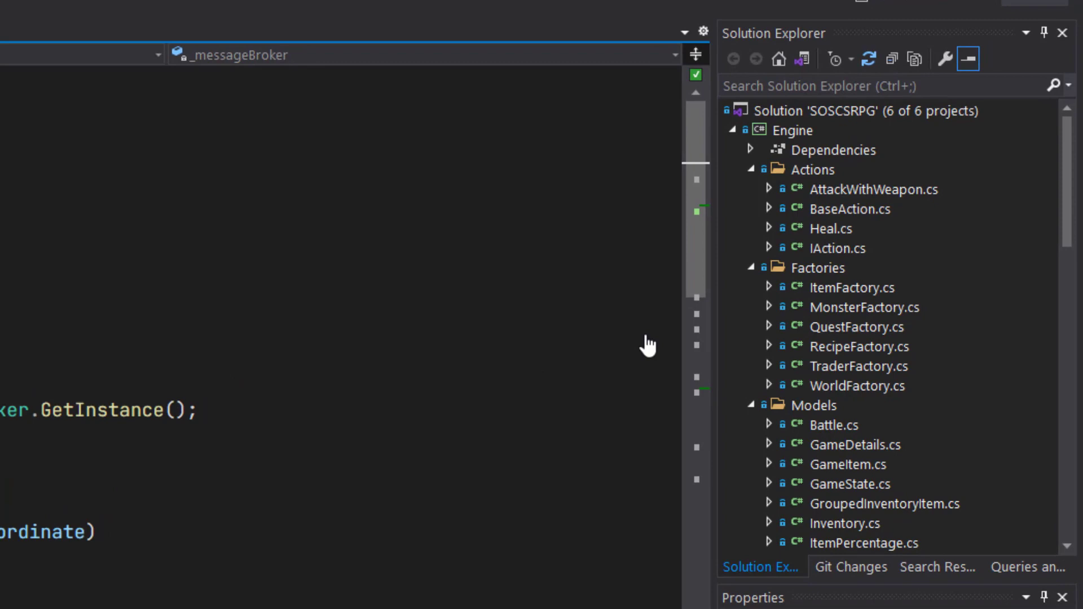
mouse_move(682, 375)
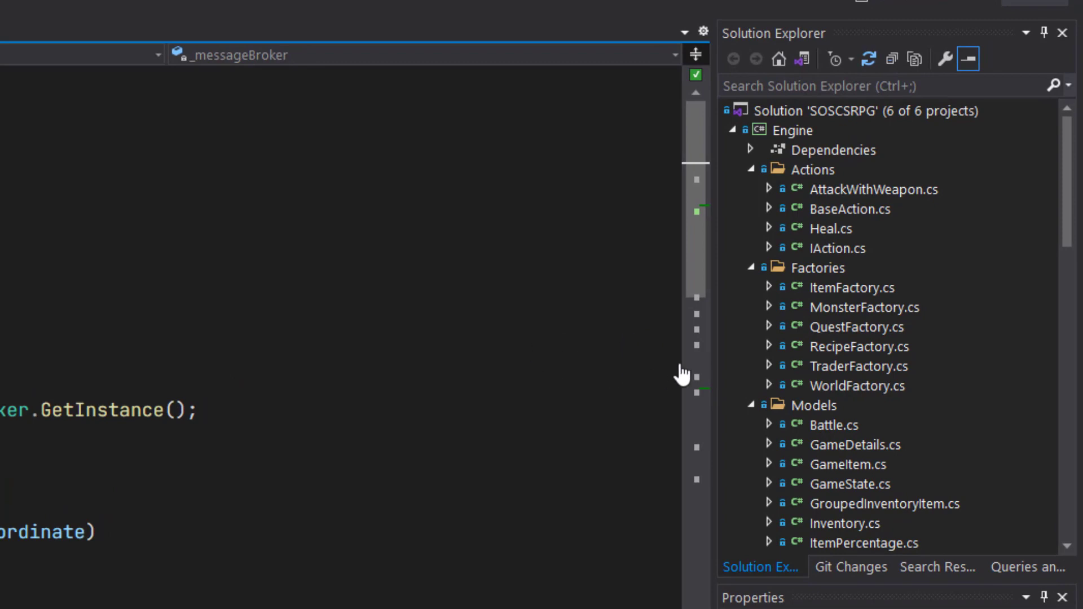
Cut GameSession.cs from Engine's ViewModels folder and paste it into SOSCSRPG.ViewModels
scroll("down", 3)
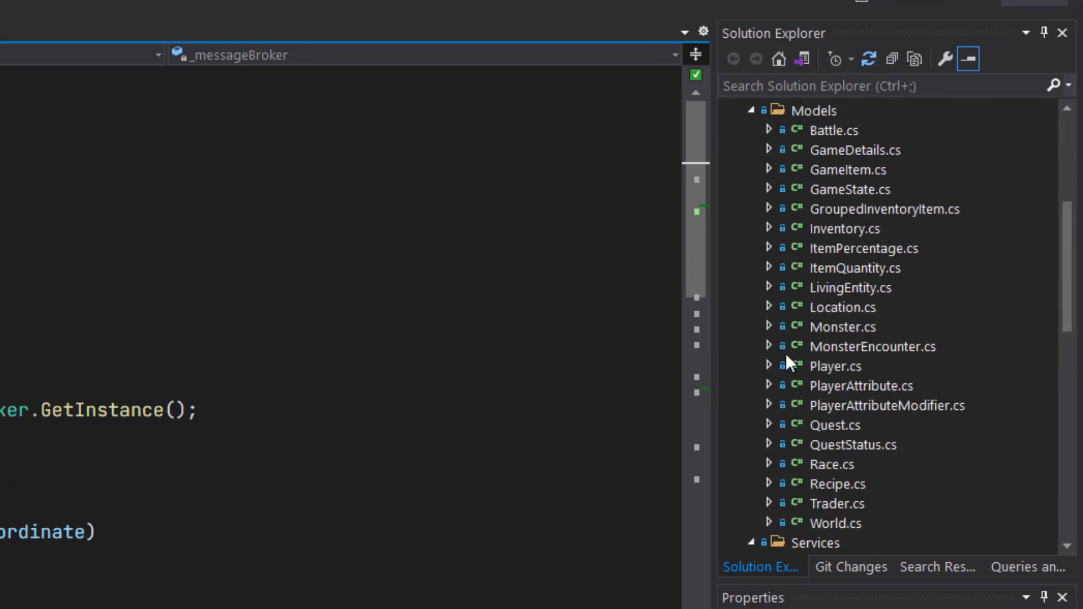
mouse_move(803, 312)
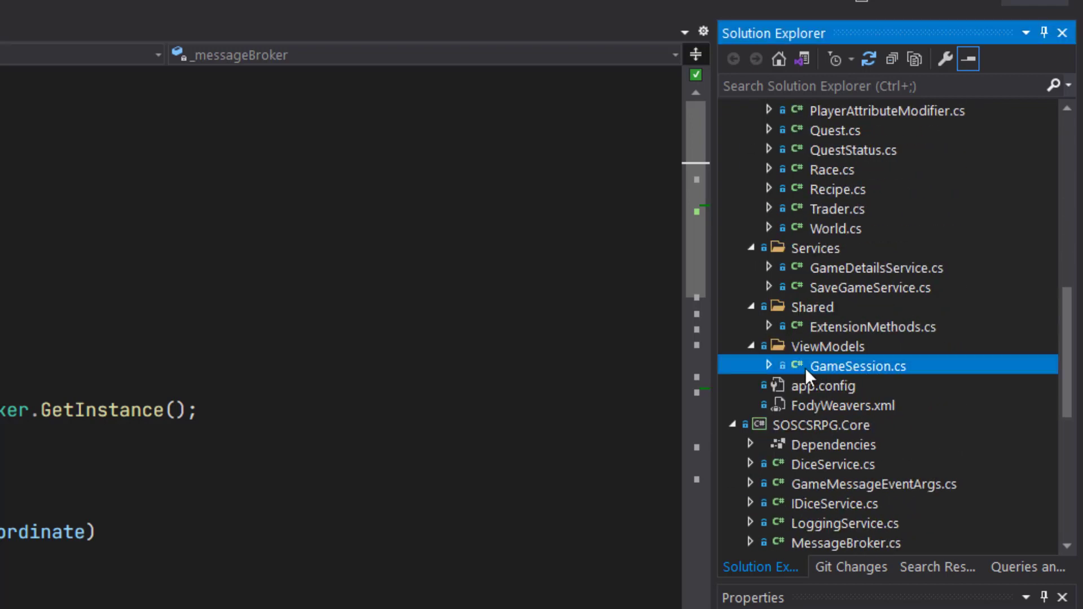
mouse_move(839, 370)
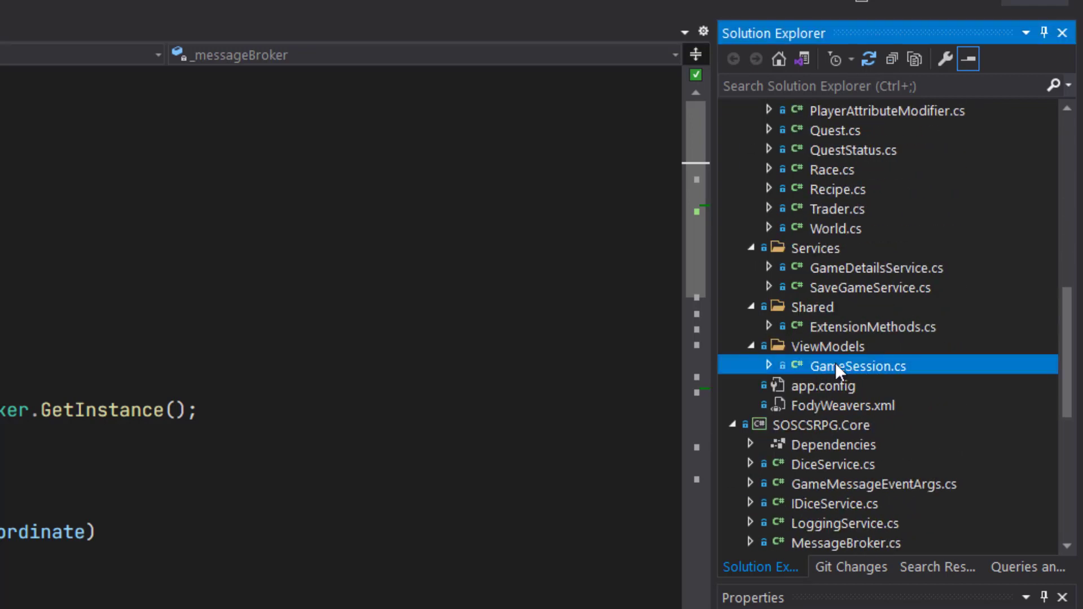
right_click(858, 367)
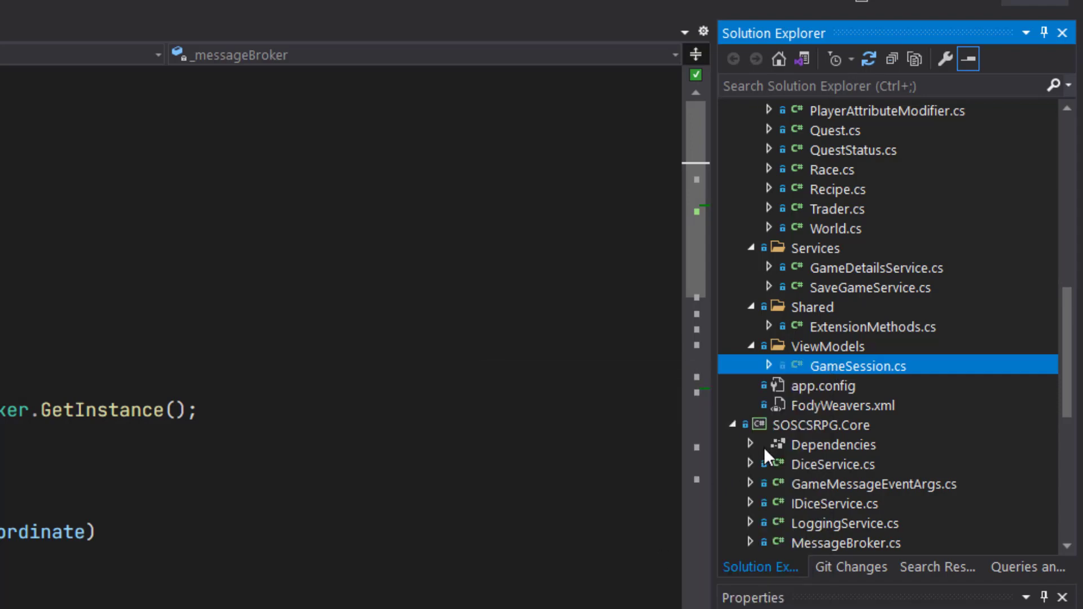
scroll("down", 3)
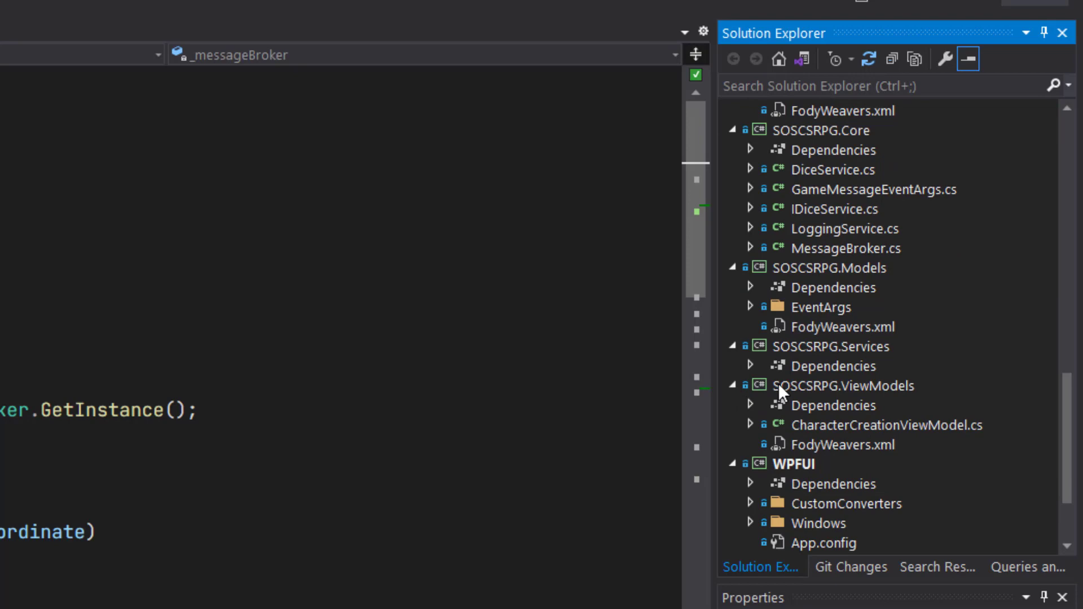
mouse_move(889, 398)
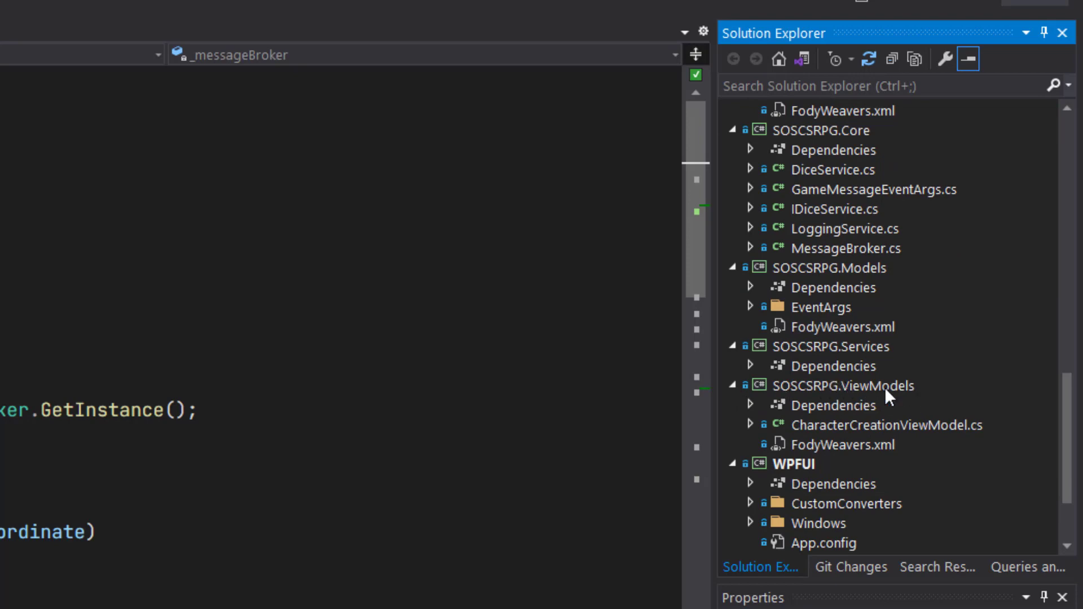
left_click(843, 386)
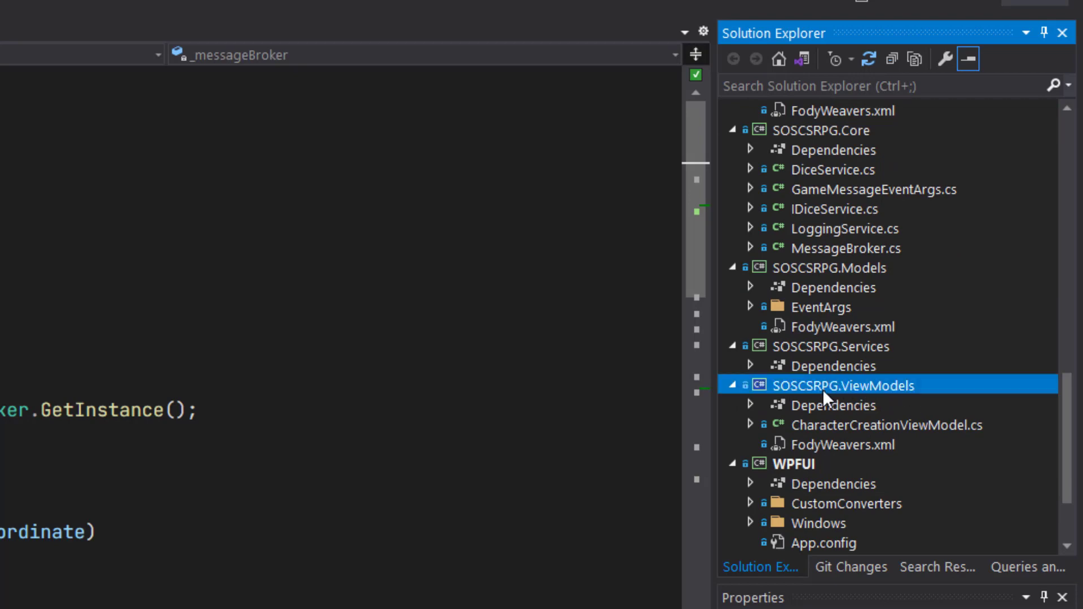
right_click(843, 386)
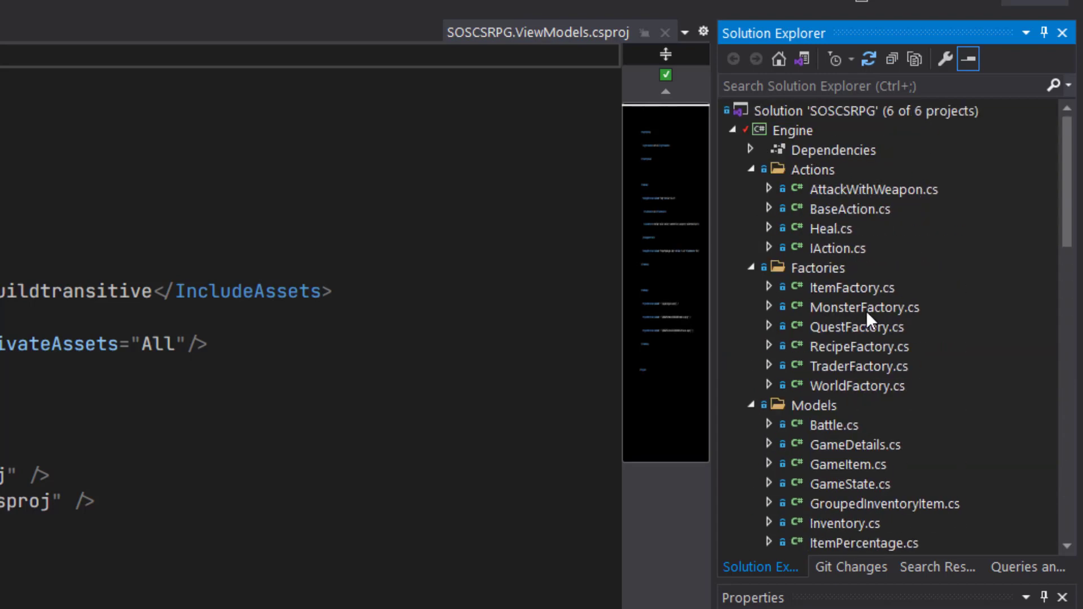
Move GameDetailsService.cs and SaveGameService.cs from Engine > Services into SOSCSRPG.Services
scroll("down", 3)
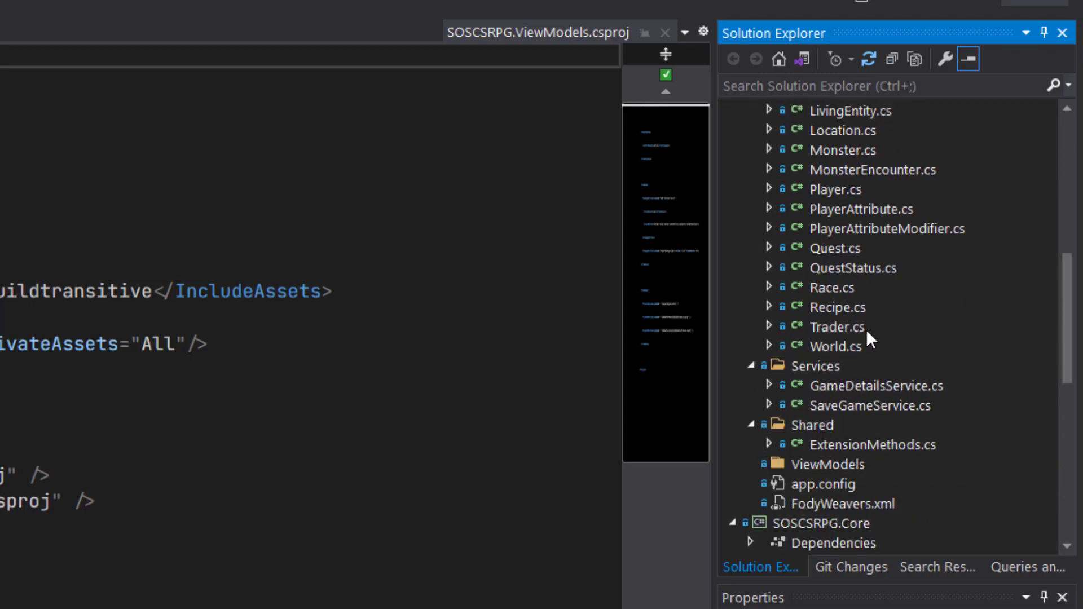
mouse_move(861, 401)
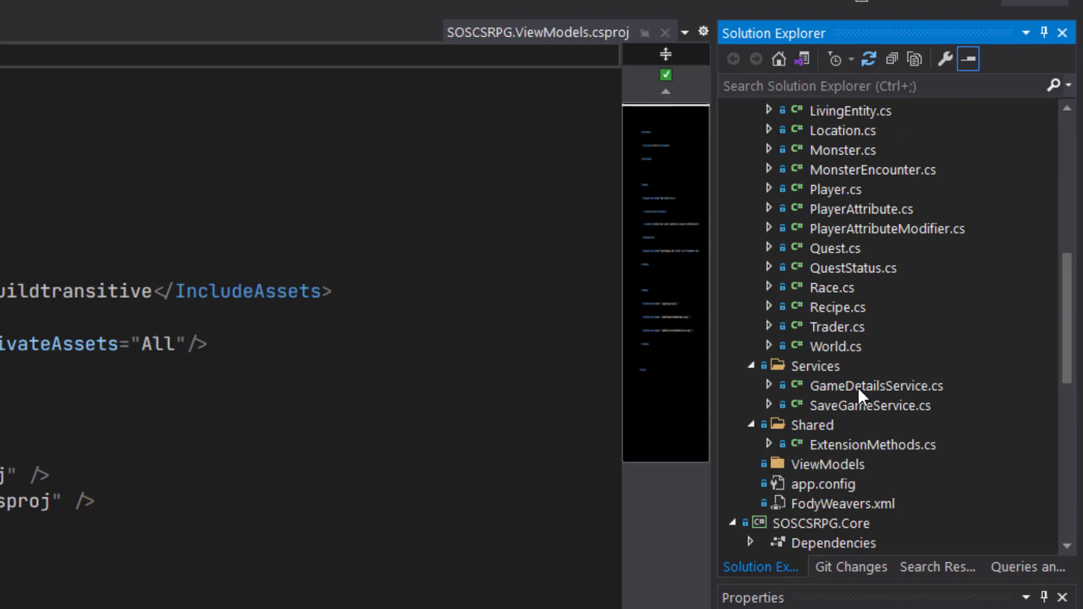
double_click(876, 386)
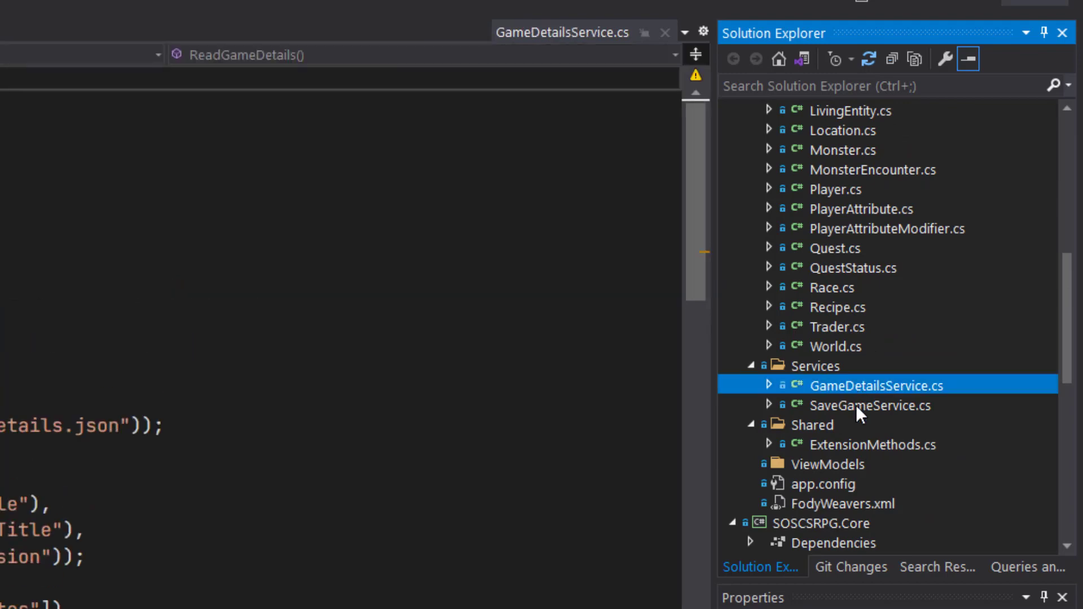
left_click(871, 405)
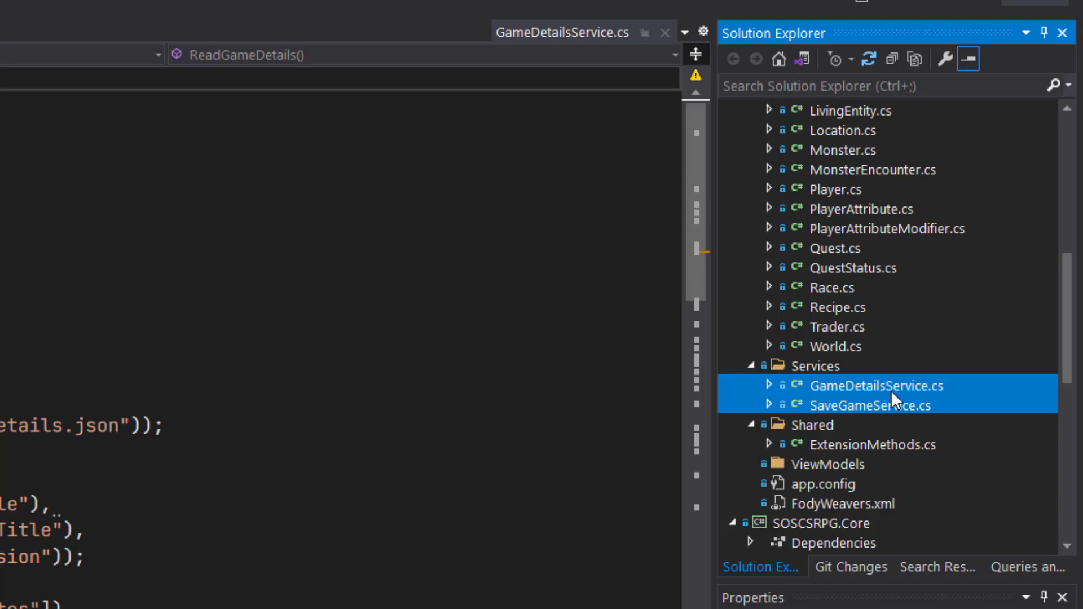
right_click(877, 386)
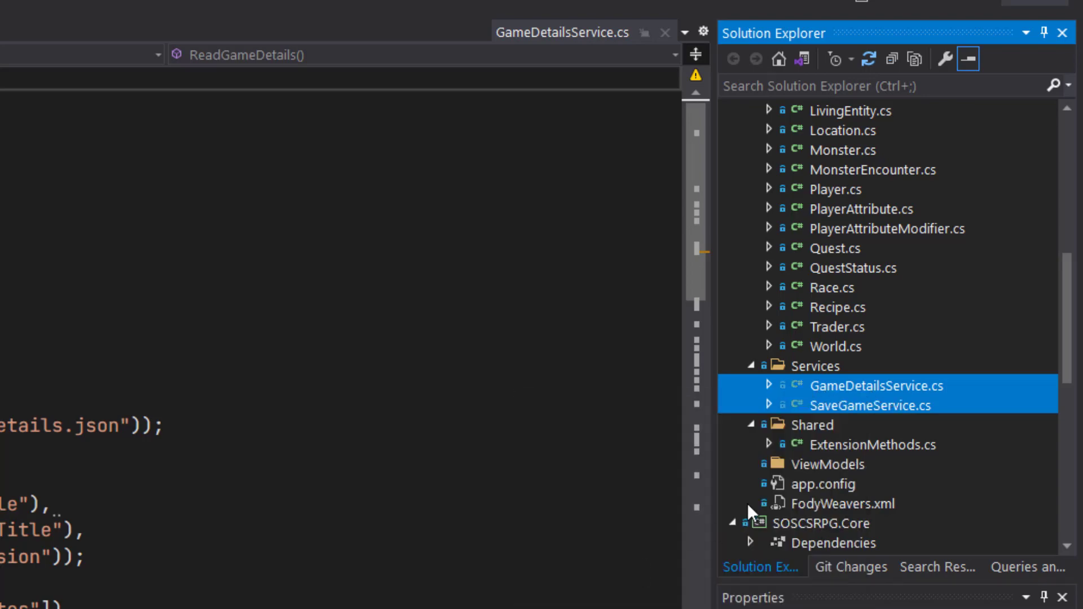
scroll("down", 3)
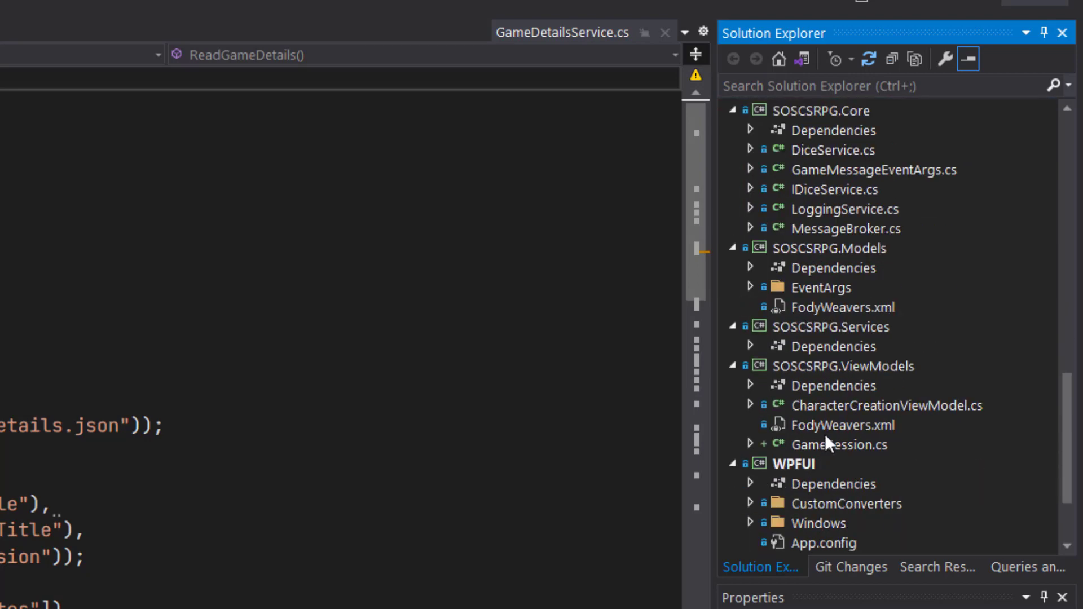
mouse_move(855, 332)
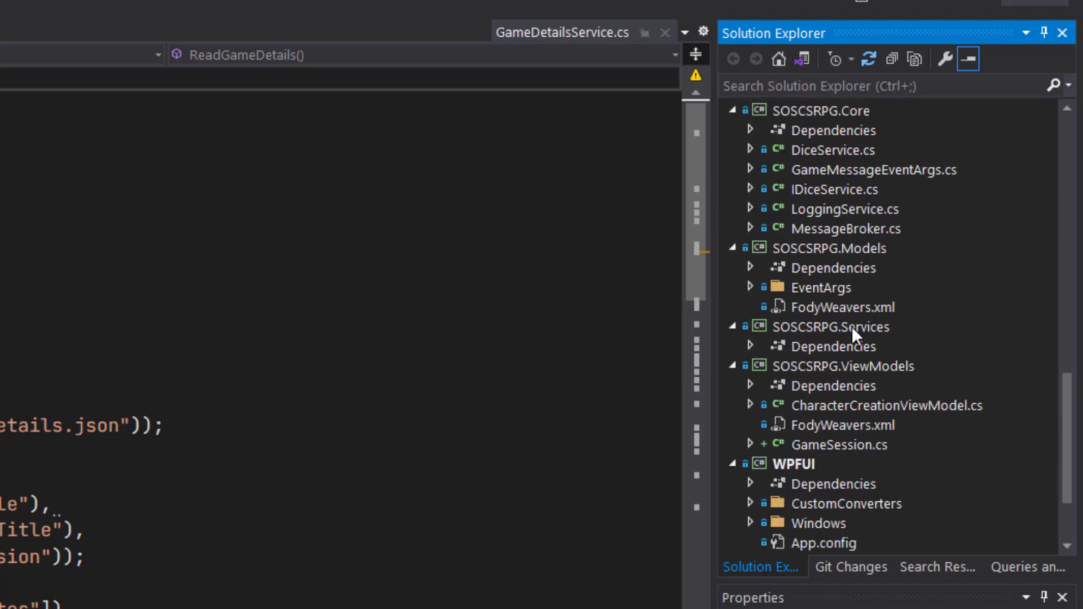
right_click(854, 327)
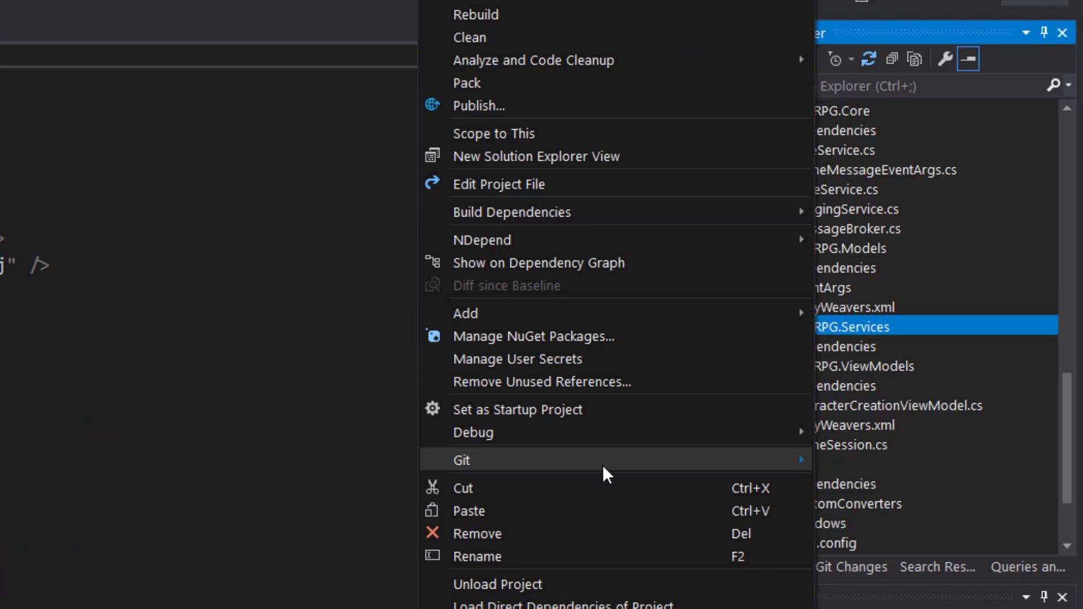
left_click(499, 184)
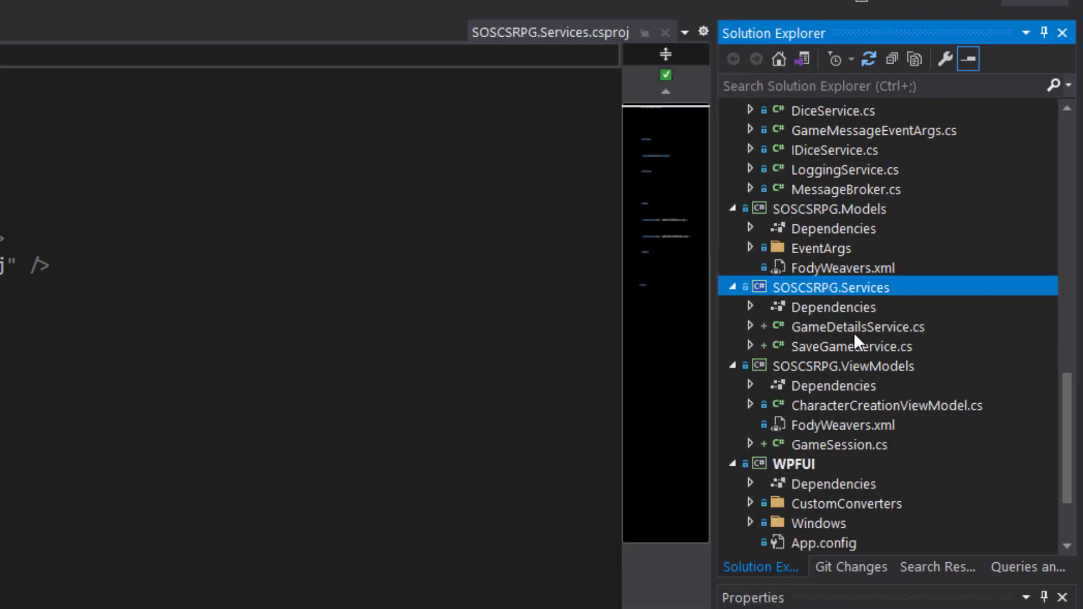
mouse_move(877, 351)
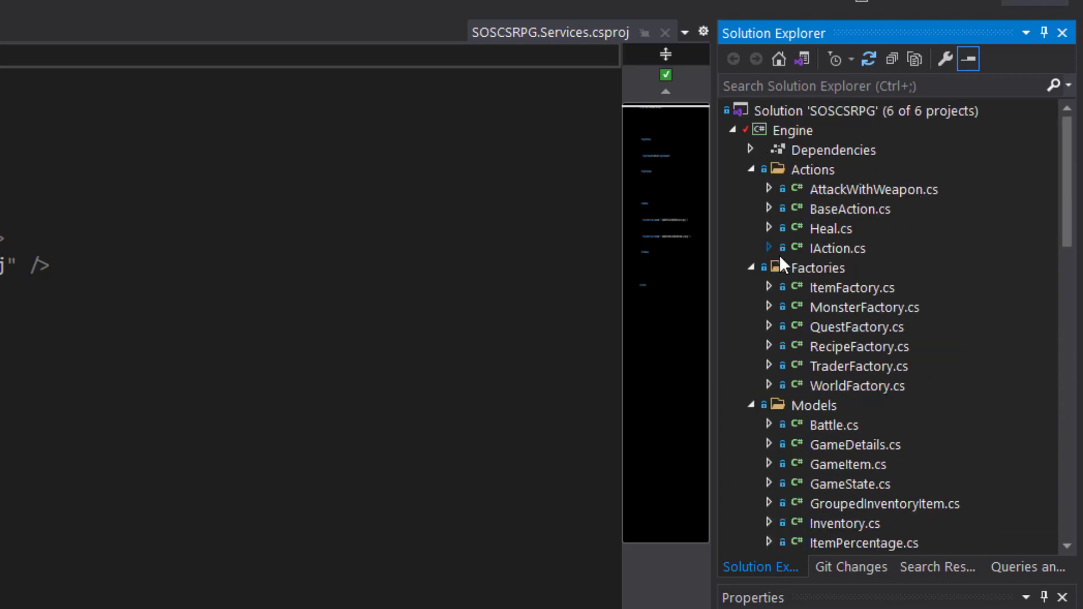
mouse_move(808, 280)
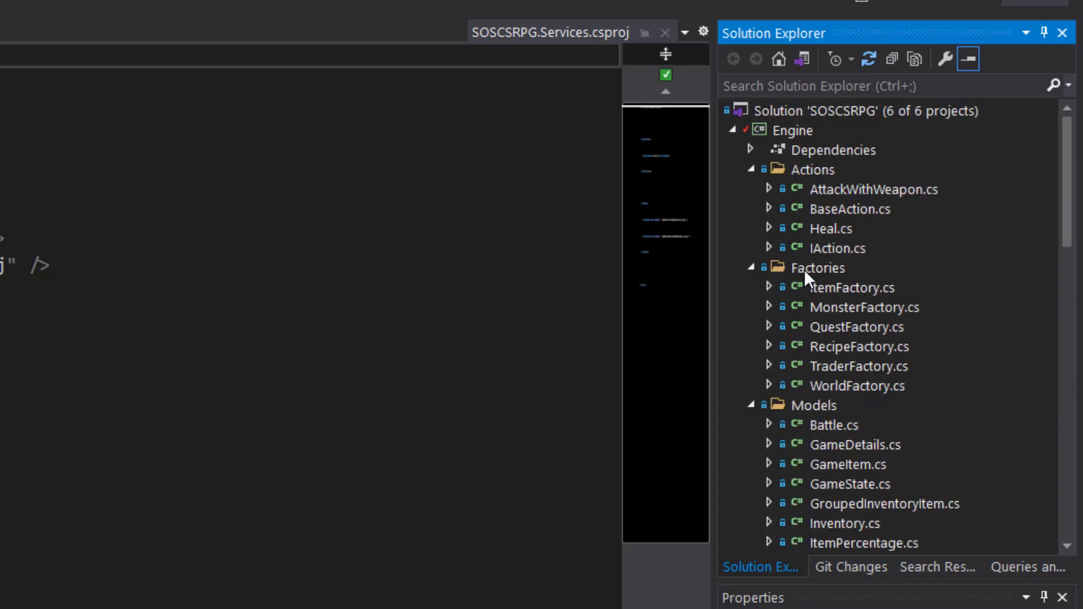
Move the Factories folder with its six factory classes from Engine into SOSCSRPG.Services
right_click(818, 268)
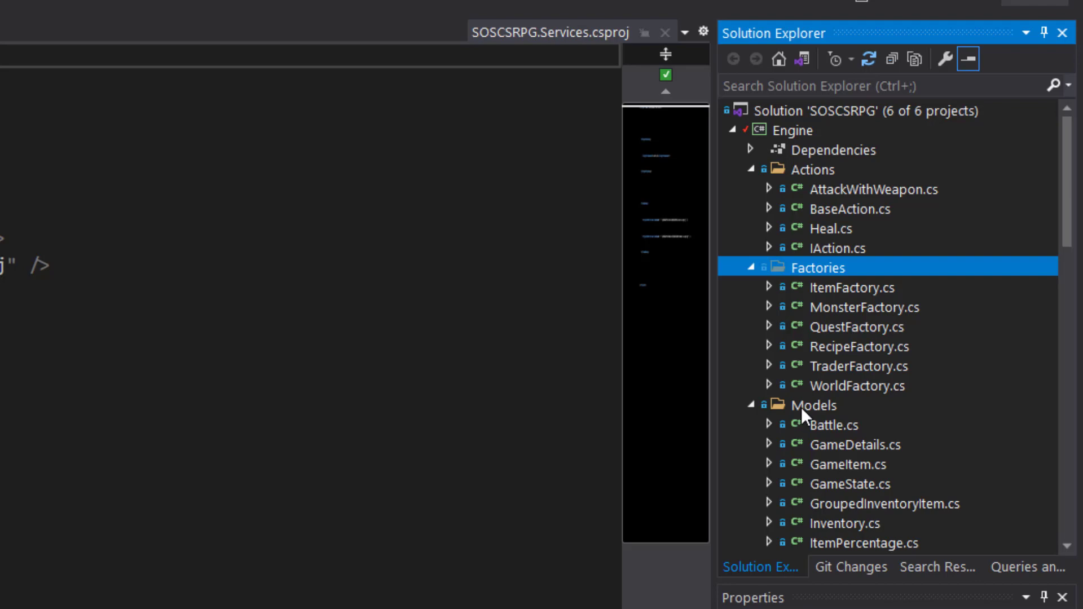
scroll("down", 3)
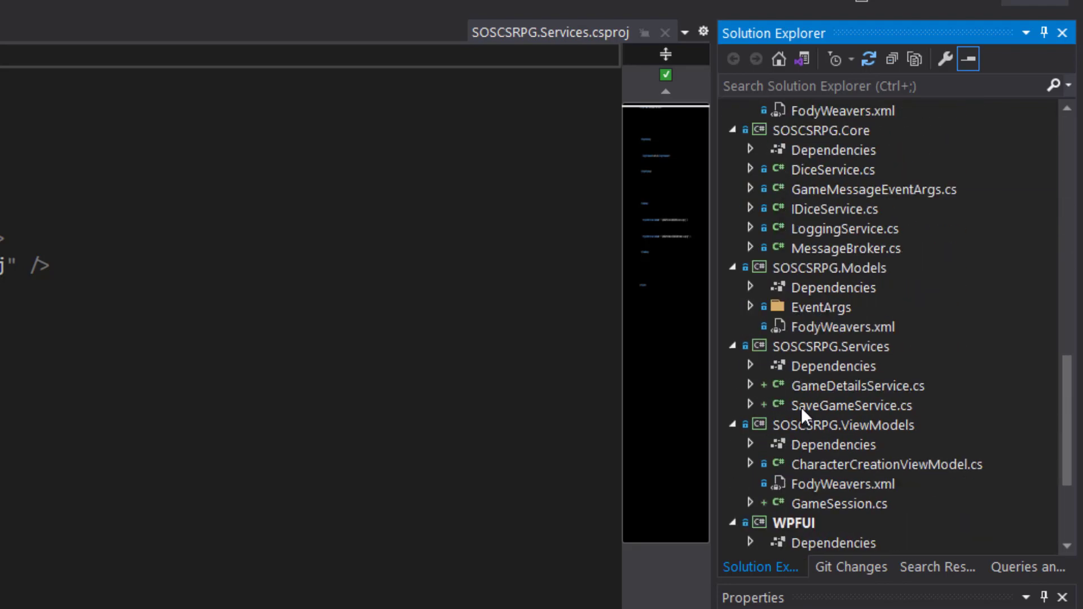
right_click(844, 347)
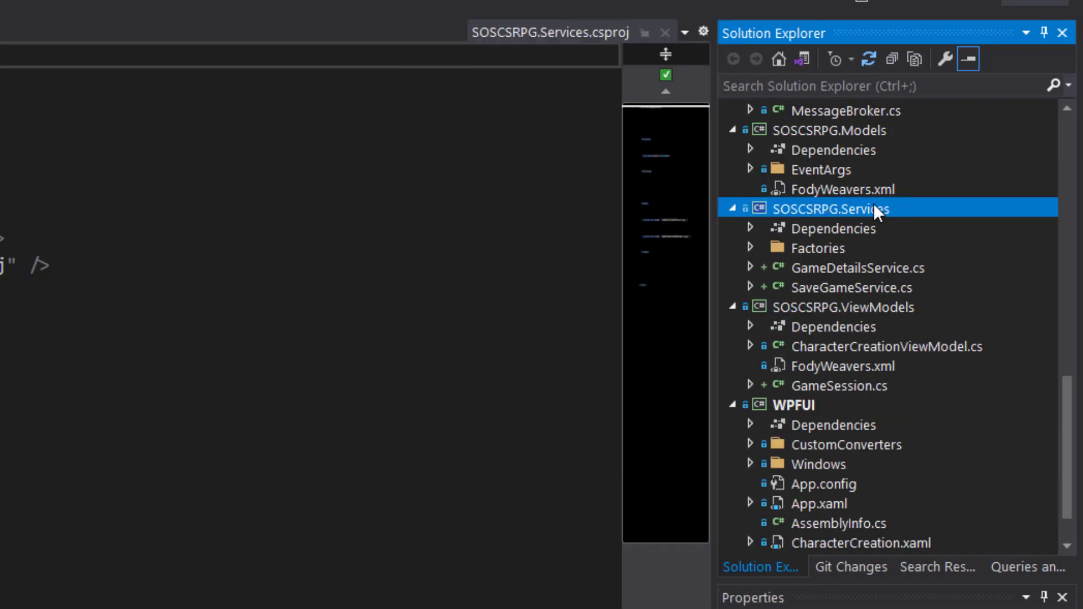
left_click(858, 268)
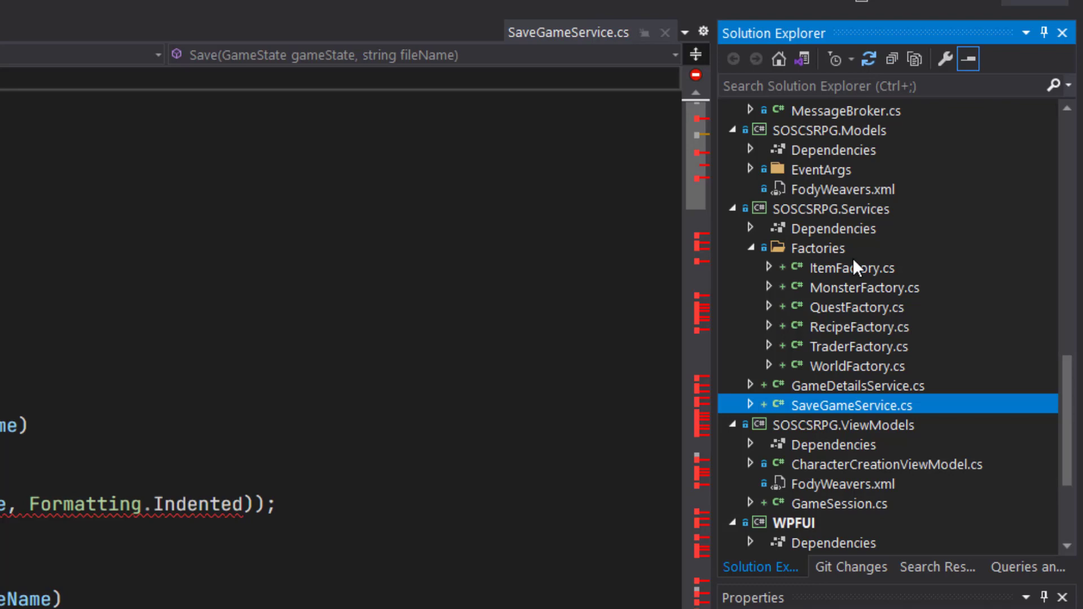
mouse_move(855, 268)
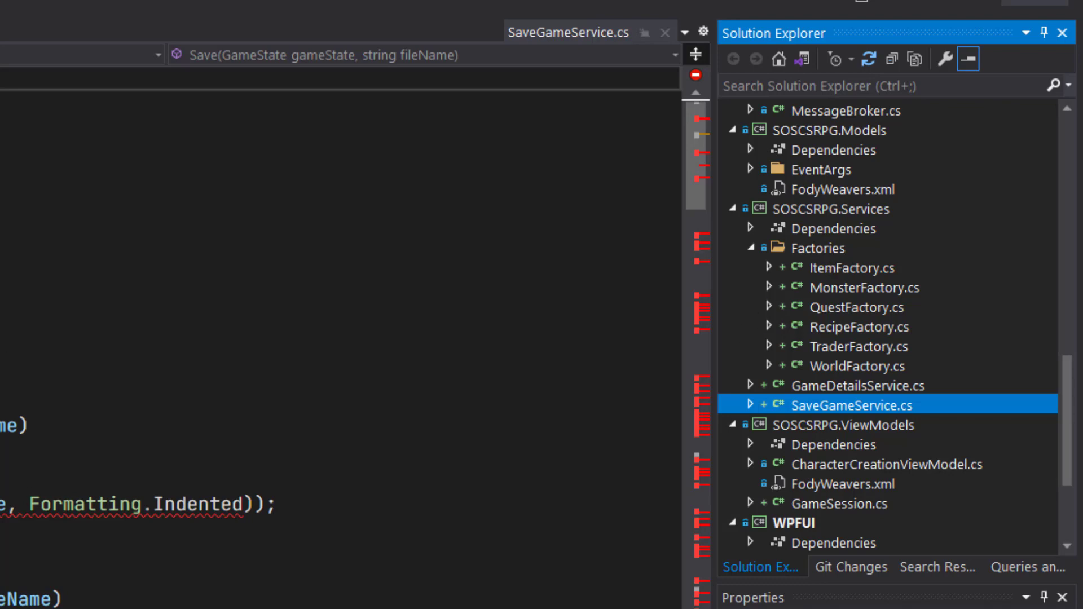
mouse_move(776, 206)
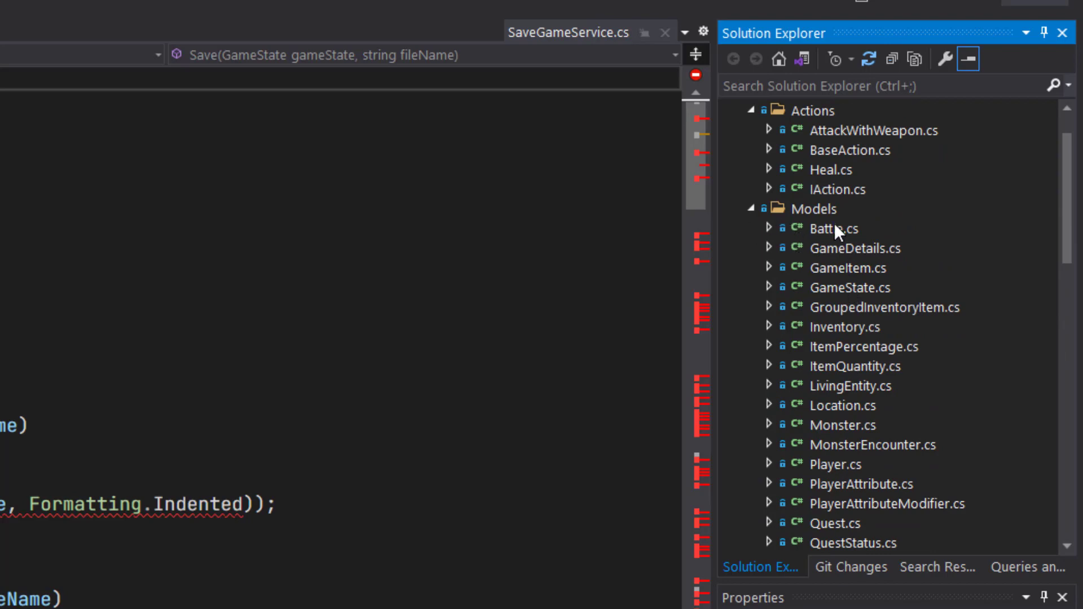
Select the Engine model files Battle.cs through World.cs and move them to SOSCSRPG.Models
left_click(833, 229)
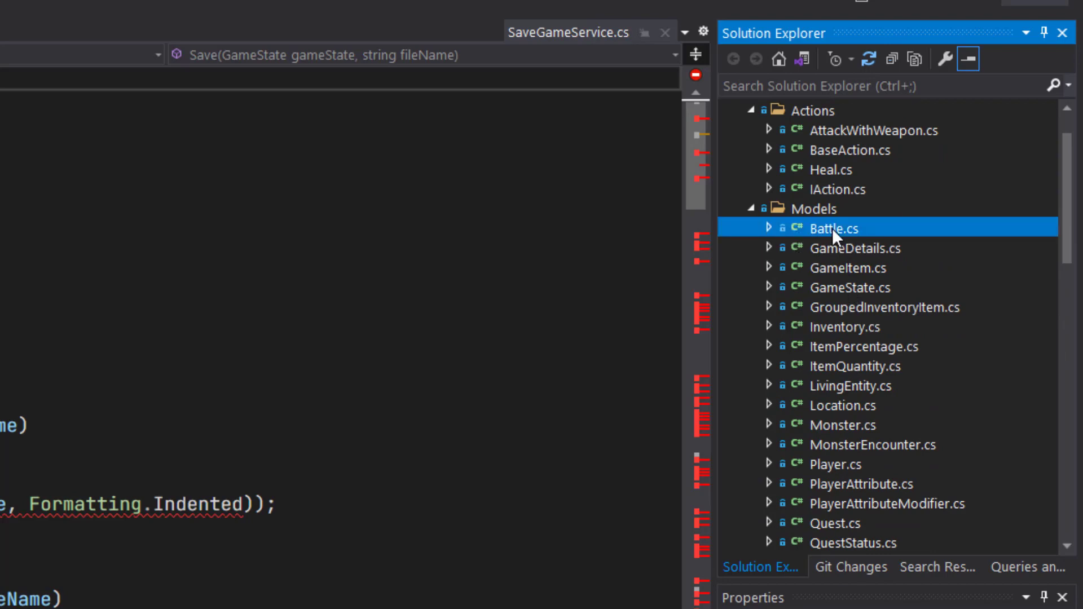
double_click(835, 229)
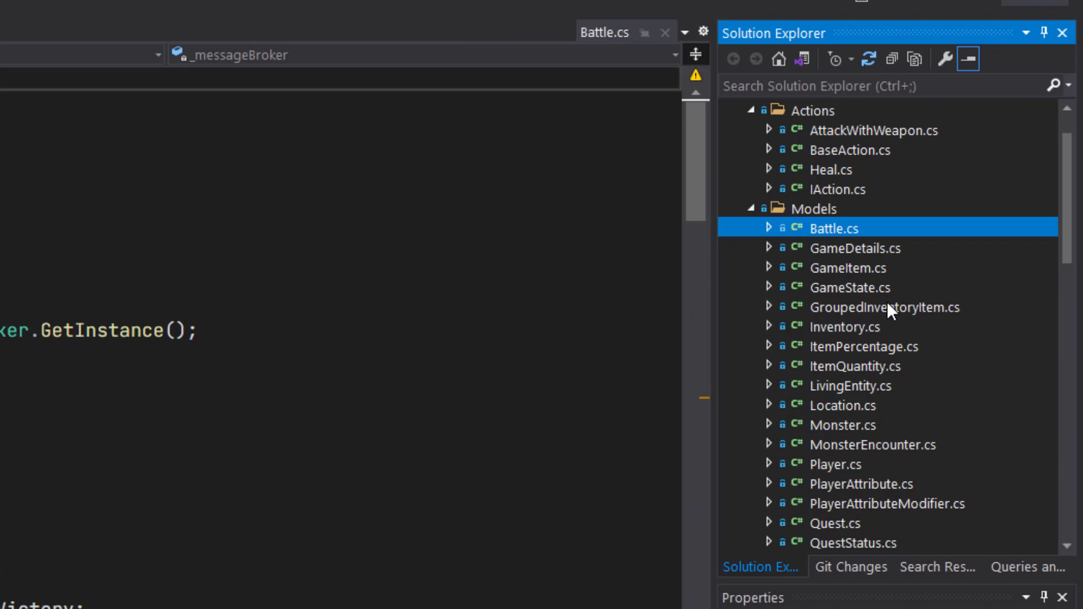
scroll("down", 3)
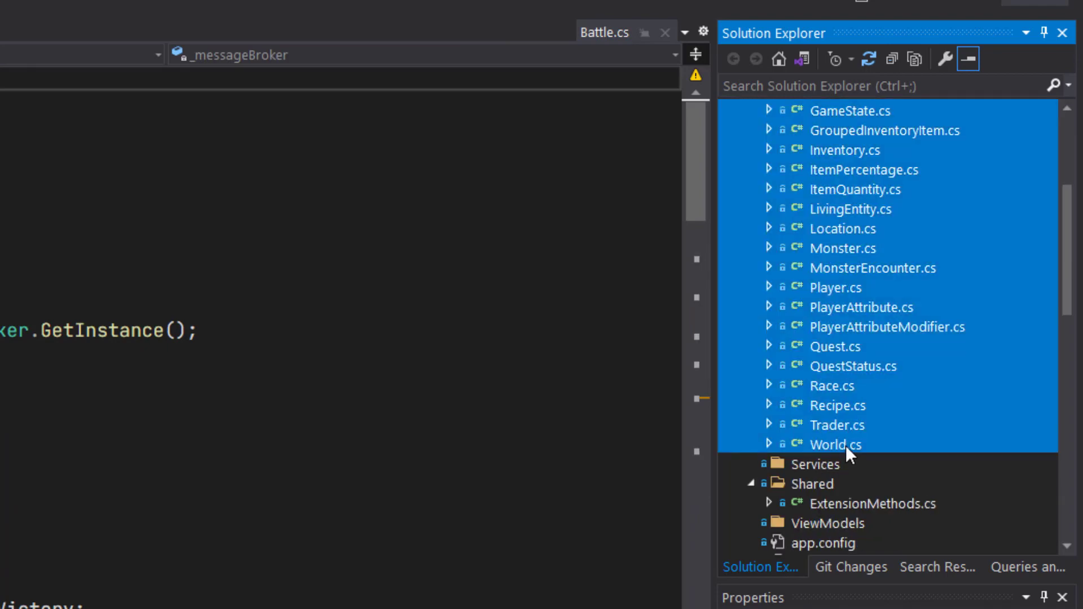
mouse_move(832, 284)
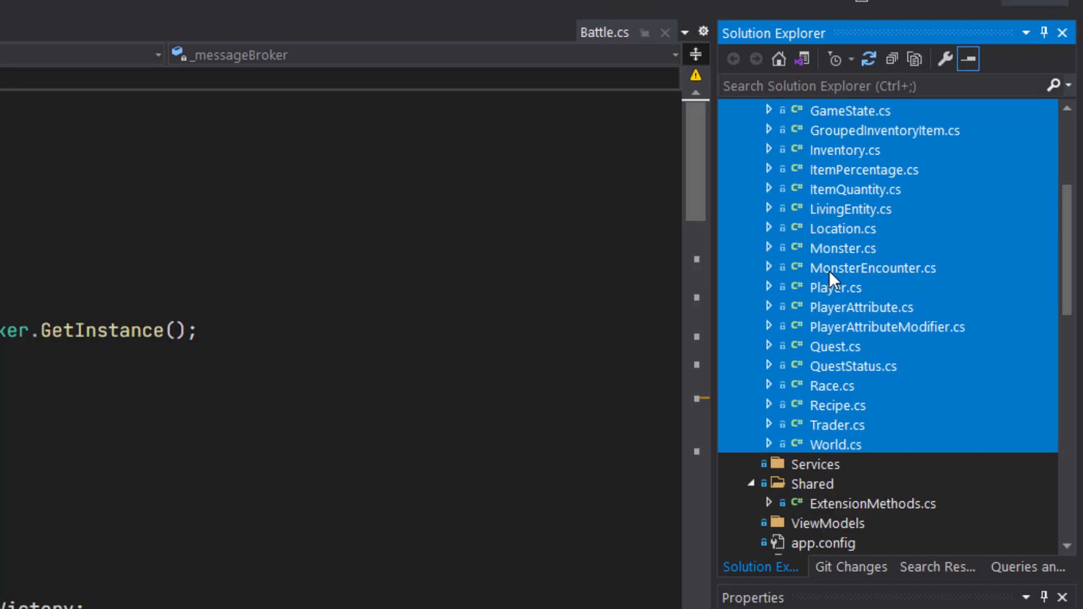
right_click(836, 288)
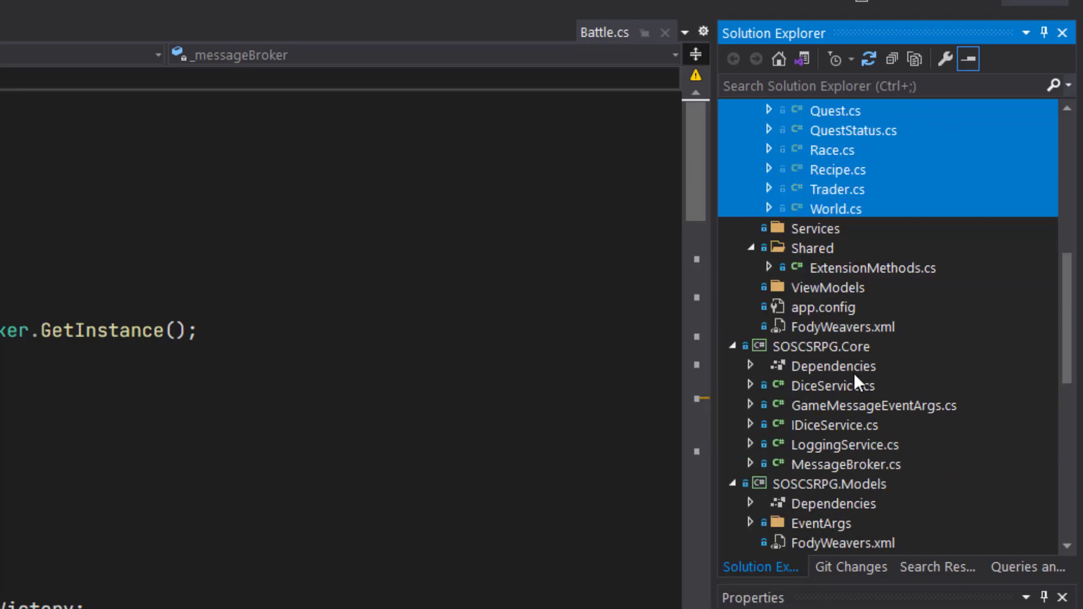
scroll("down", 3)
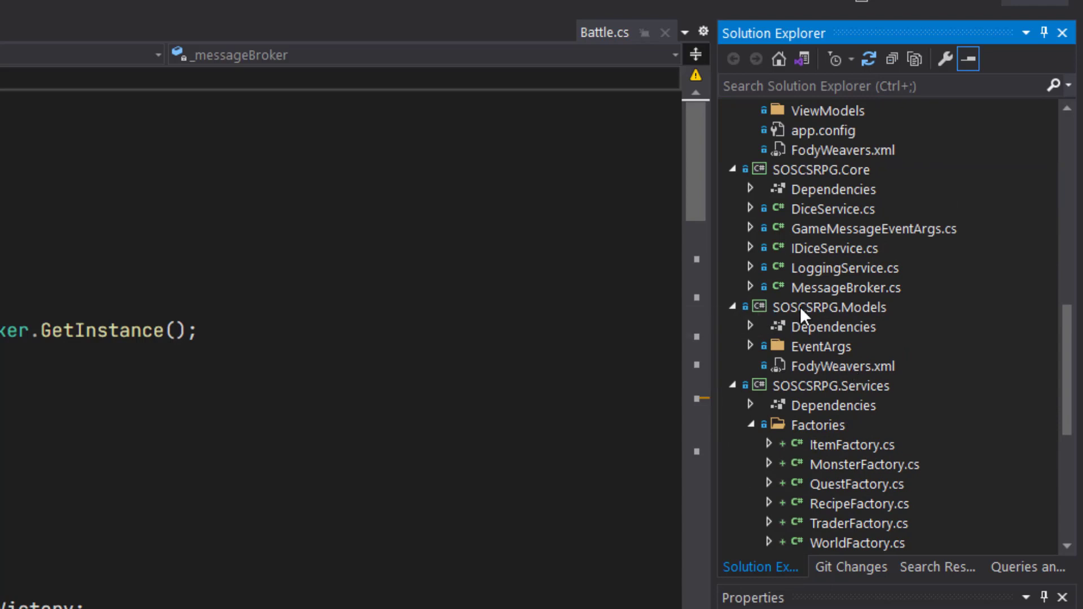
mouse_move(819, 324)
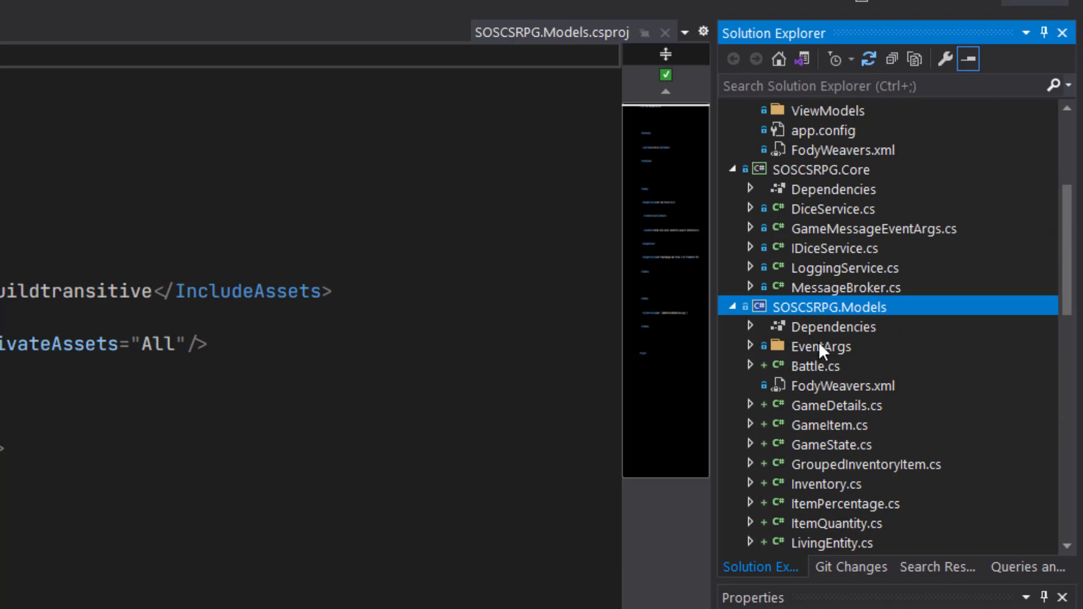
mouse_move(848, 348)
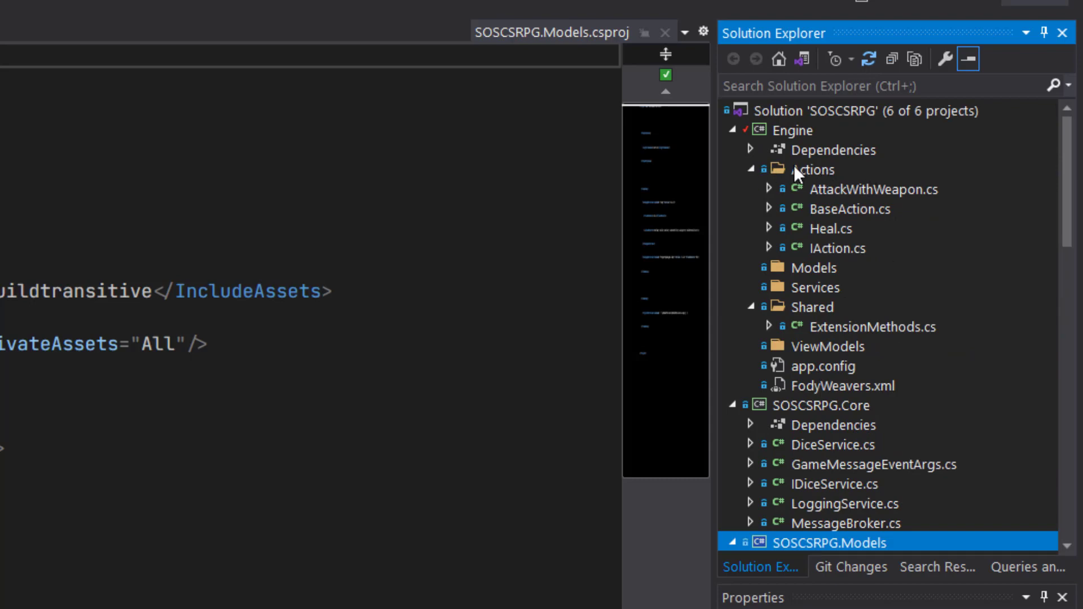
Cut Engine's Actions and Shared folders and paste both into SOSCSRPG.Models
right_click(811, 169)
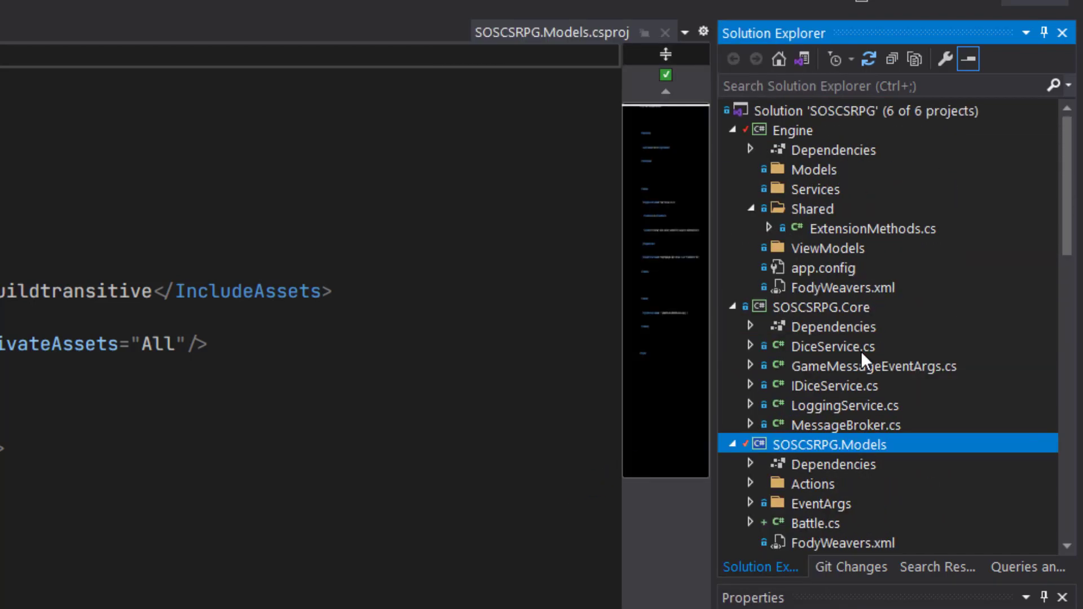
mouse_move(803, 212)
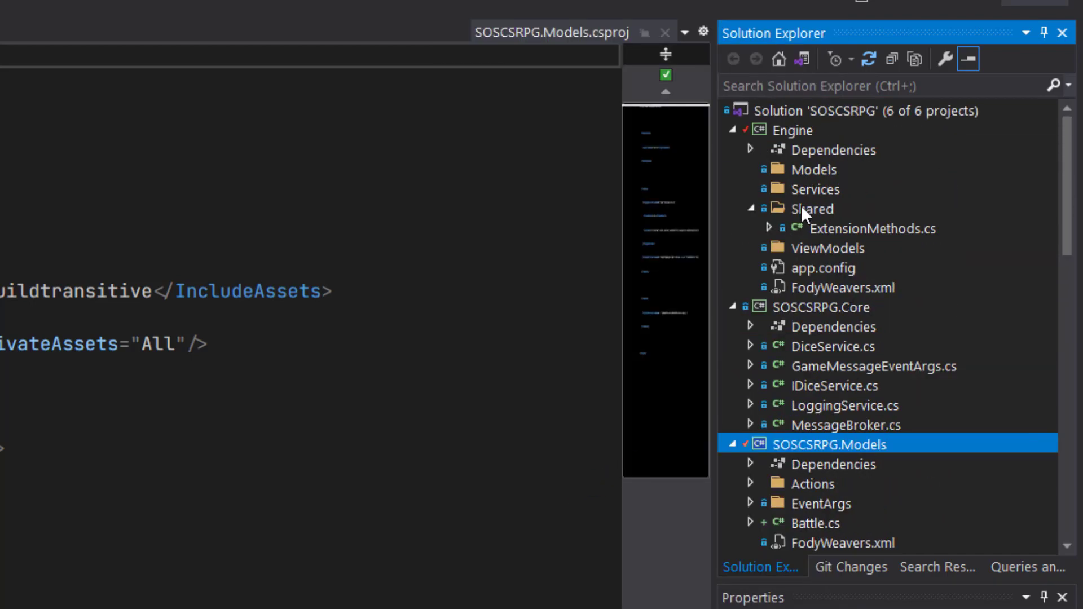
right_click(812, 209)
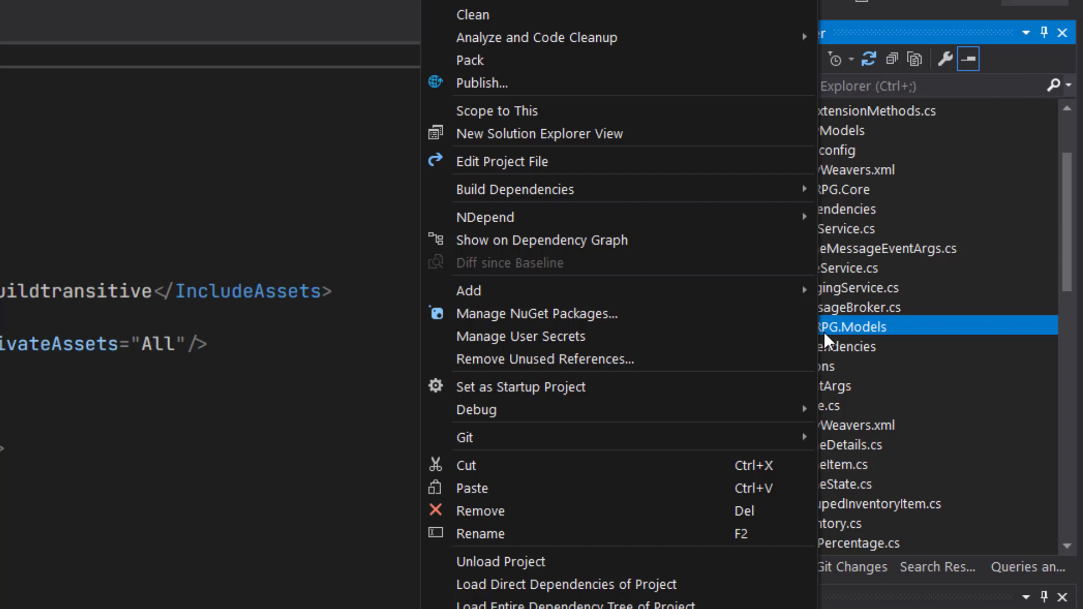
left_click(501, 162)
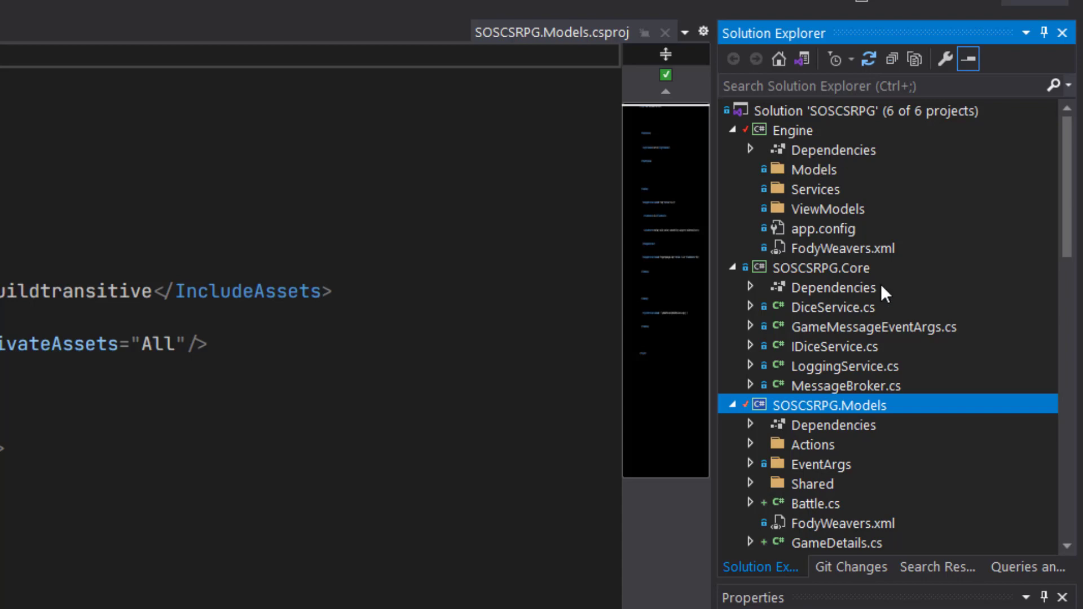
mouse_move(807, 238)
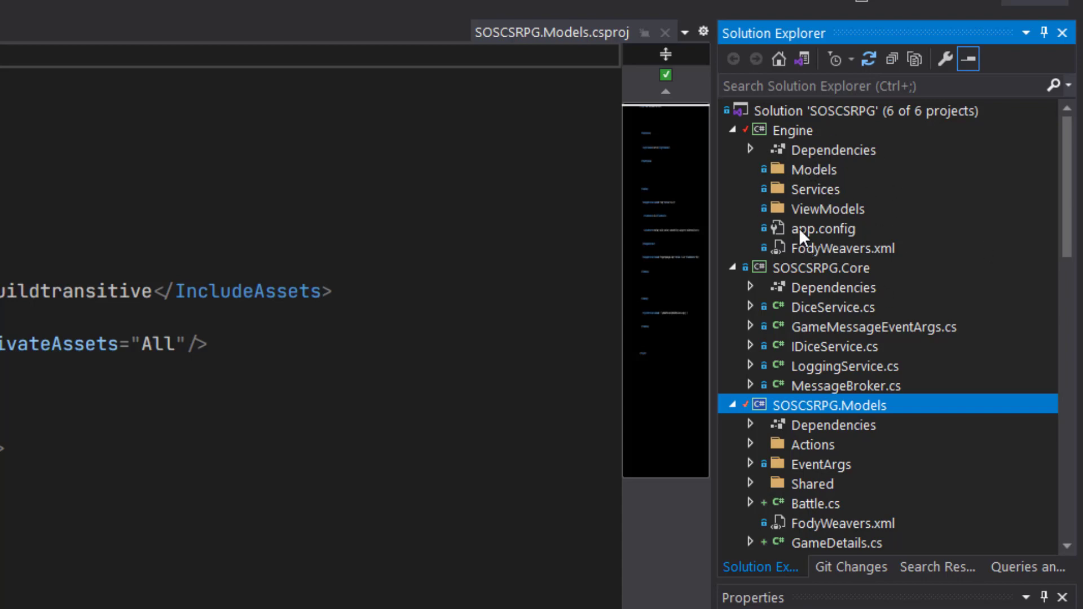
mouse_move(840, 233)
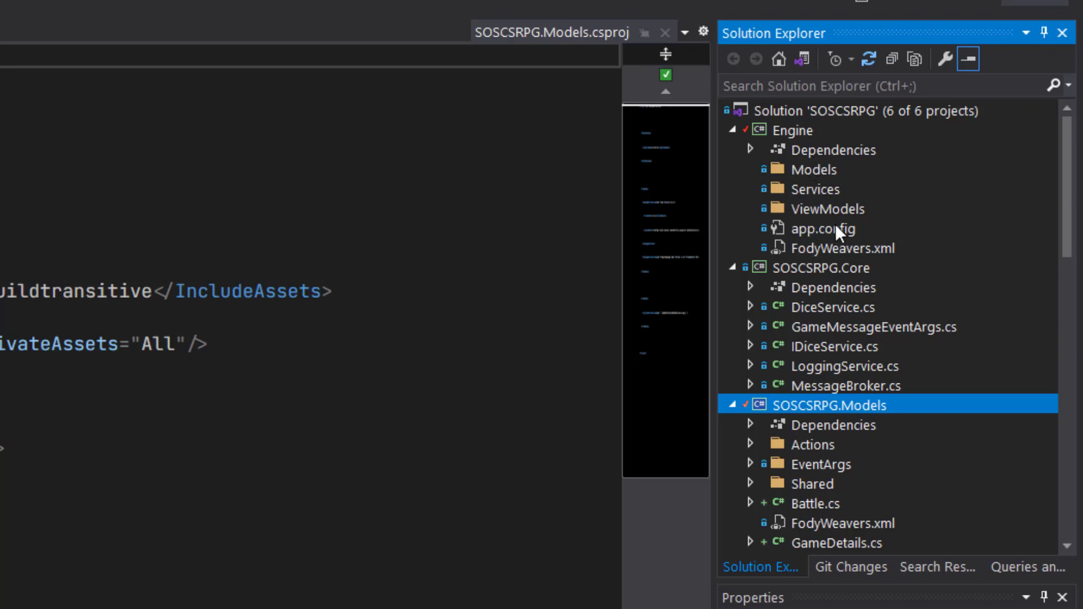
mouse_move(791, 254)
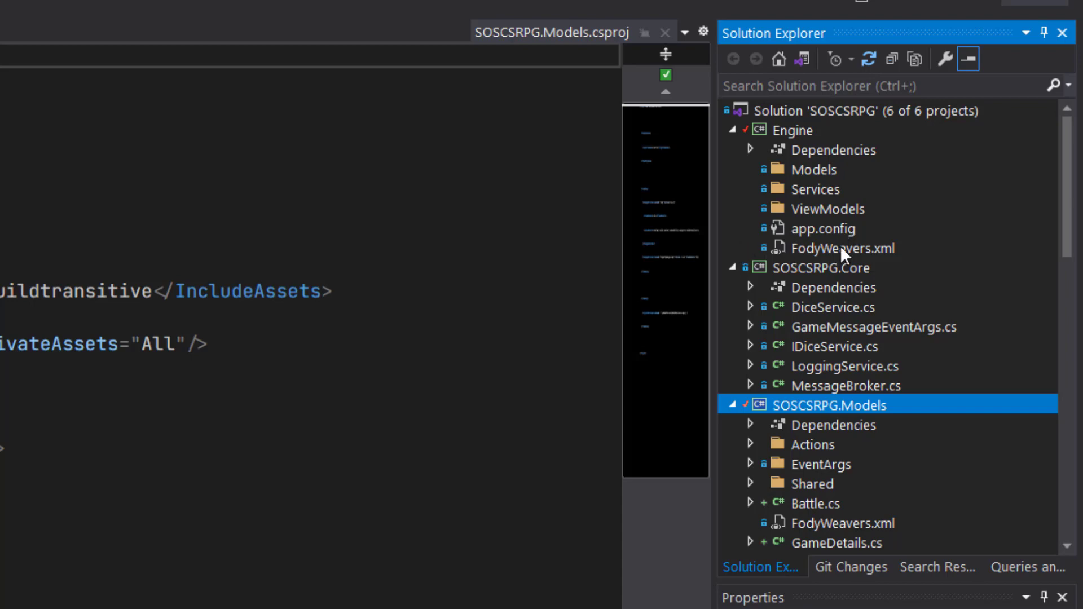
mouse_move(842, 456)
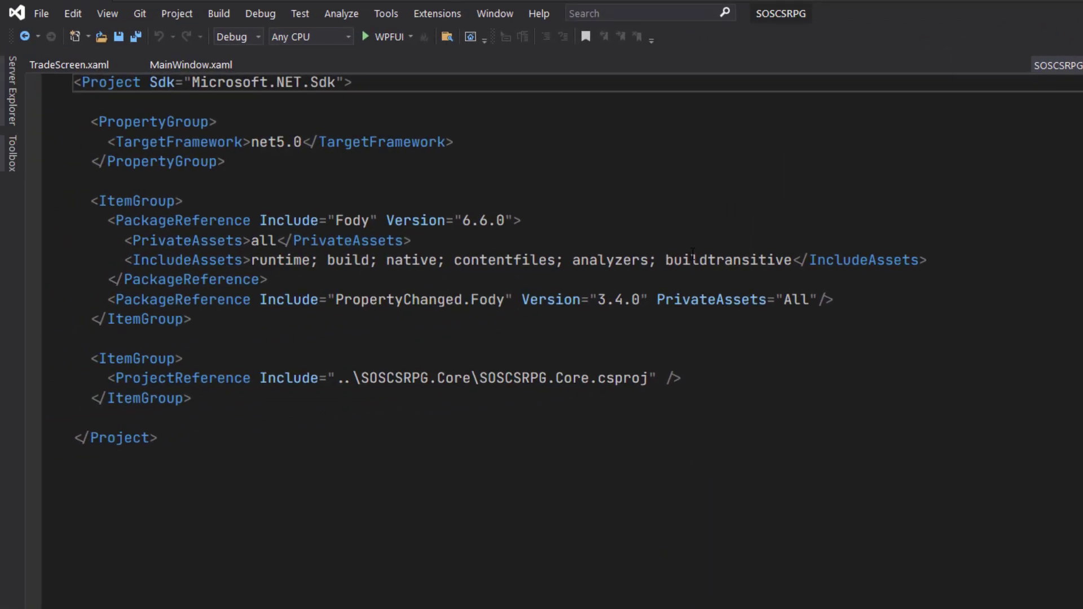
Switch to MainWindow.xaml and select 'Engine' in the xmlns:viewModels line
left_click(190, 65)
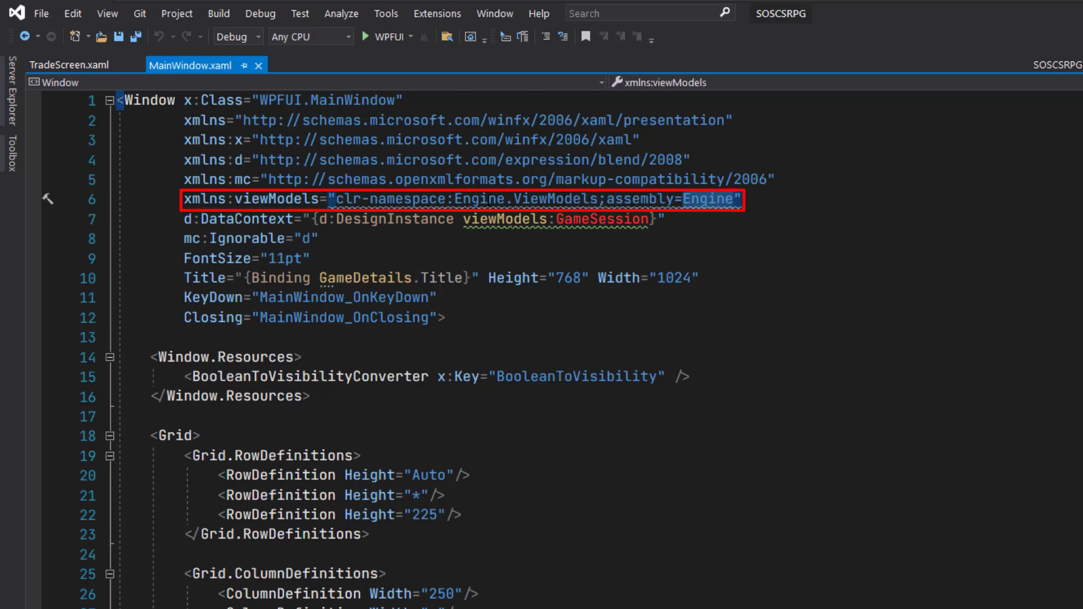
double_click(482, 200)
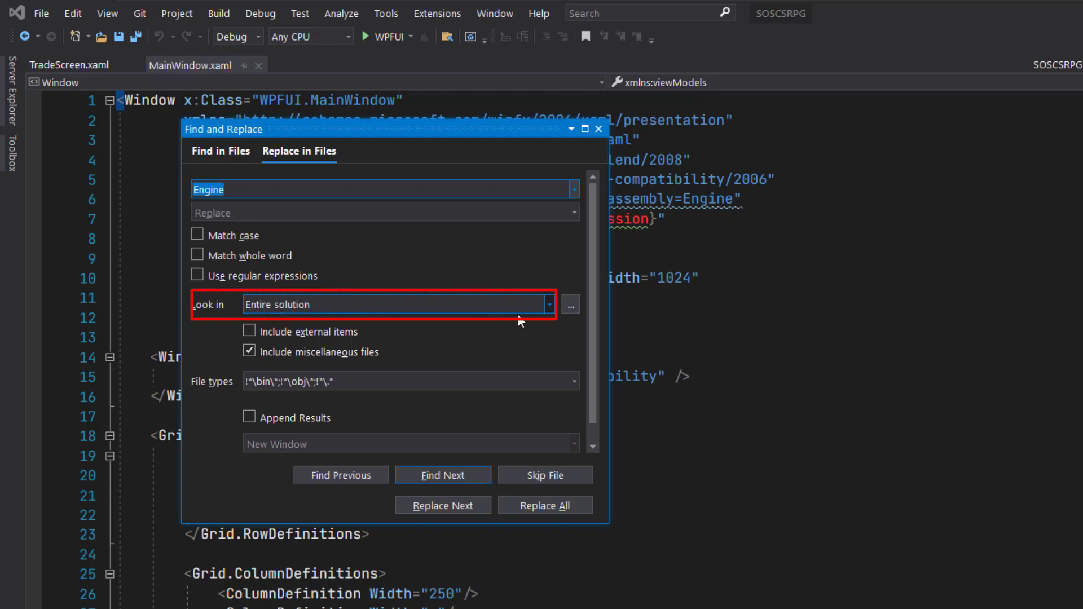
In Replace in Files, search the entire solution with the search term Engine.Factories
left_click(549, 304)
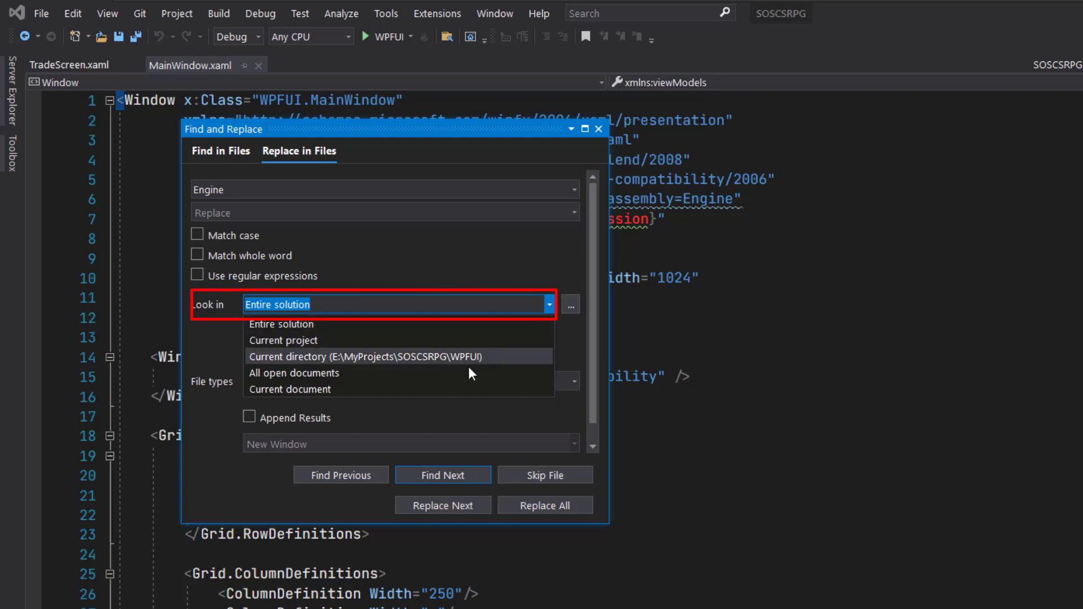
left_click(548, 304)
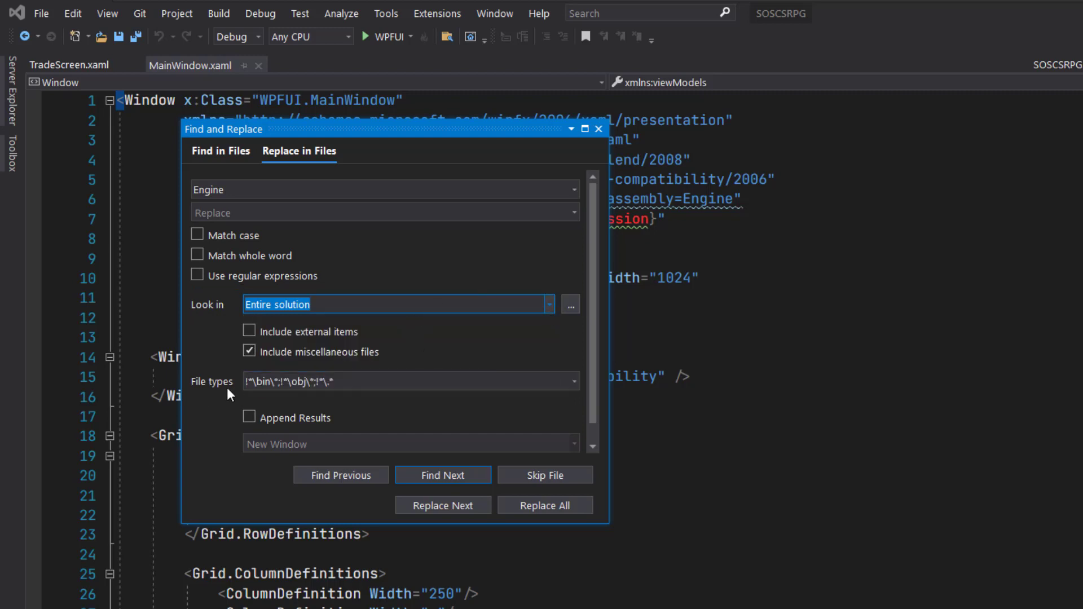
left_click(317, 382)
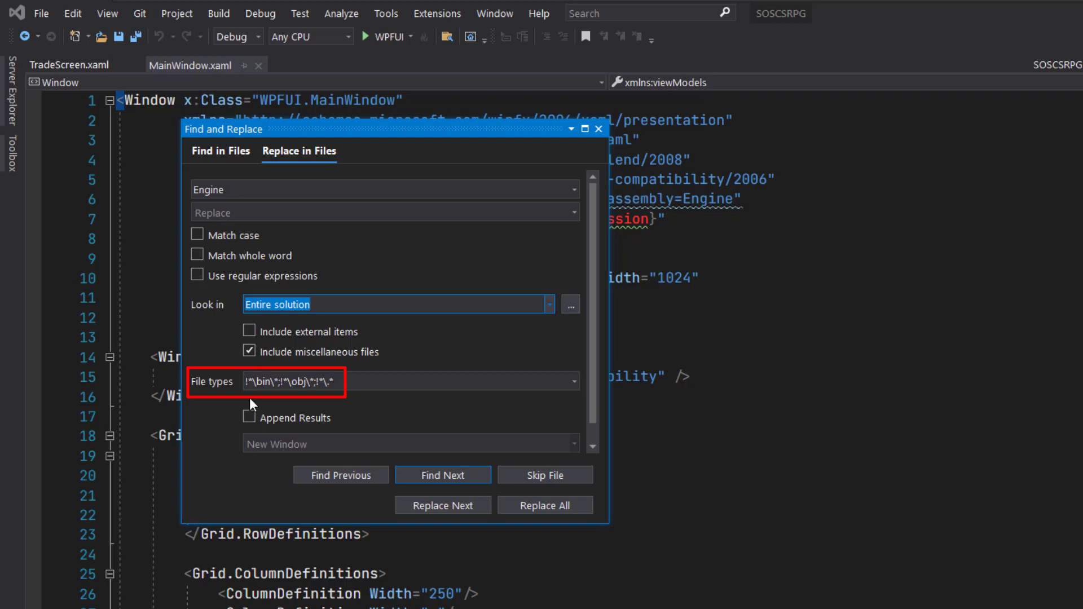
mouse_move(249, 406)
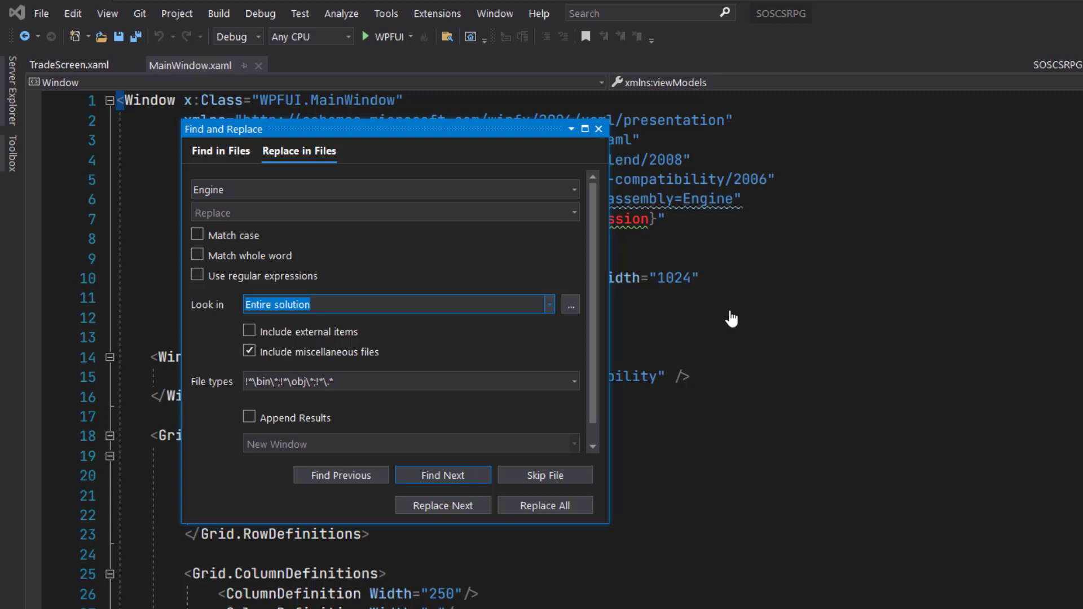
left_click(414, 190)
type(".Factories")
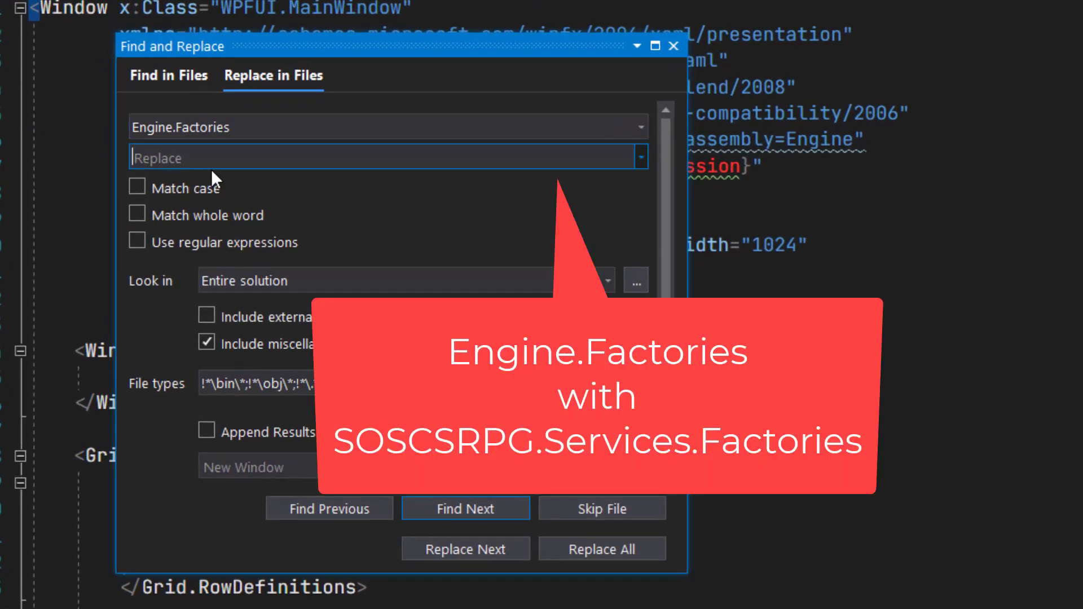
Replace all 9 Engine.Factories occurrences with SOSCSRPG.Services.Factories and dismiss the count message
type("SOS")
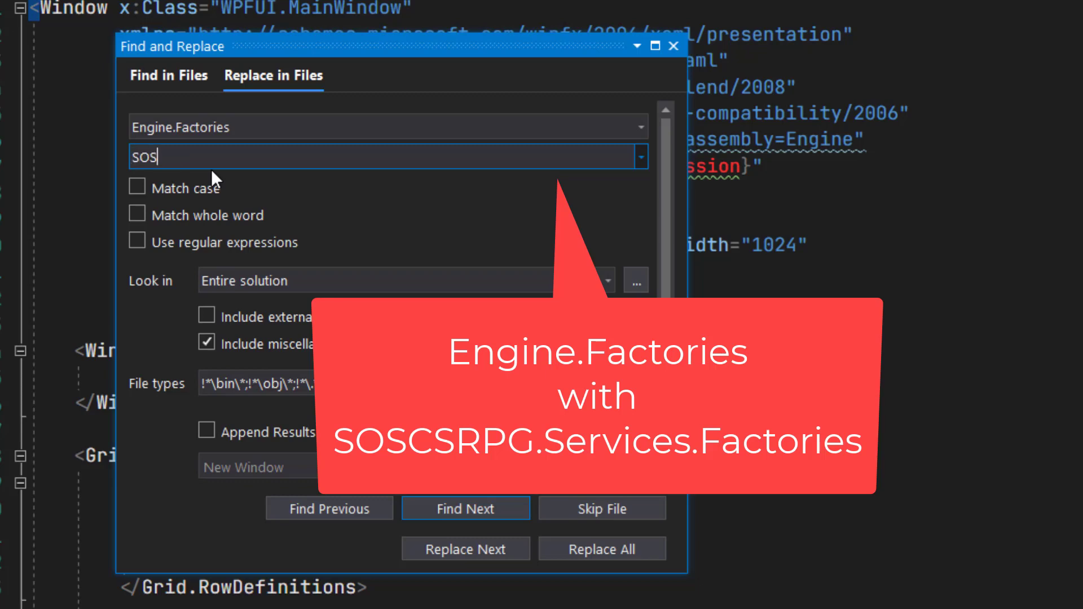
type("CSRPG")
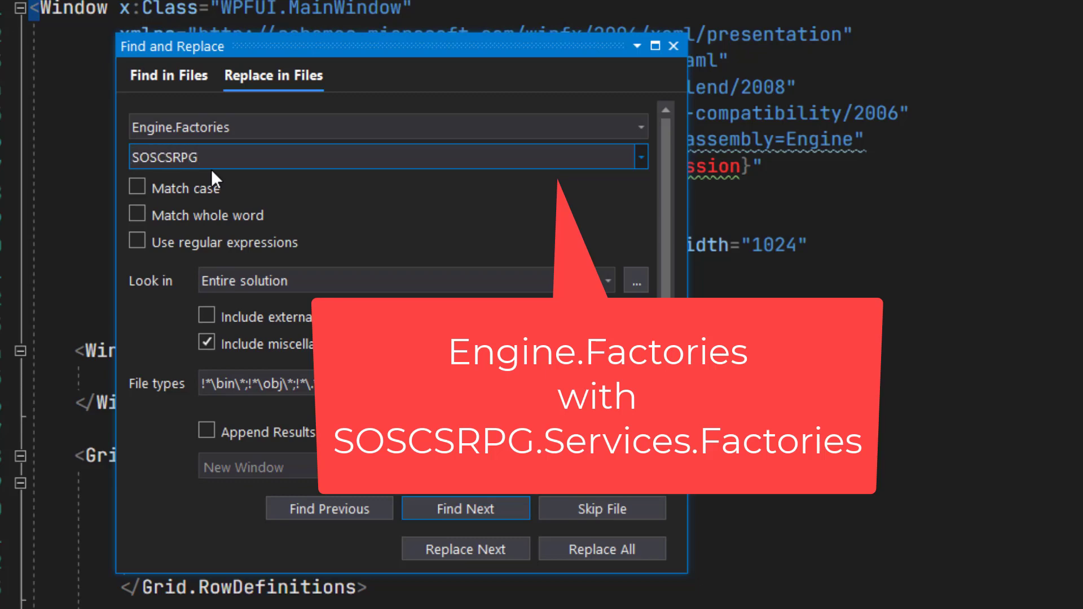
type(".Services")
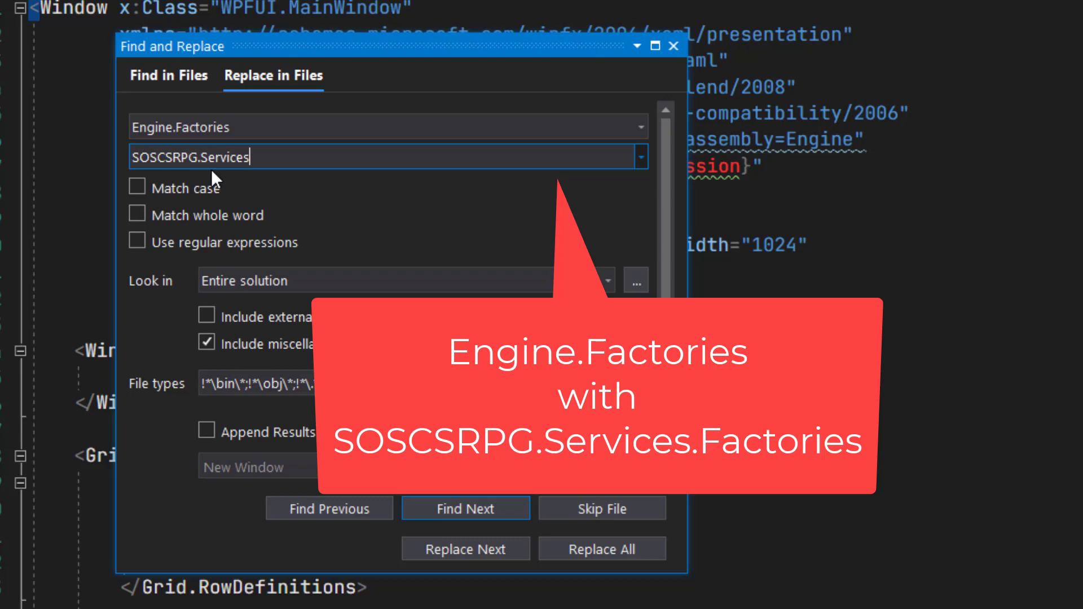
type(".Fac")
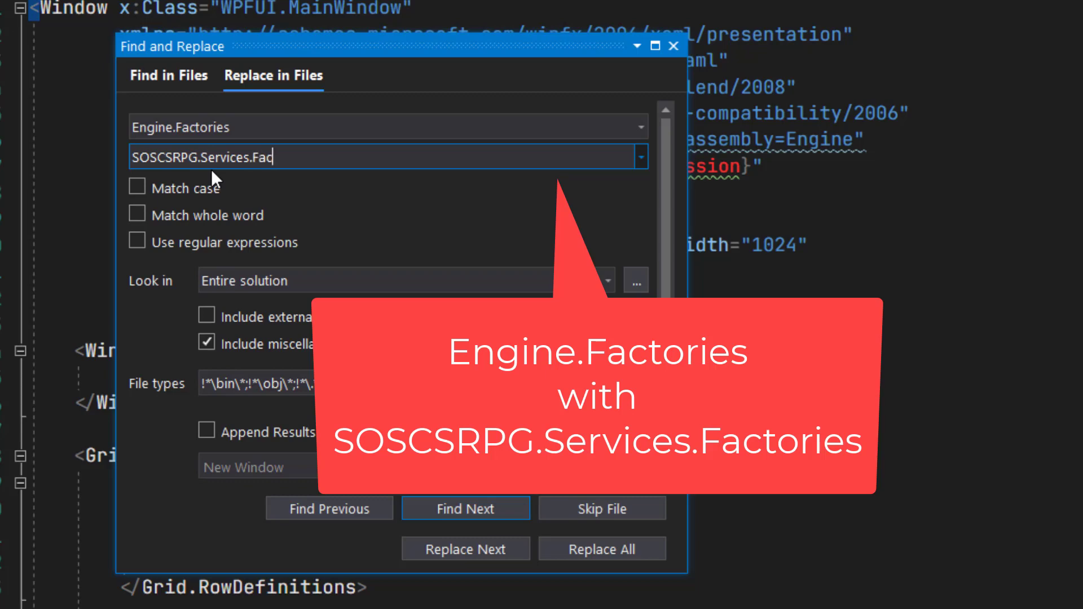
type("tories")
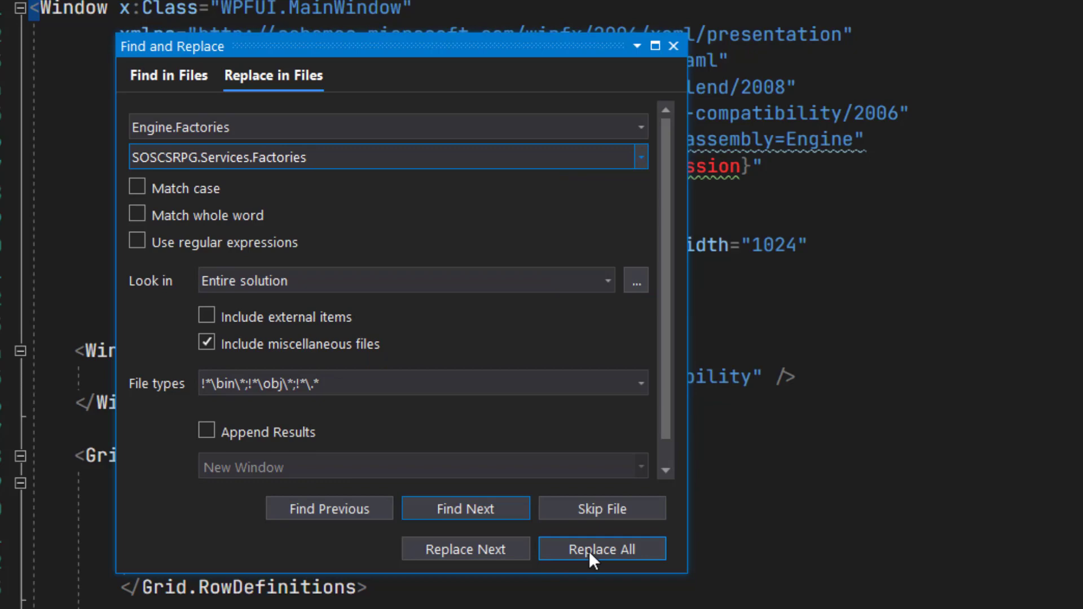
left_click(602, 549)
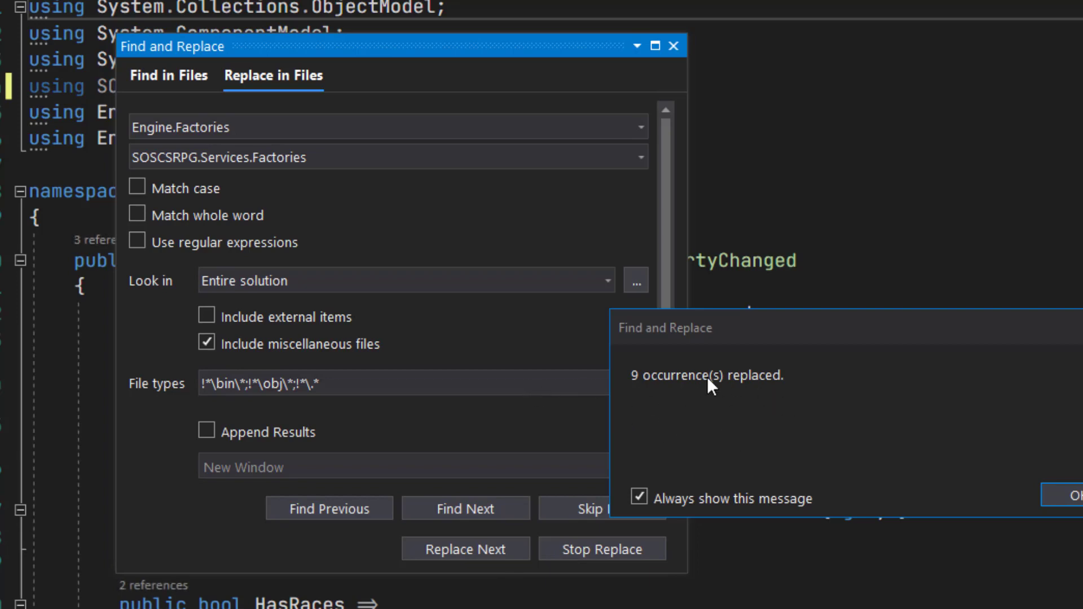
left_click(1078, 497)
type("Action")
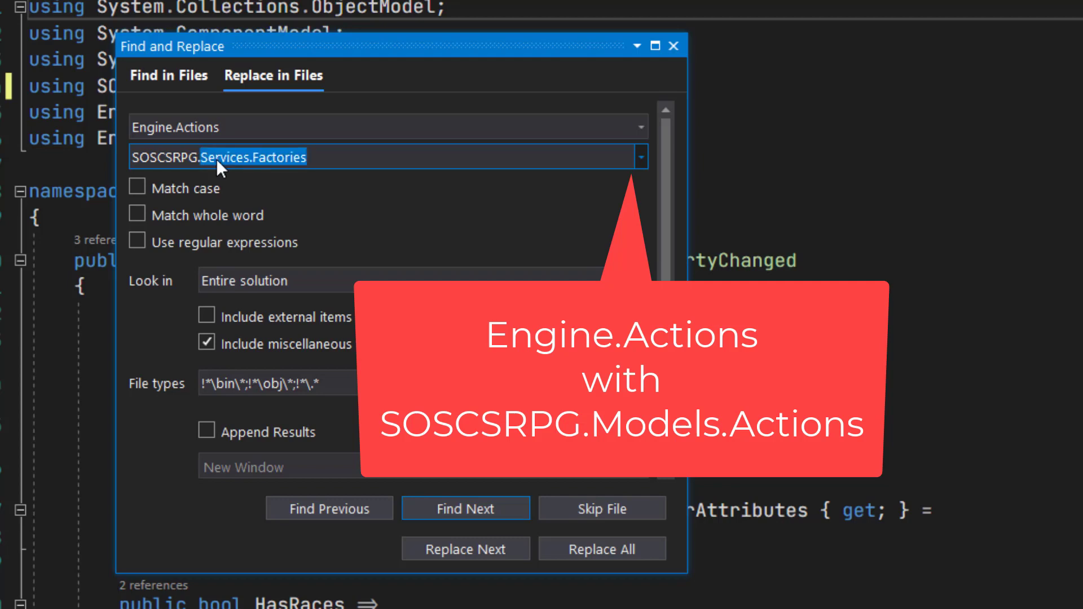
Replace six Engine.Actions occurrences with SOSCSRPG.Models.Actions, then change the search to Engine.Shared
type("SOSCSRPG.Model")
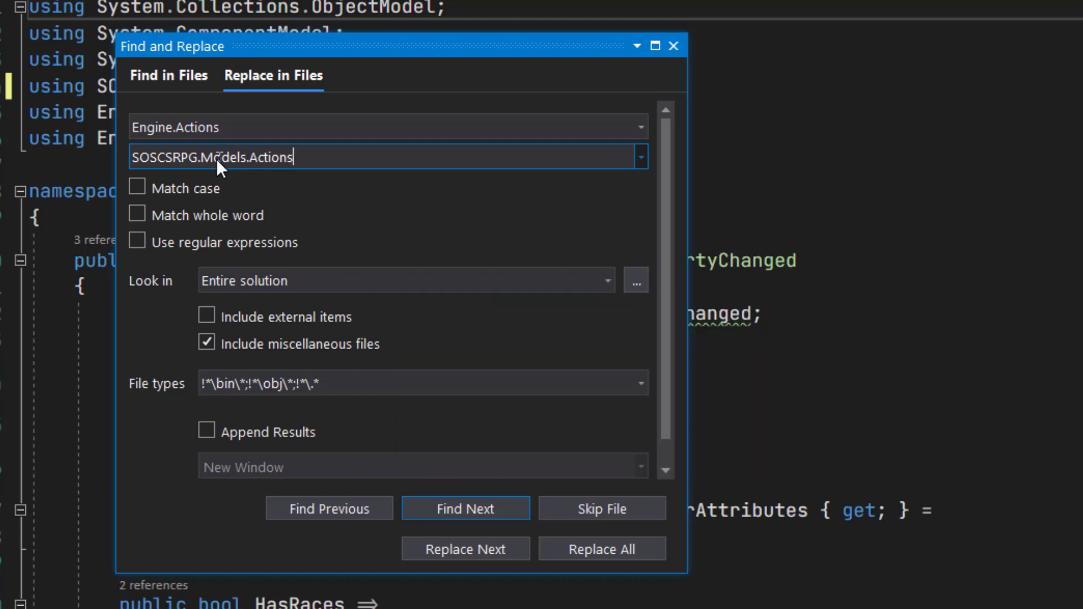
left_click(602, 548)
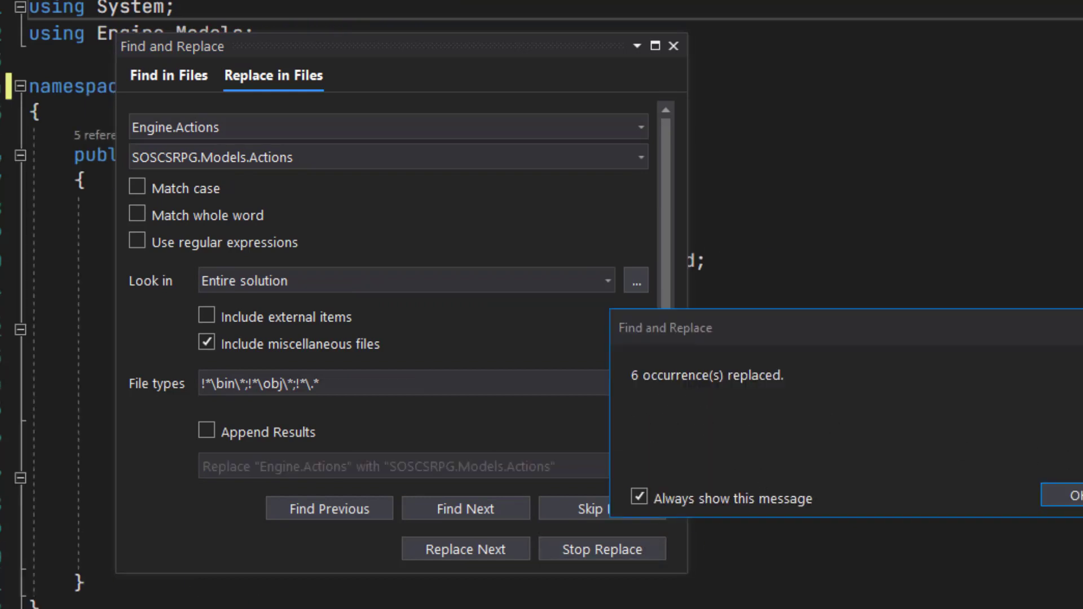
left_click(1079, 495)
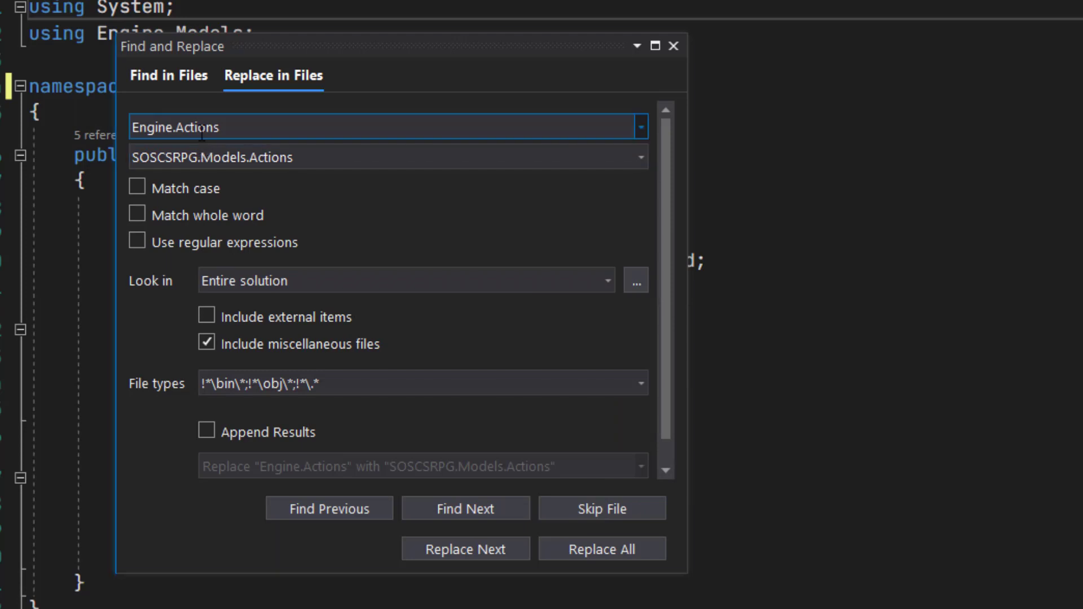
type("Engine.Shared")
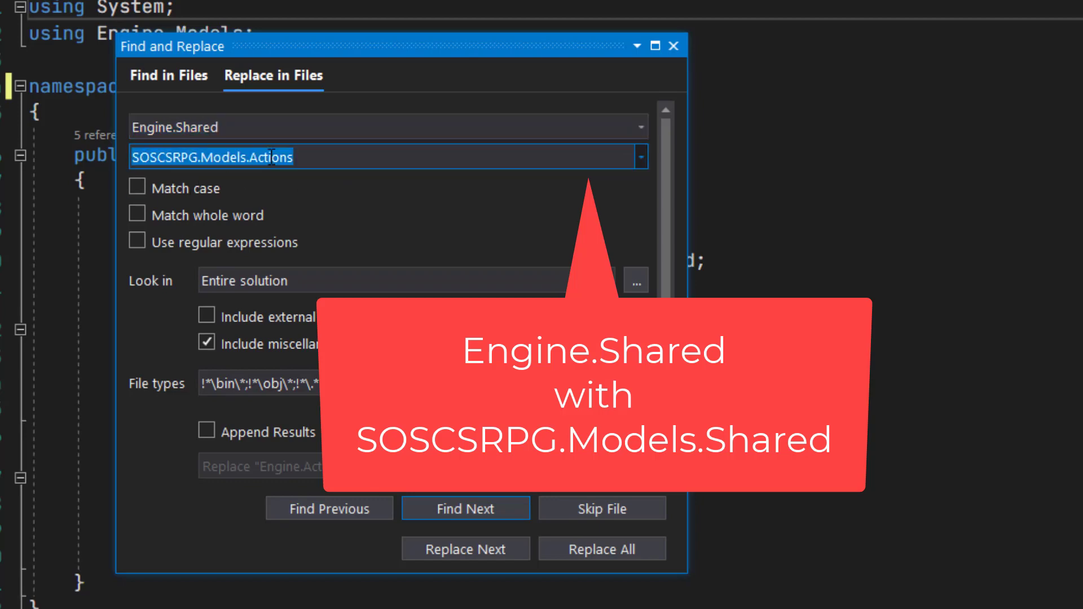
Replace the eleven Engine.Shared occurrences with SOSCSRPG.Models.Shared and dismiss the result
double_click(273, 157)
type("Shared")
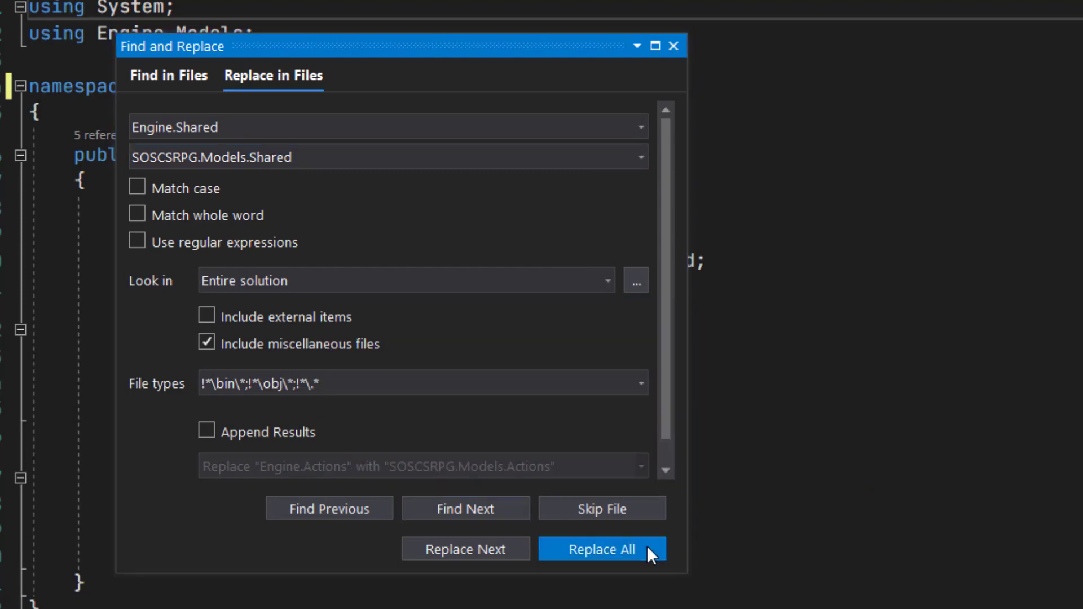
left_click(602, 549)
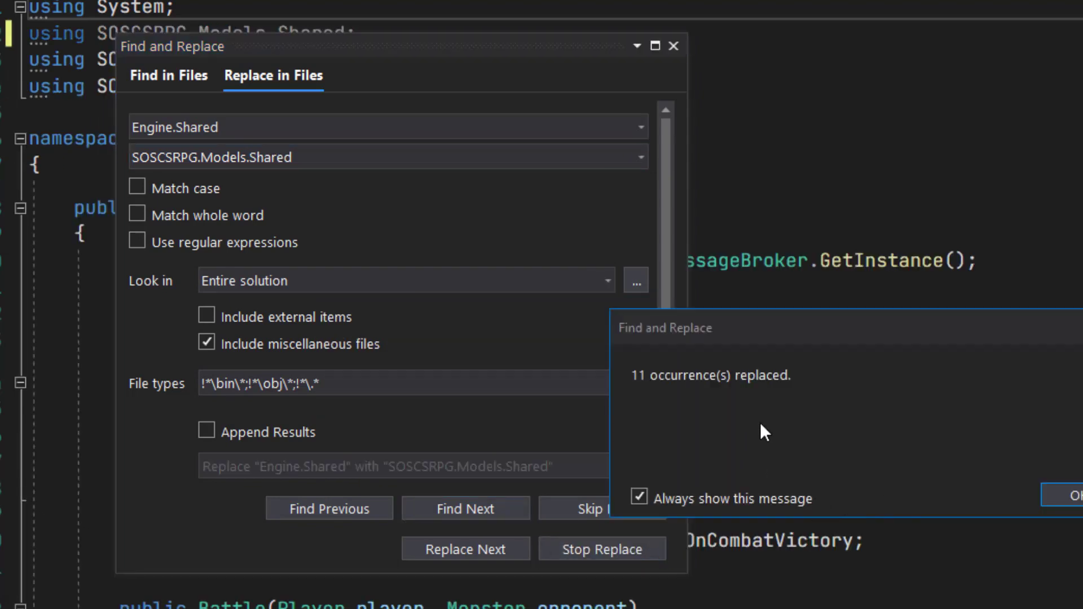
left_click(1076, 510)
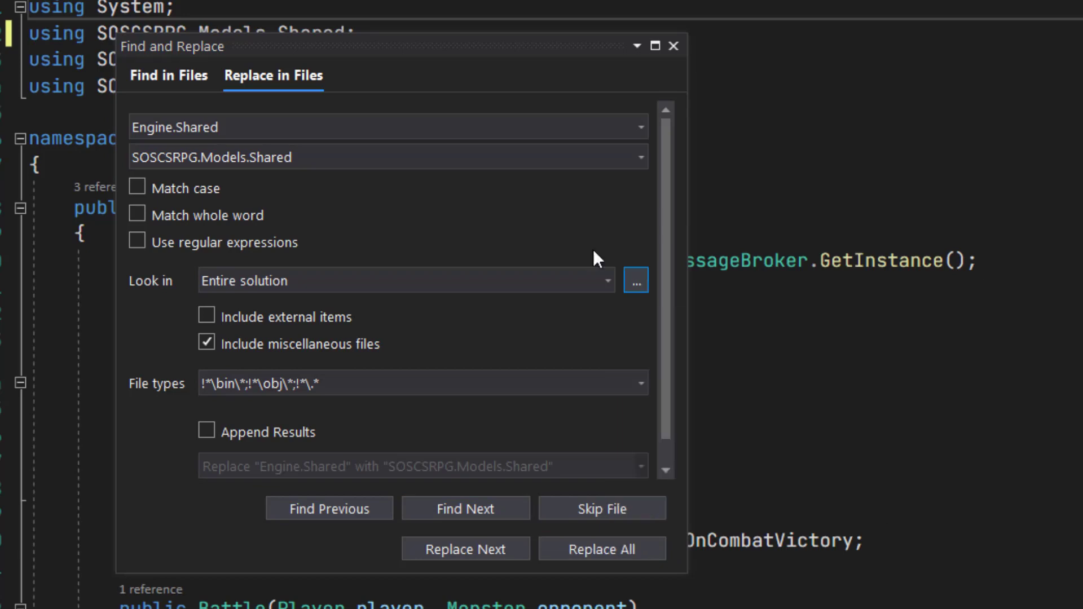
mouse_move(386, 242)
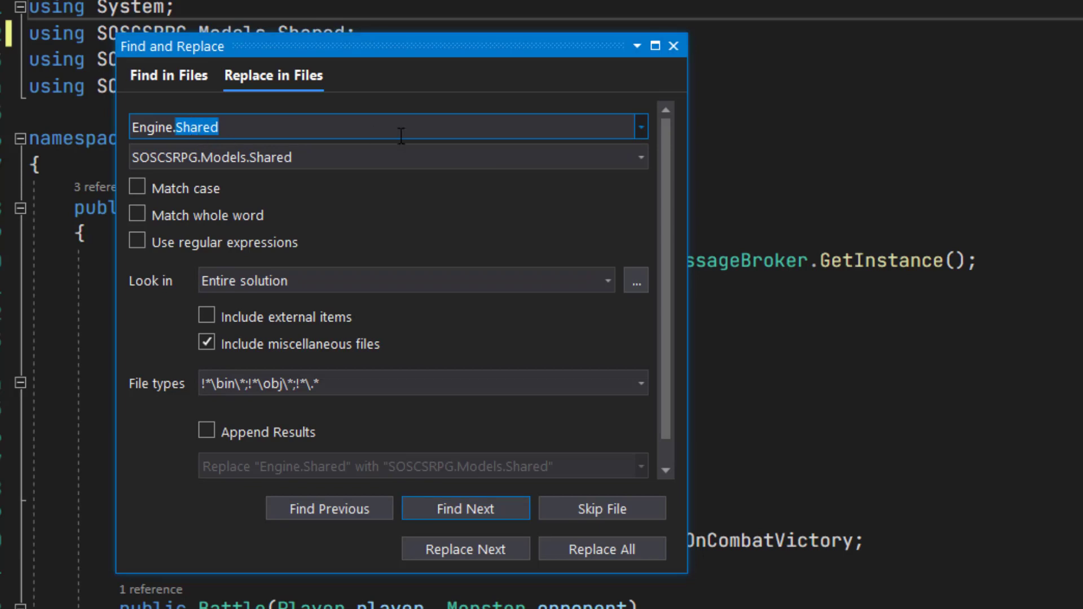
Replace all three Assembly=Engine XAML references with Assembly=SOSCSRPG.ViewModels across the solution
key("Delete")
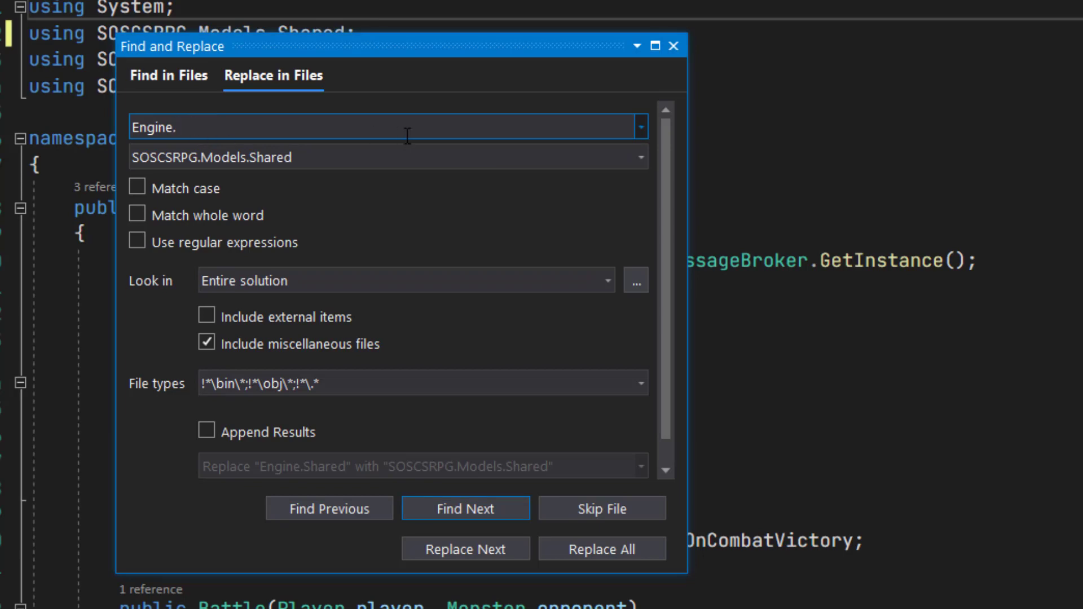
type("A")
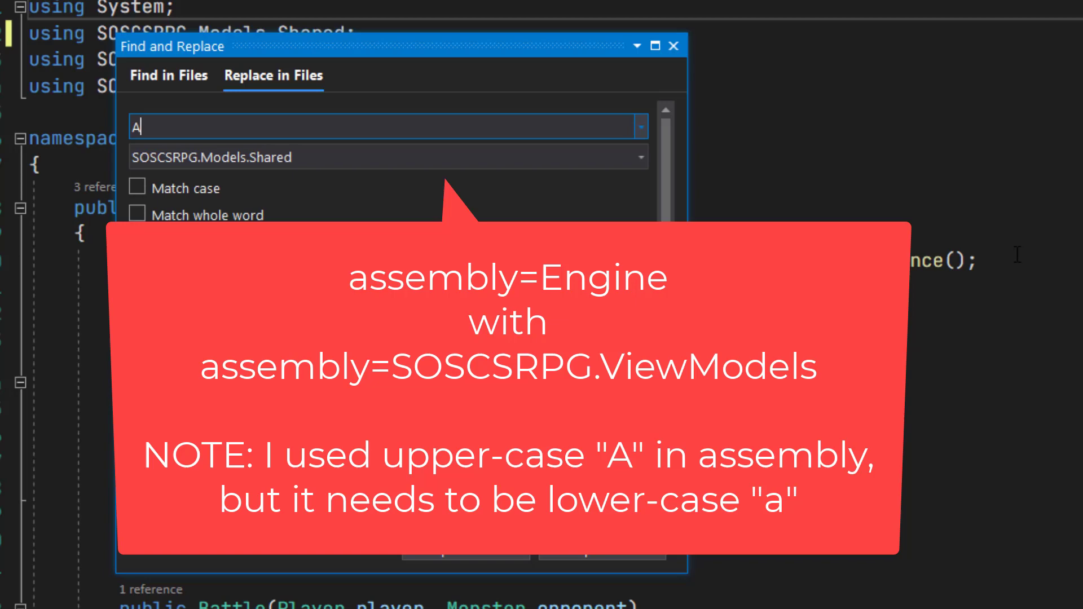
type("ssembly=")
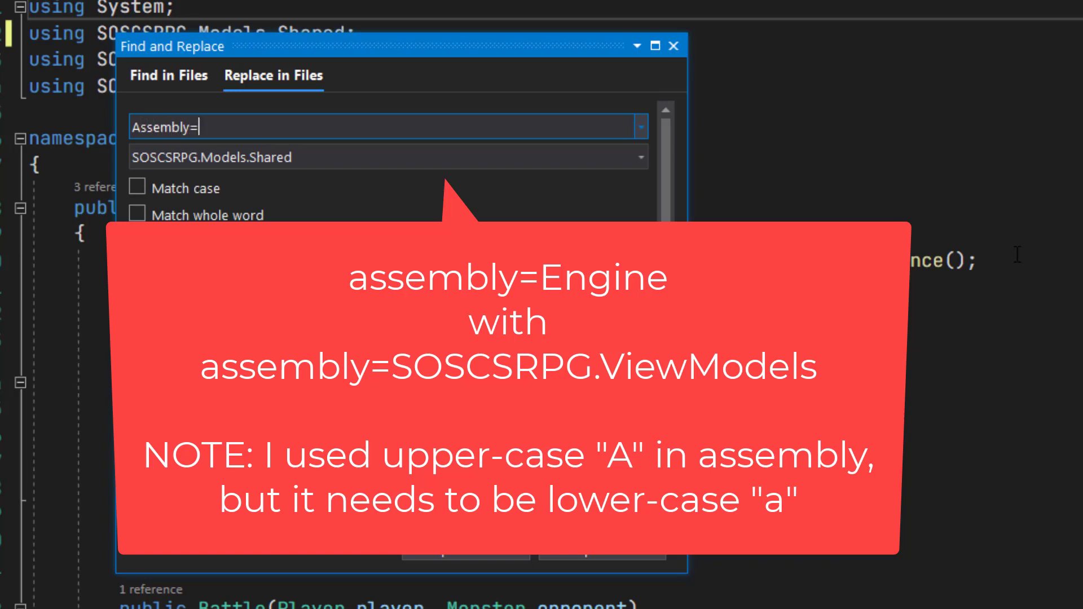
type("Engine")
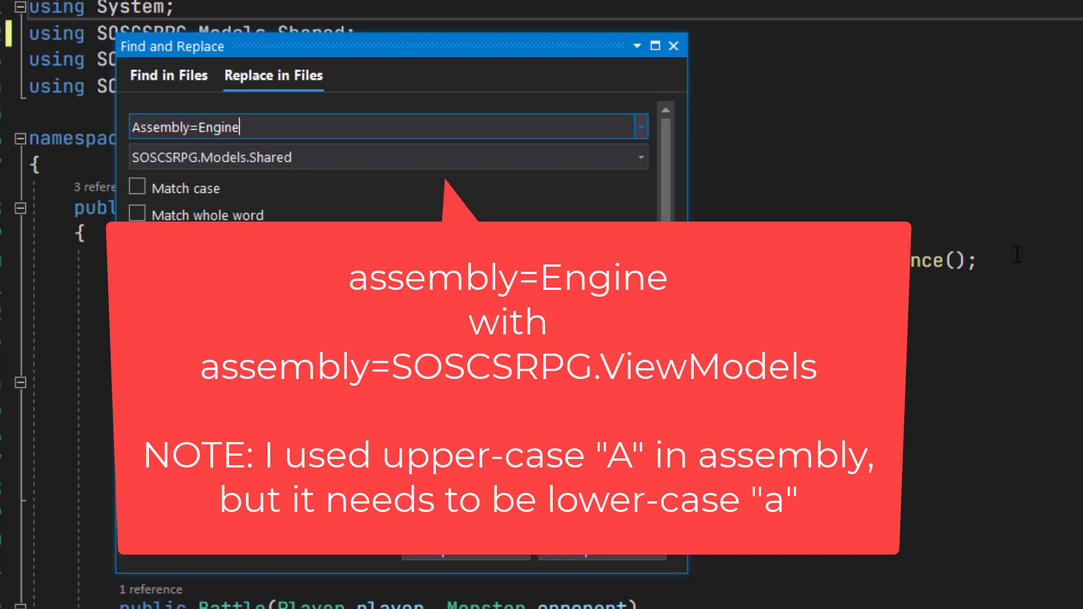
type("Assembly=Engi")
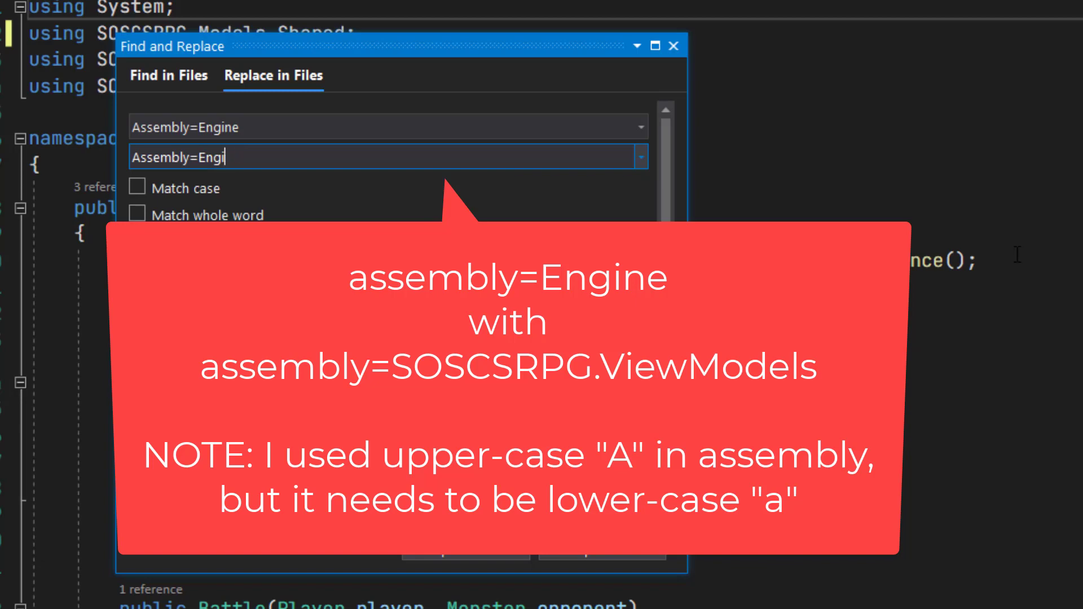
key("BackSpace")
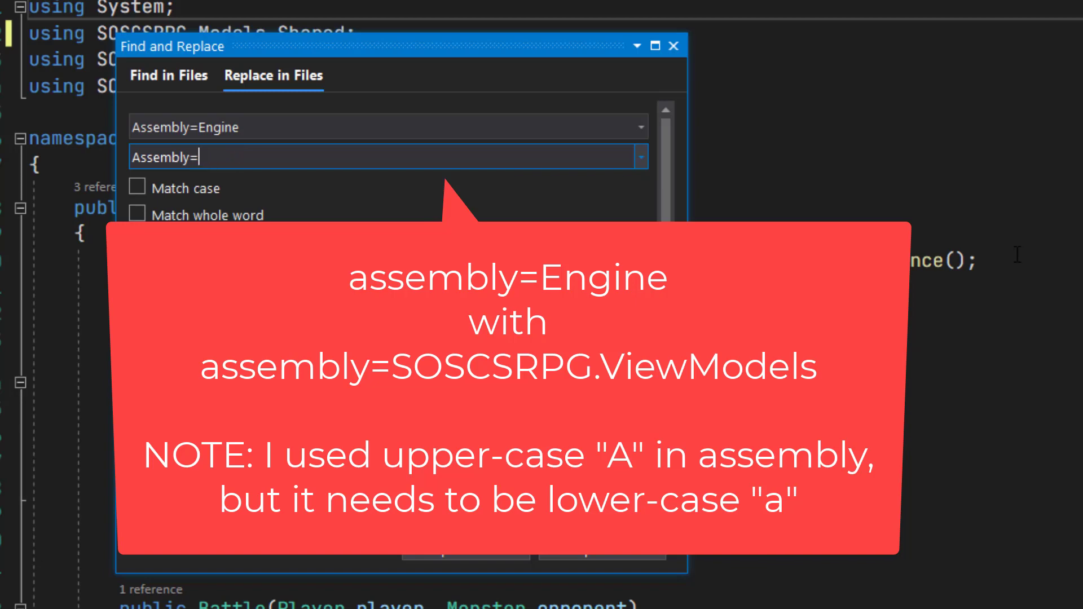
type("SO")
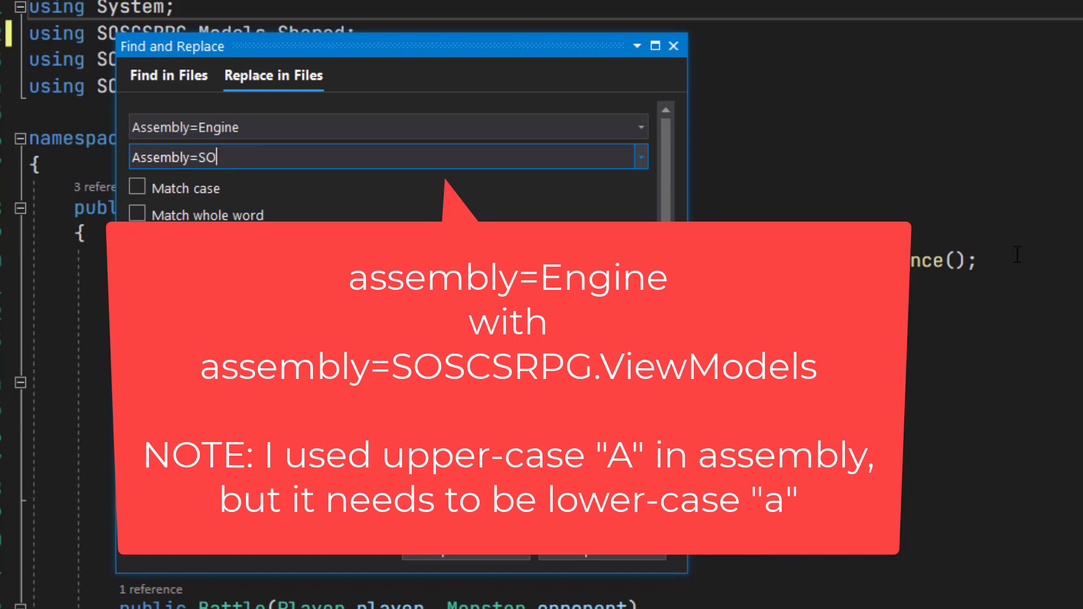
type("SCSRPG")
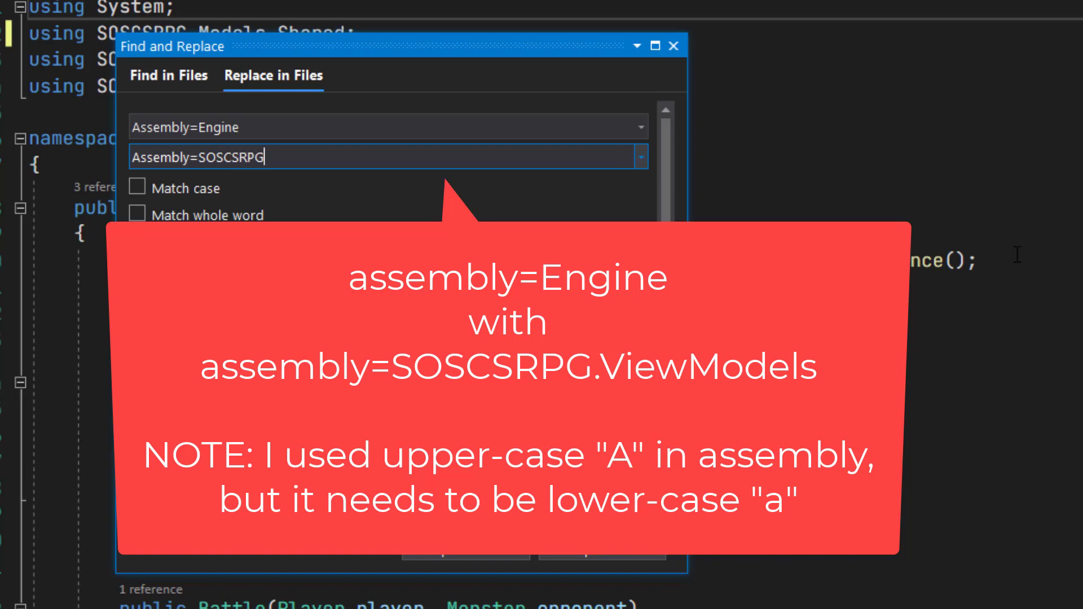
type(".ViewModels")
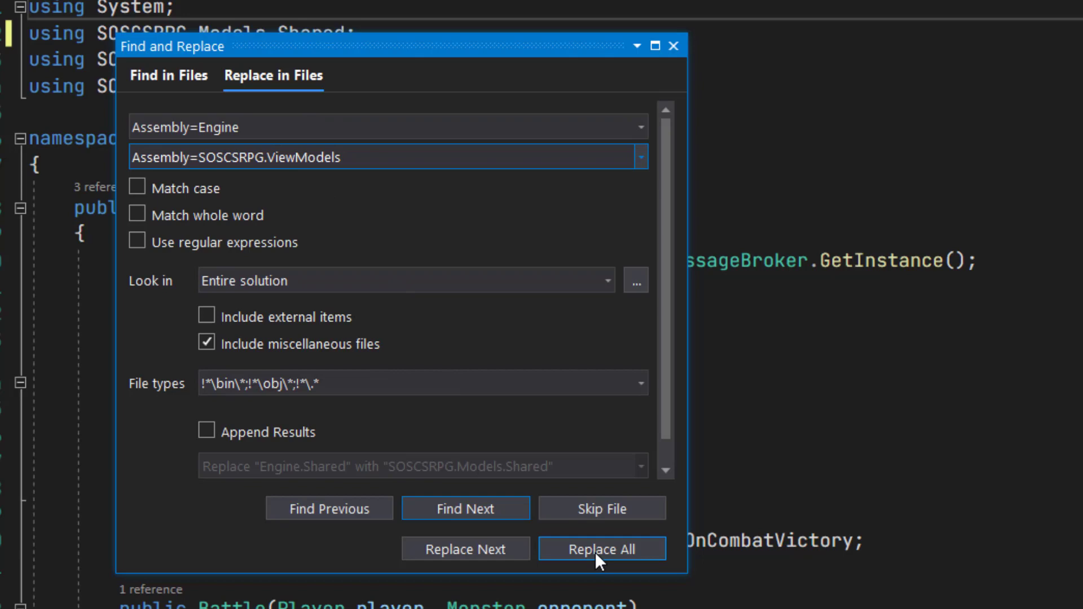
left_click(600, 548)
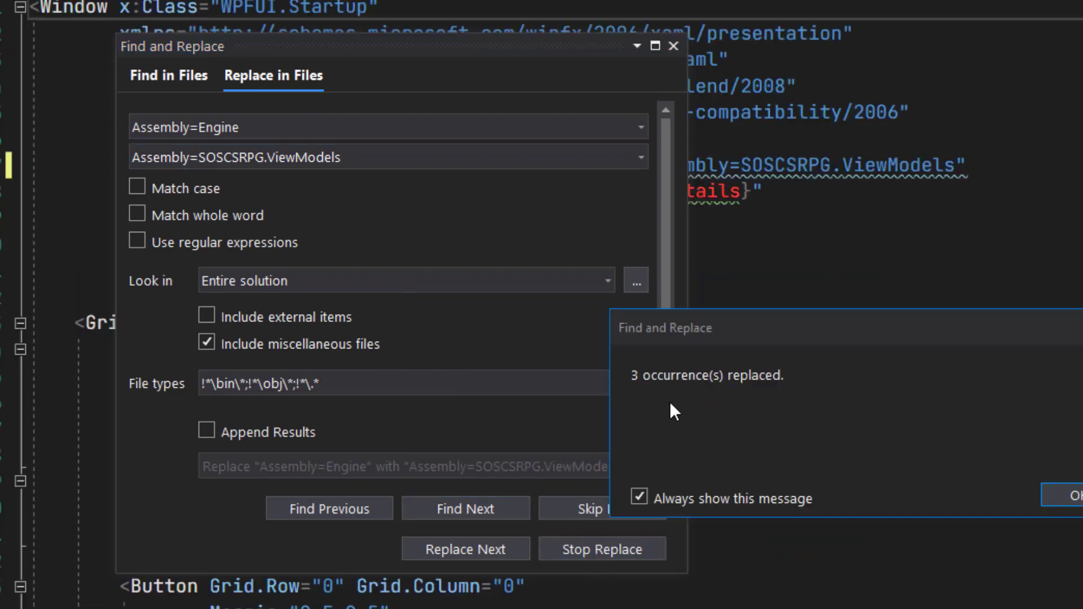
left_click(1078, 496)
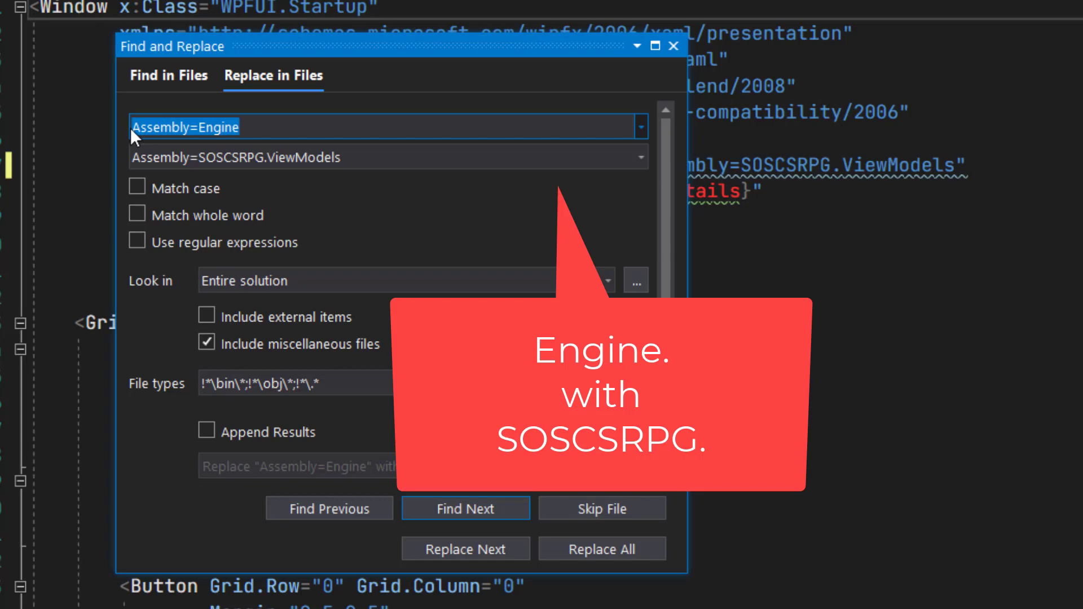
Replace every remaining 'Engine.' prefix with 'SOSCSRPG.' in the solution, 55 occurrences
type("Engine.")
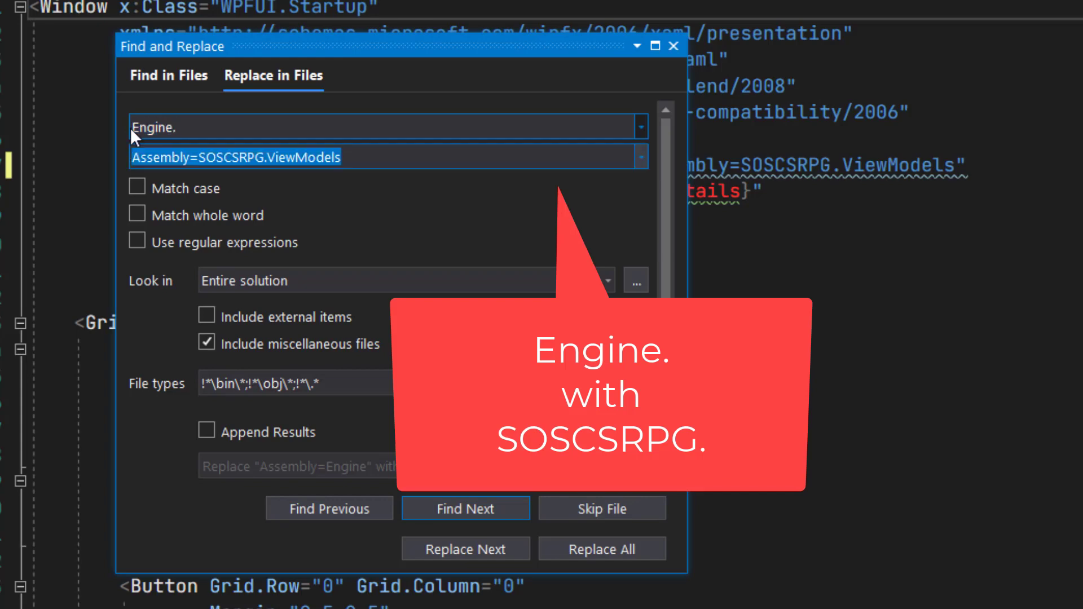
type("SOS")
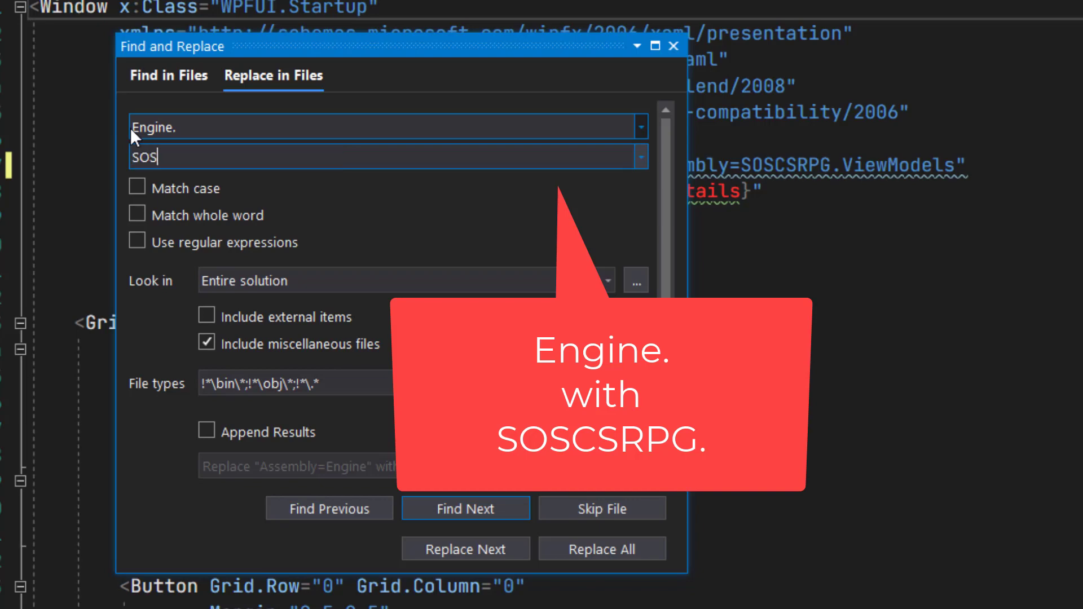
type("CSRPG.")
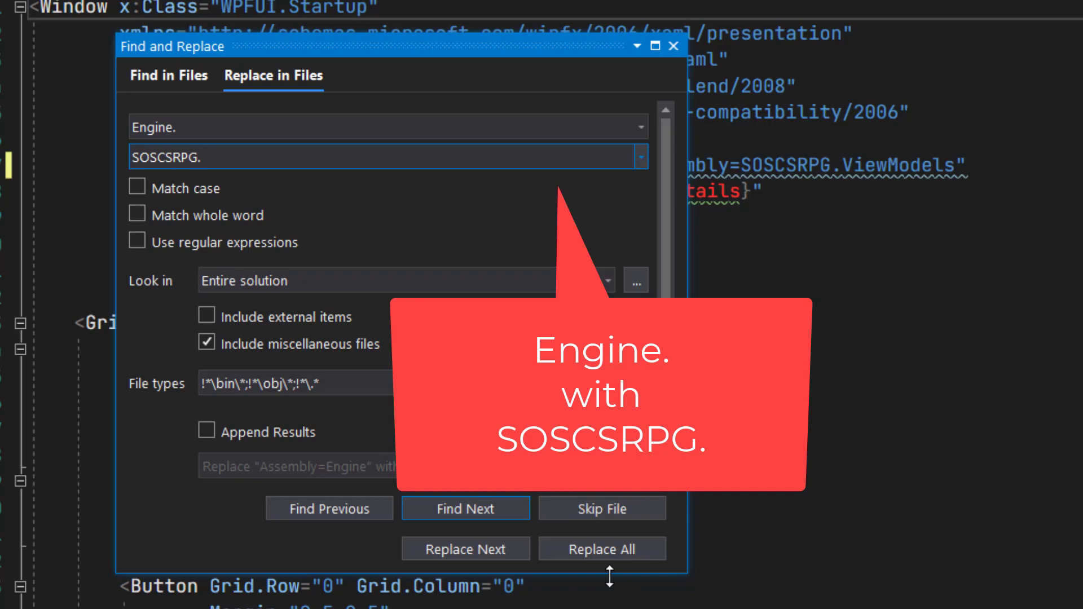
left_click(602, 549)
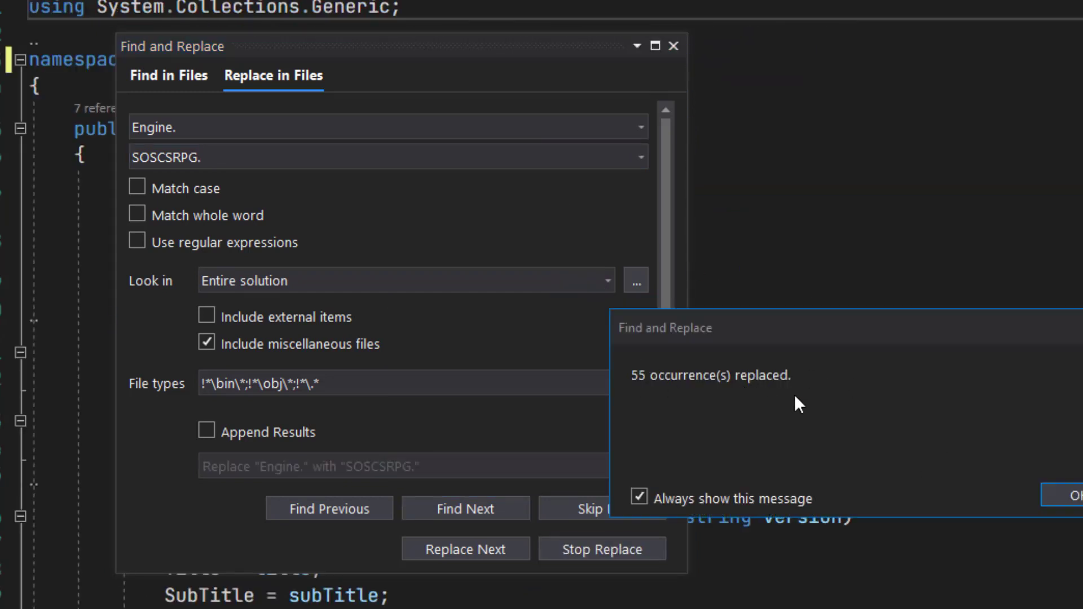
left_click(1076, 495)
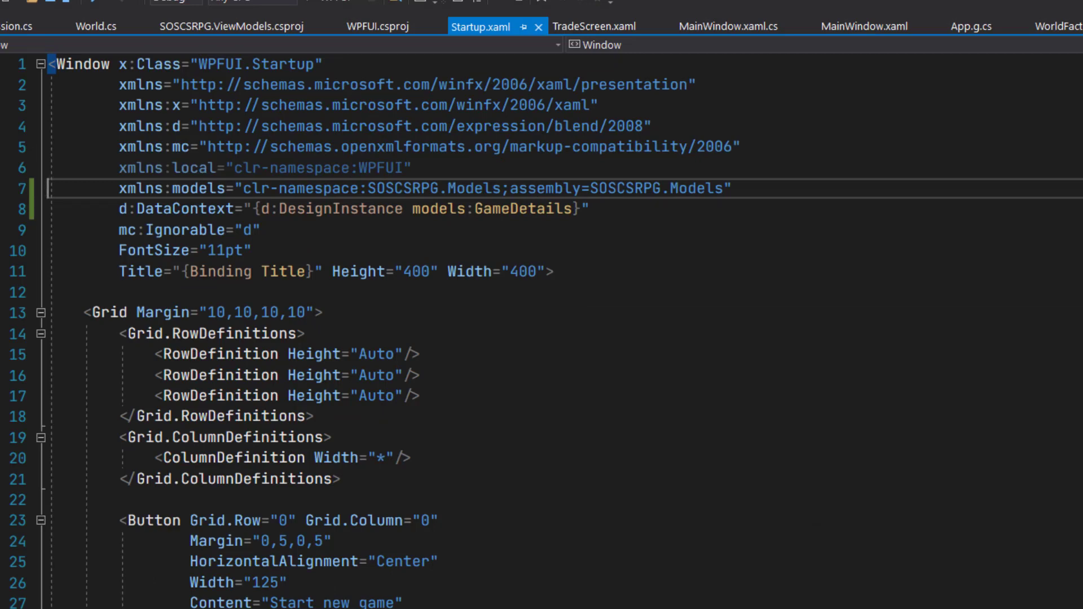
mouse_move(203, 206)
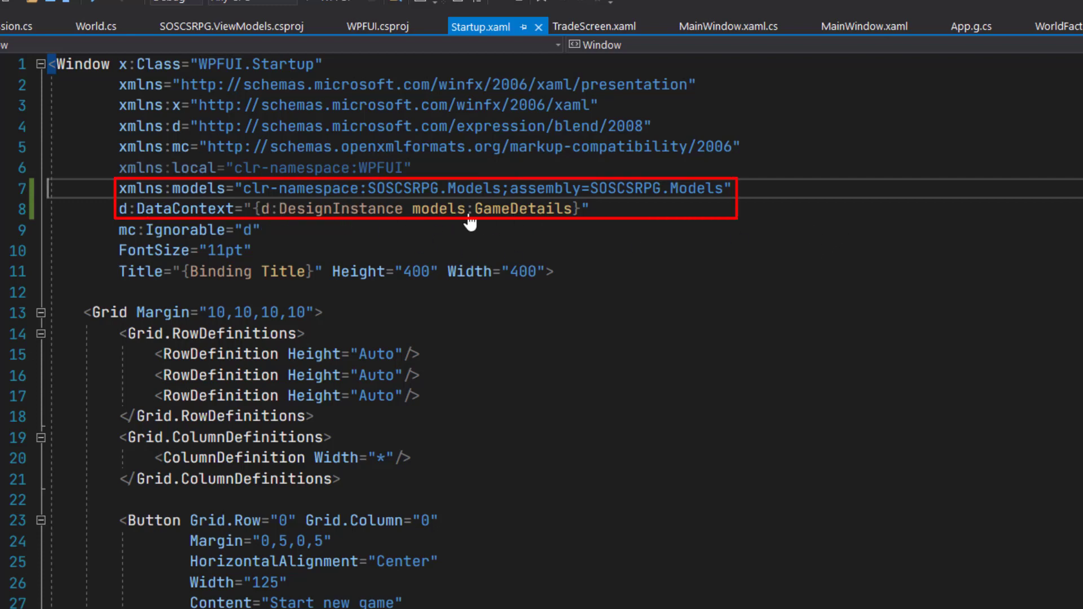
mouse_move(539, 215)
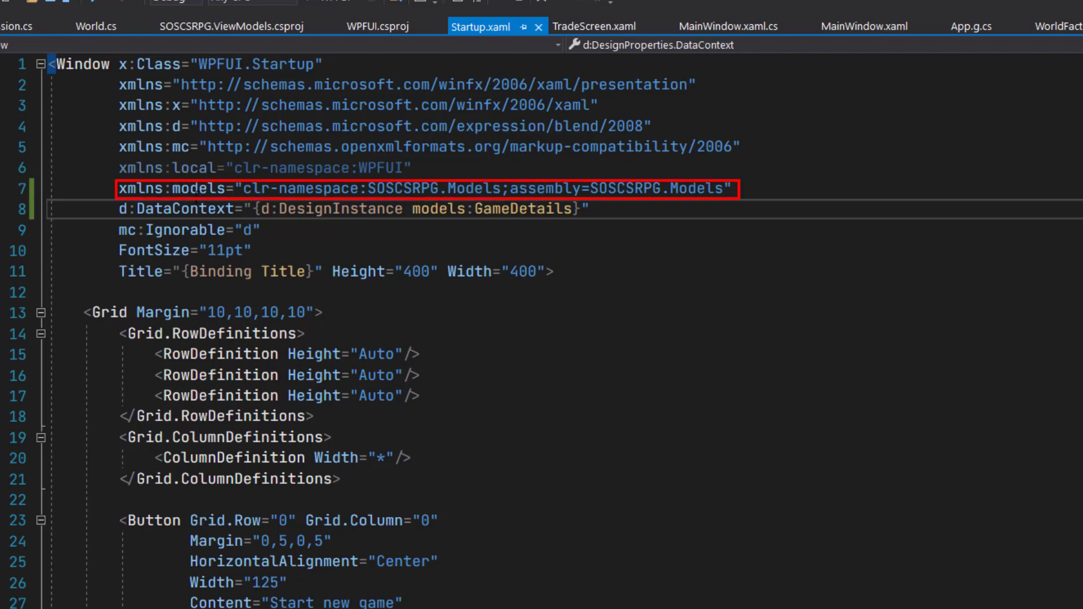
Check line 7 of Startup.xaml, where xmlns:models uses clr-namespace:SOSCSRPG.Models;assembly=SOSCSRPG.Models
left_click(722, 188)
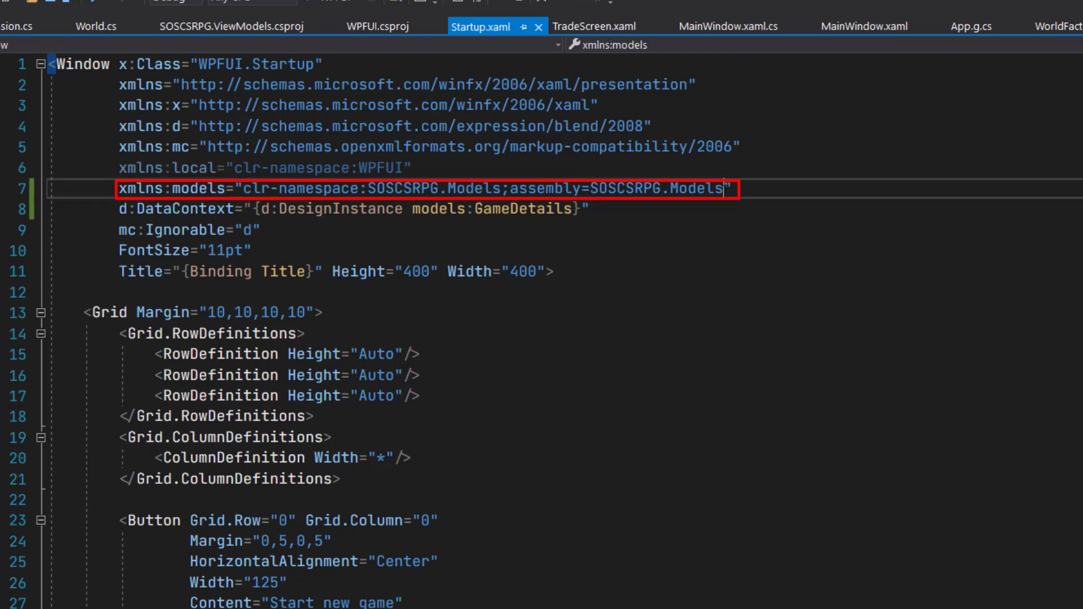
double_click(657, 189)
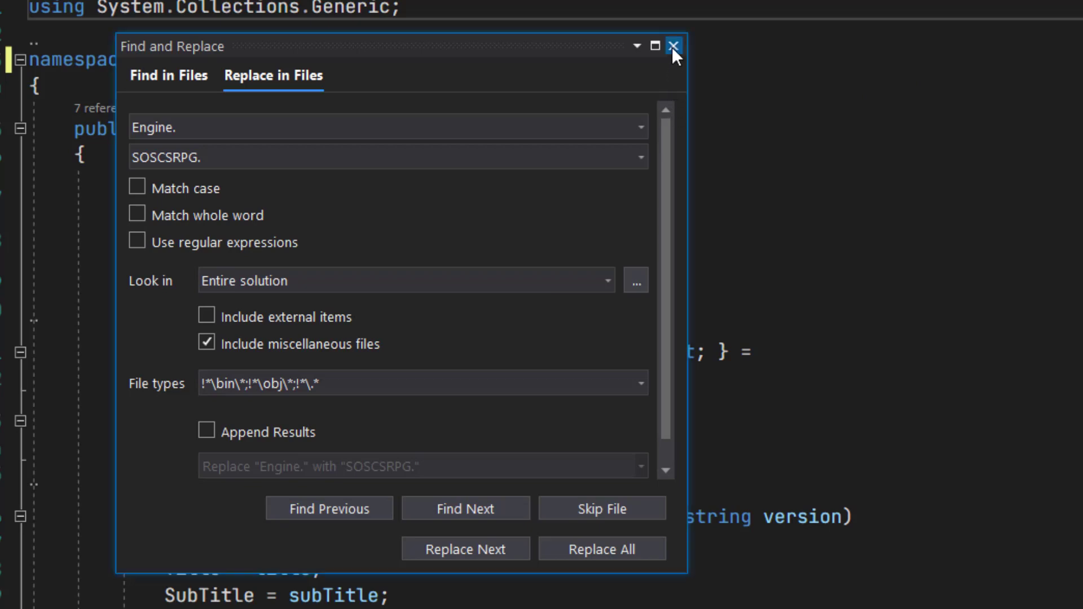
Close the Replace in Files window to reveal the error on world.AddLocation
left_click(675, 46)
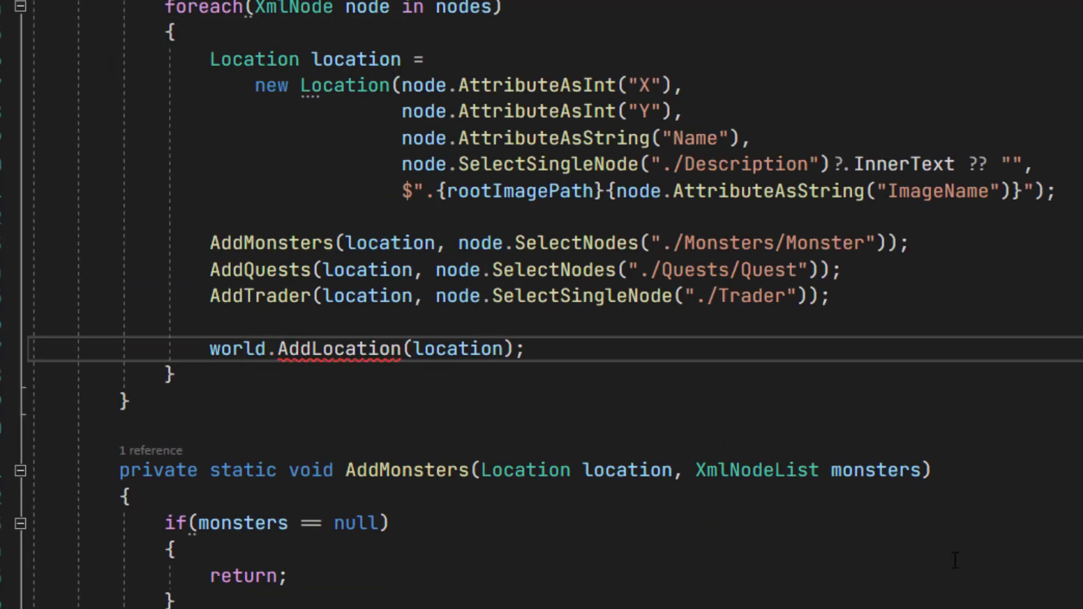
mouse_move(987, 519)
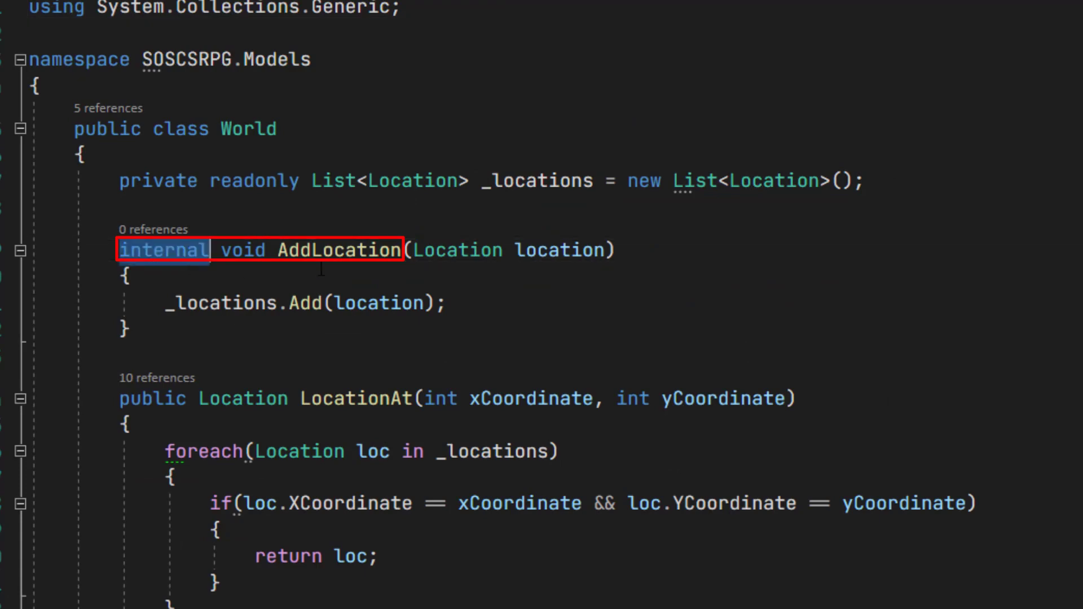
Change 'internal' to 'public' on CreateWorld and the WorldFactory class declaration
type("public")
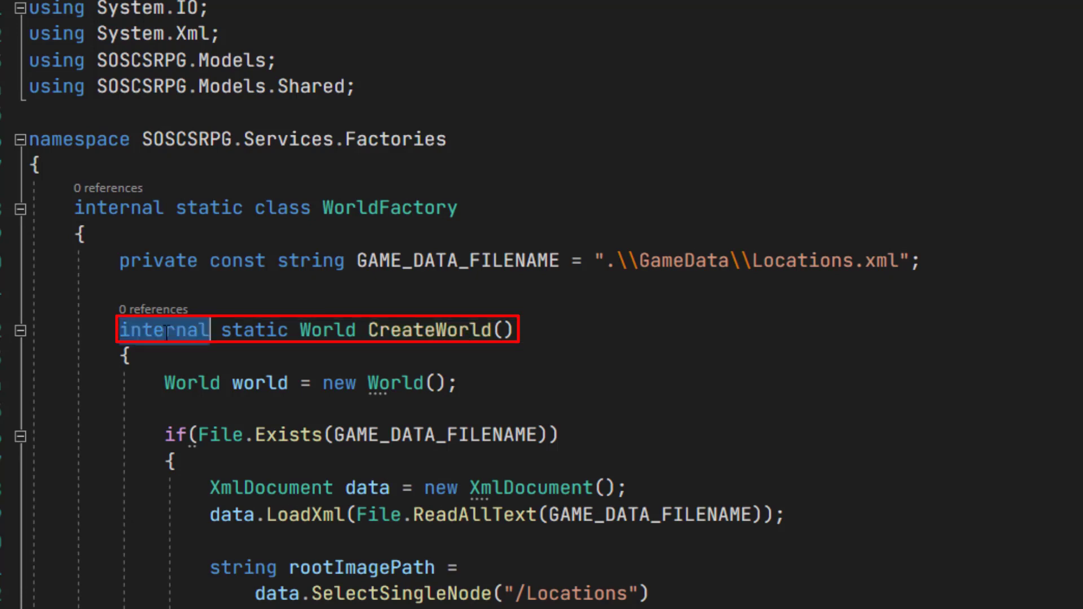
type("public")
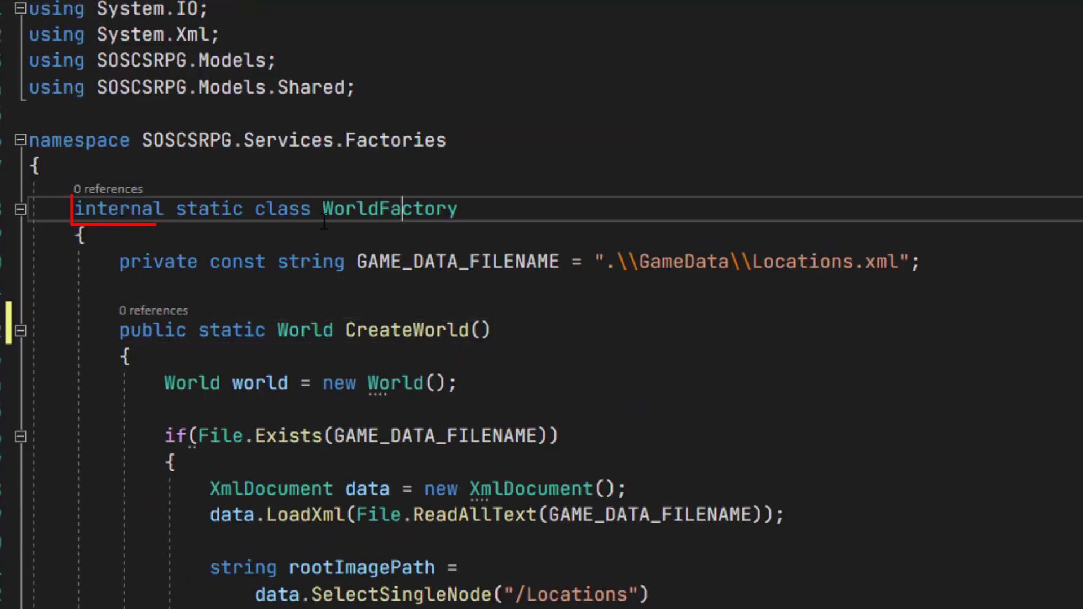
double_click(115, 209)
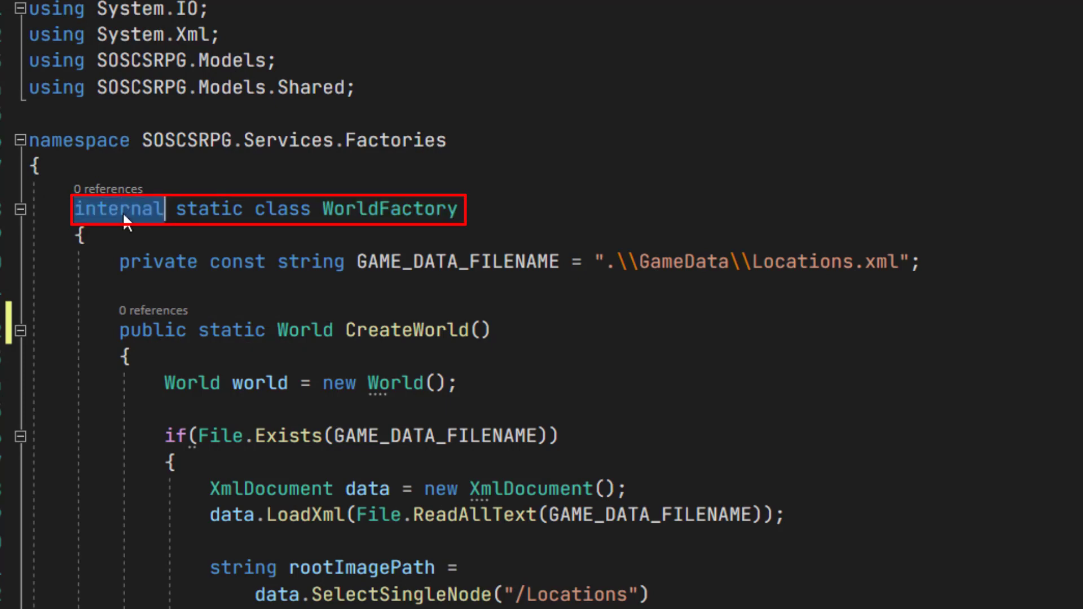
type("public")
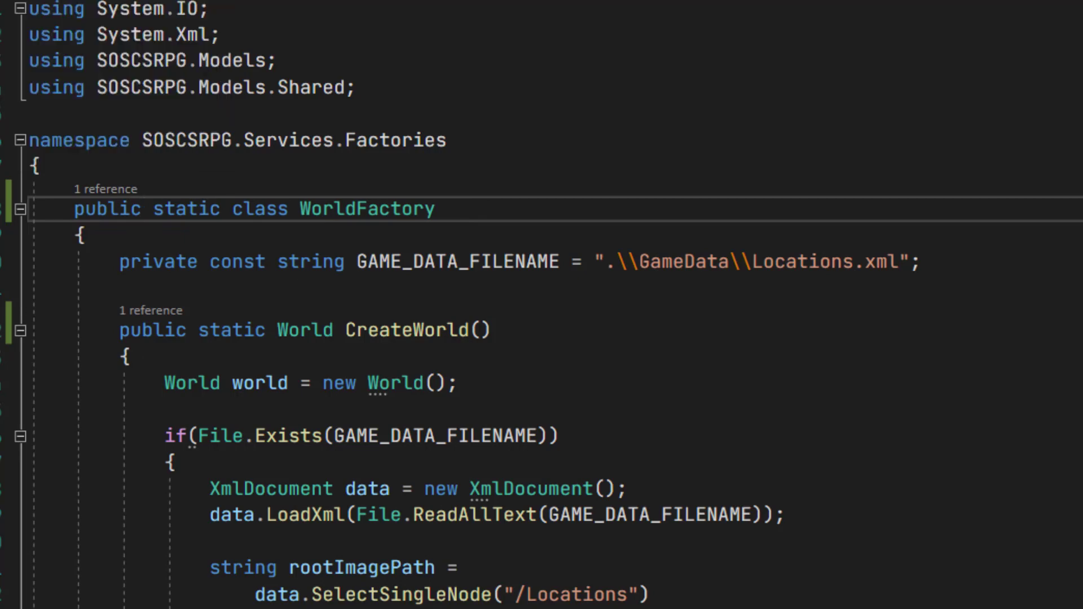
scroll("down", 3)
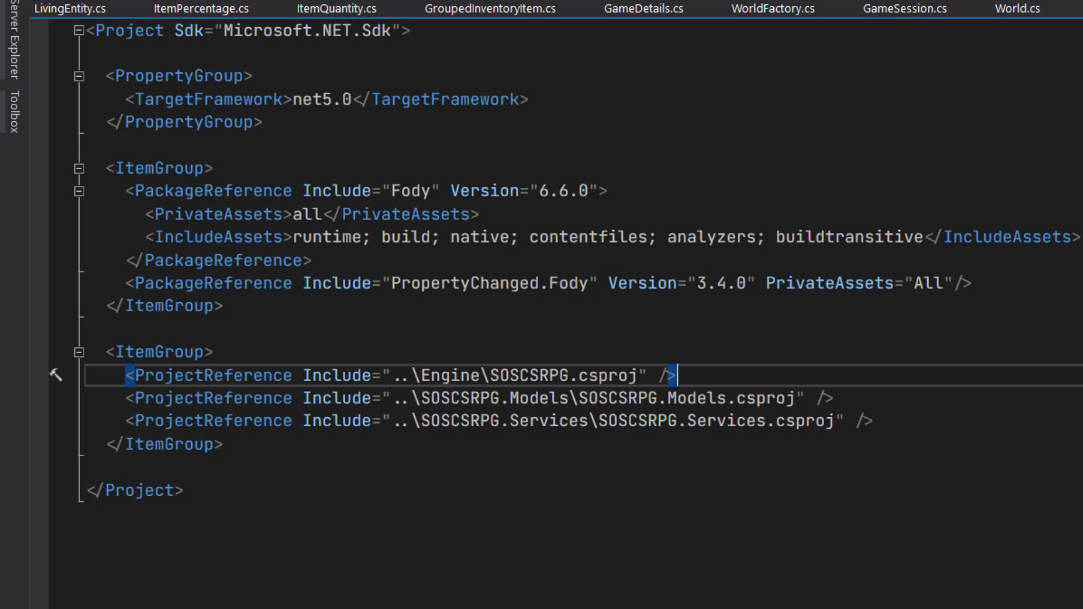
mouse_move(911, 416)
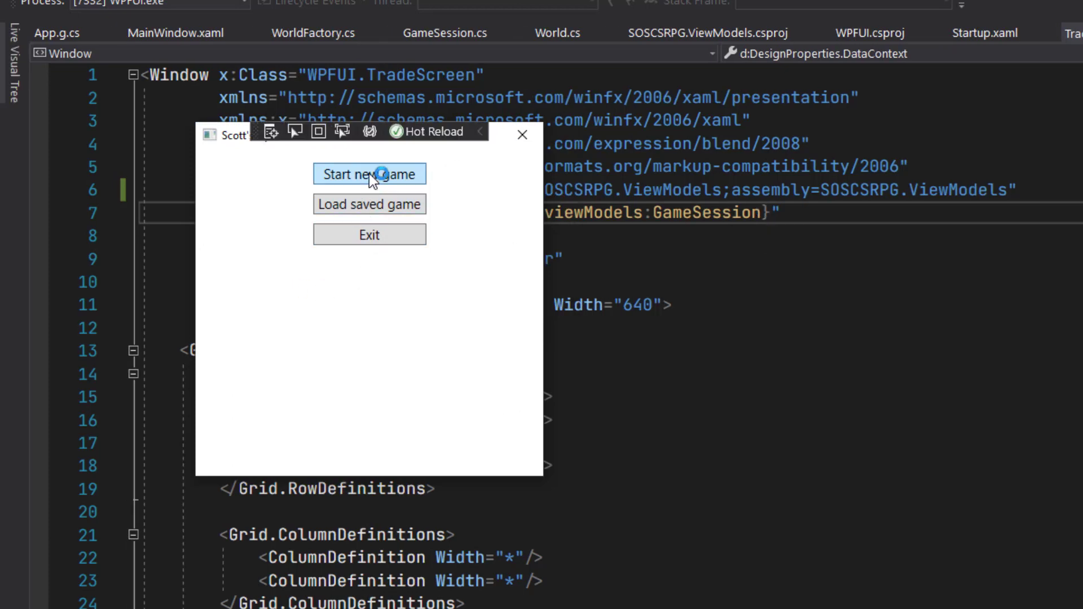
Start a new game, name the character 'werwer', and use this player
left_click(370, 173)
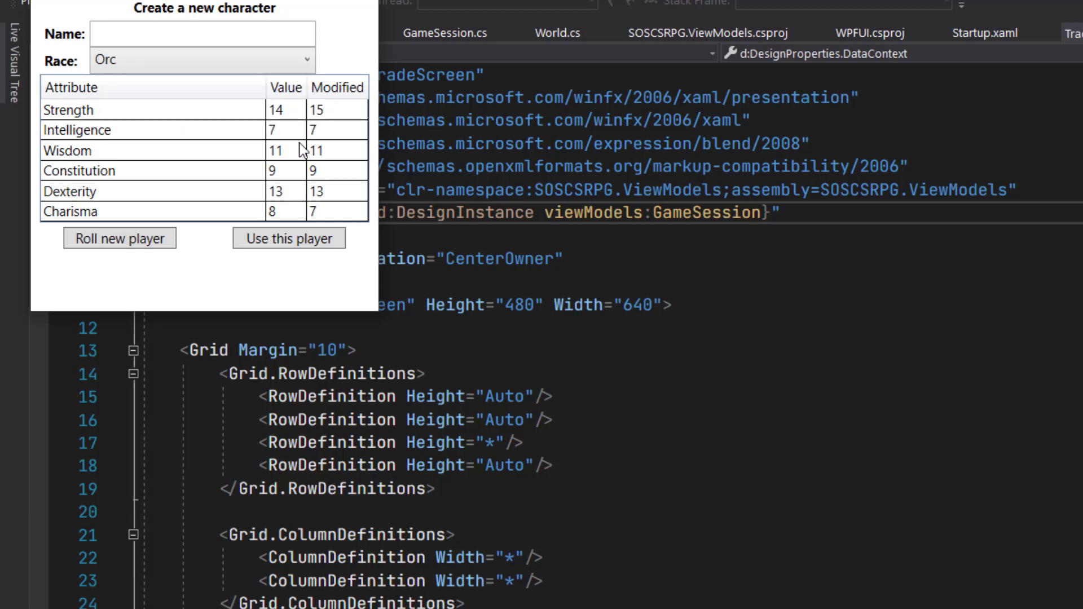
left_click(200, 32)
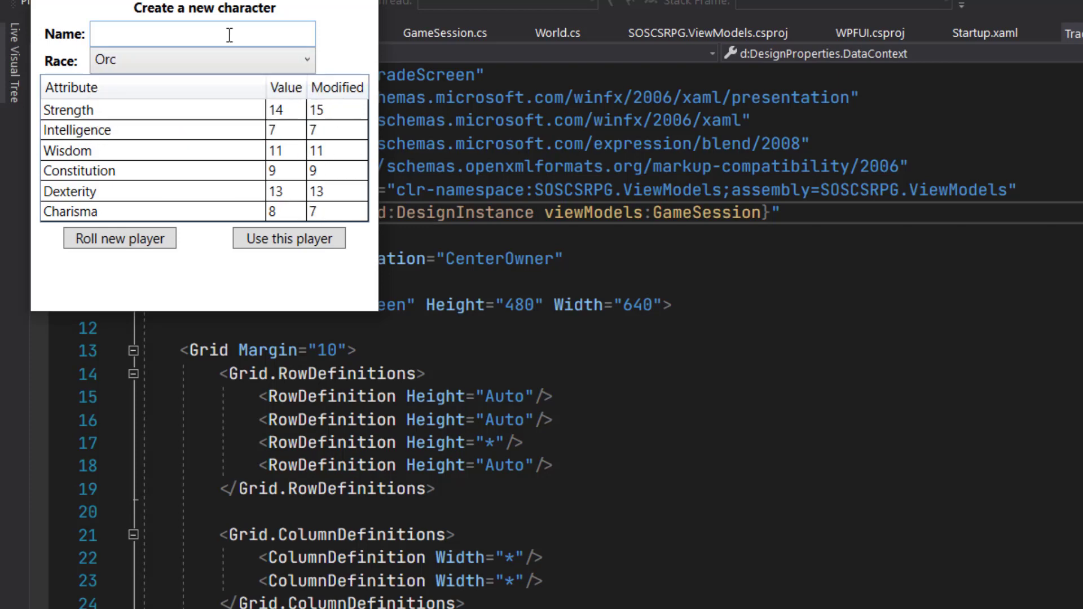
type("werwer")
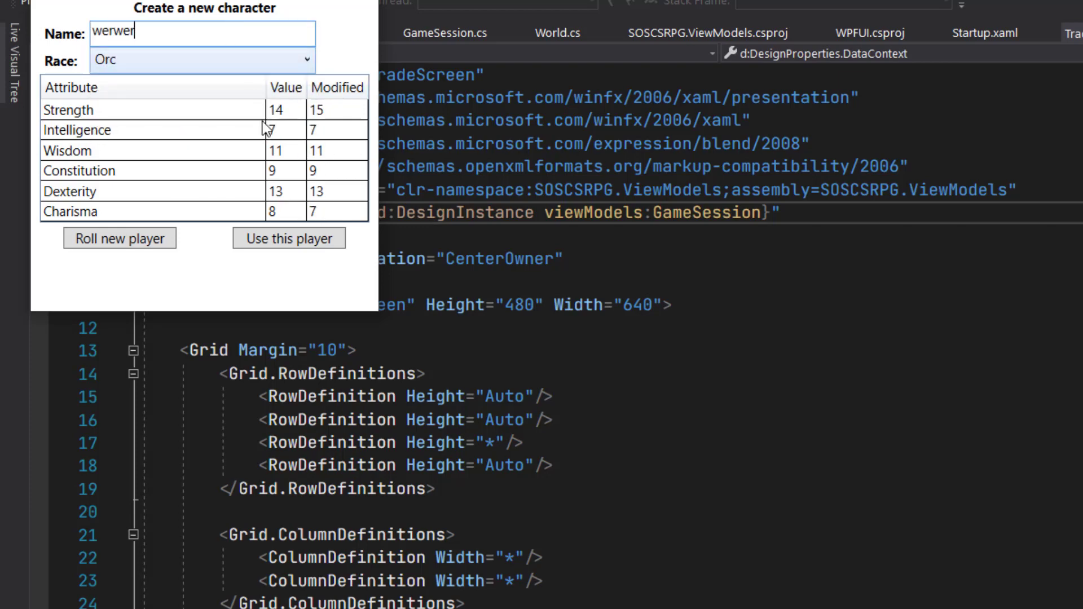
left_click(289, 238)
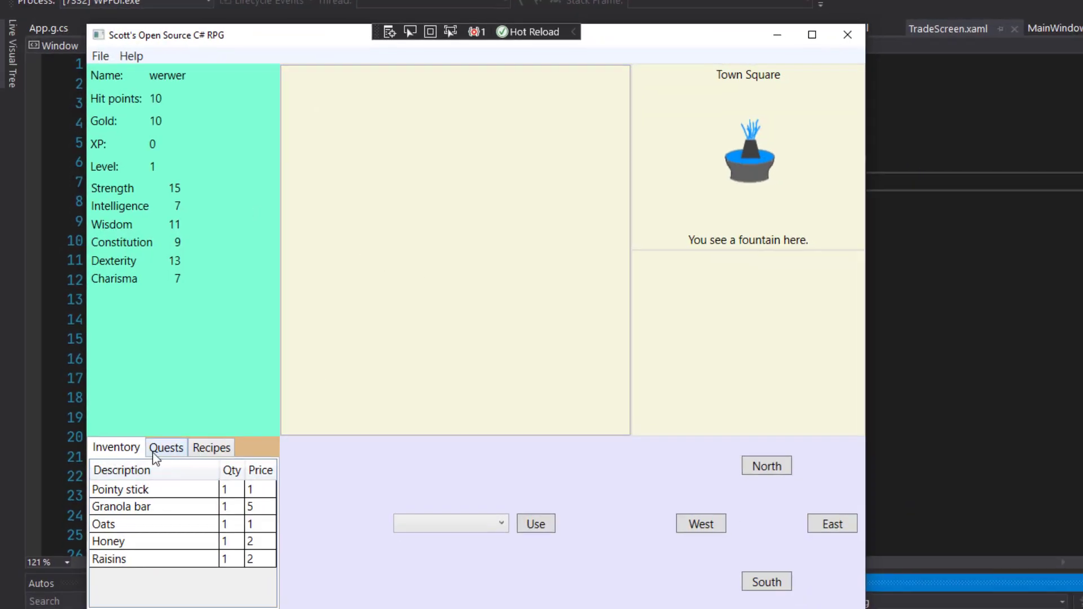
Craft a Granola bar from the Recipes list and return to the inventory
left_click(211, 447)
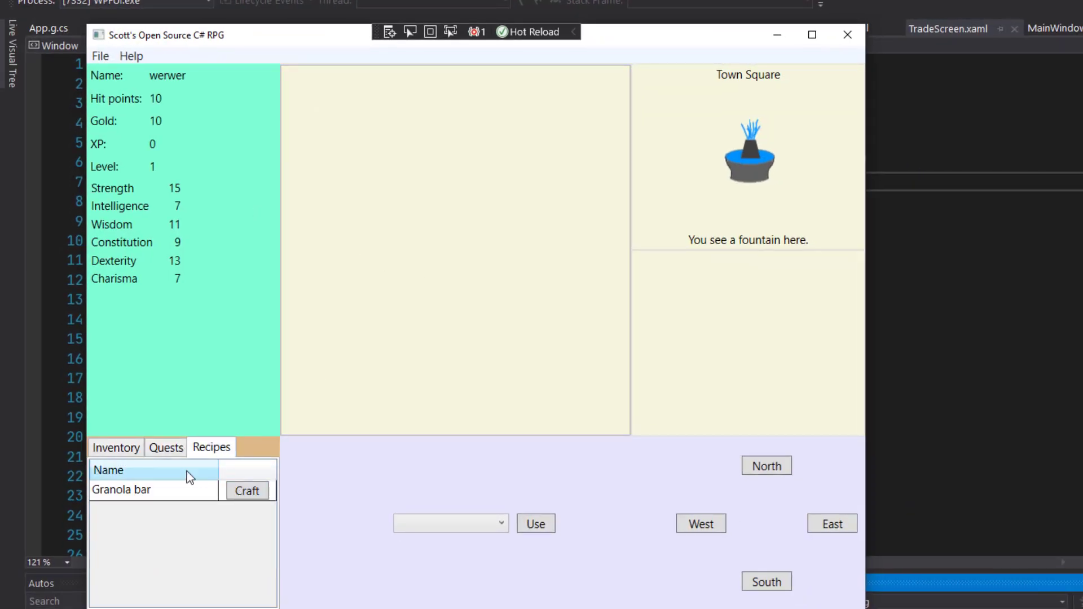
left_click(247, 491)
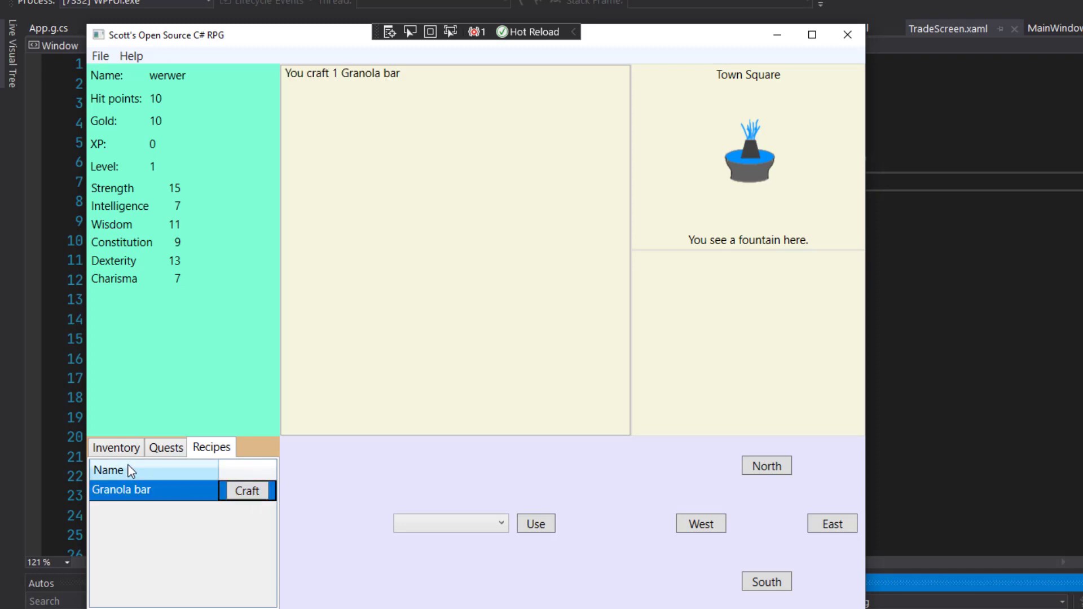
left_click(115, 448)
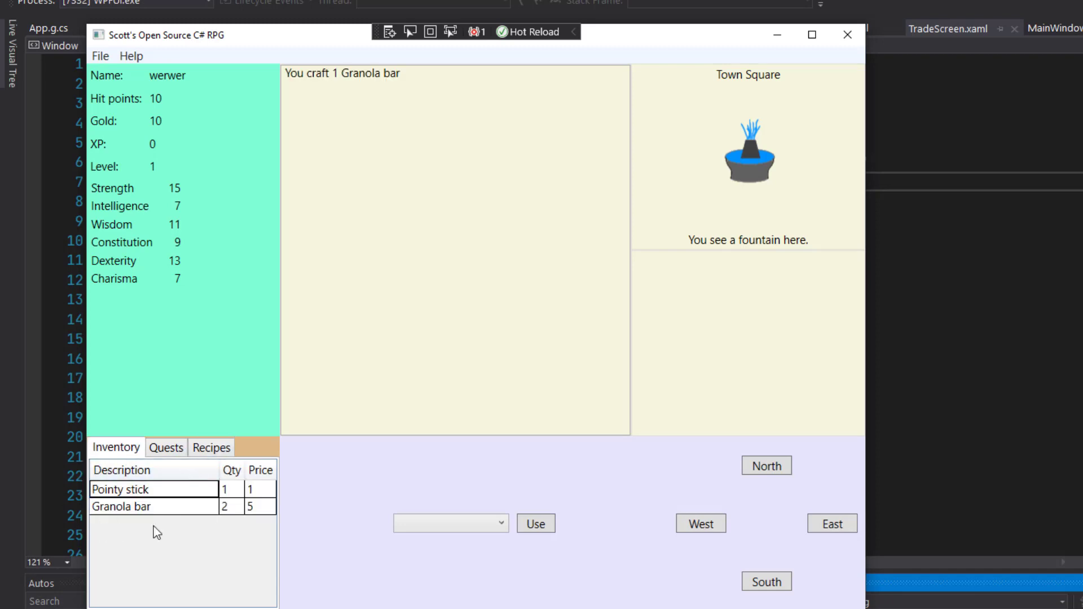
Travel north to the Herbalist's Garden, fight snakes with the Pointy stick, then close the game
left_click(767, 466)
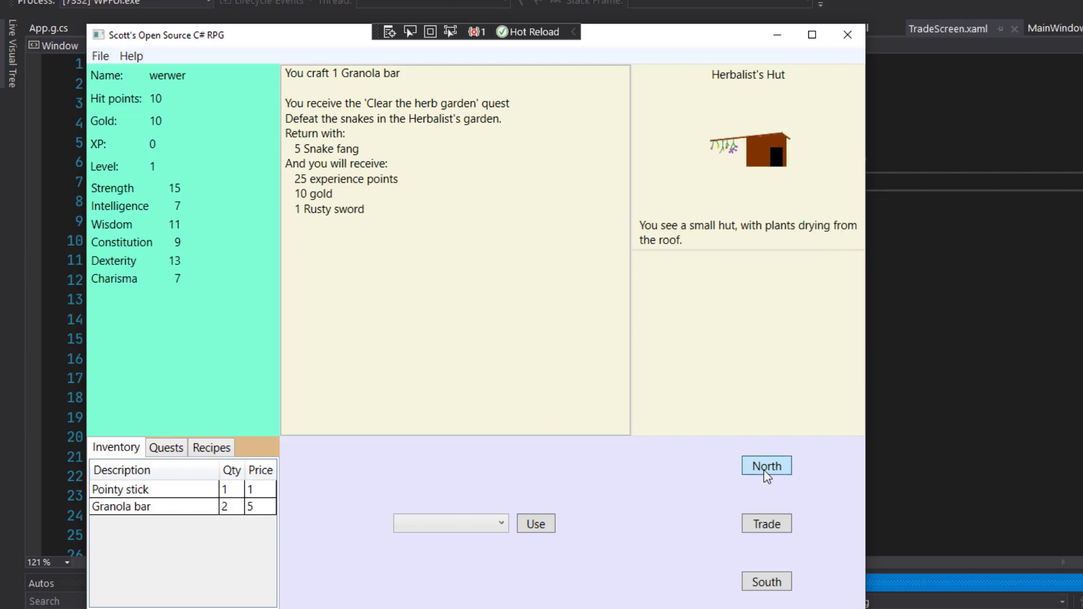
left_click(766, 466)
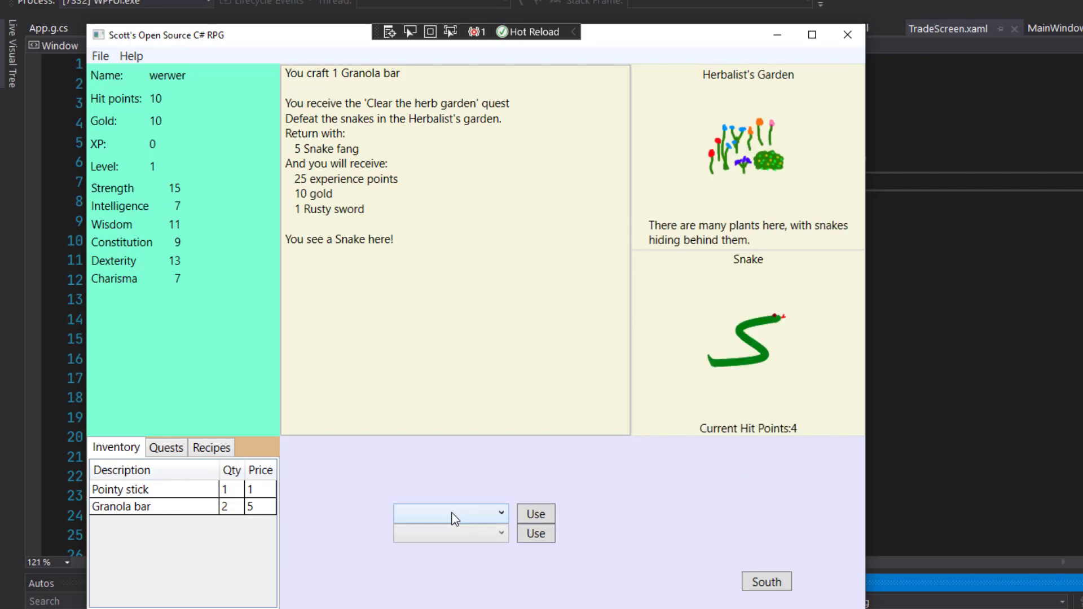
left_click(536, 514)
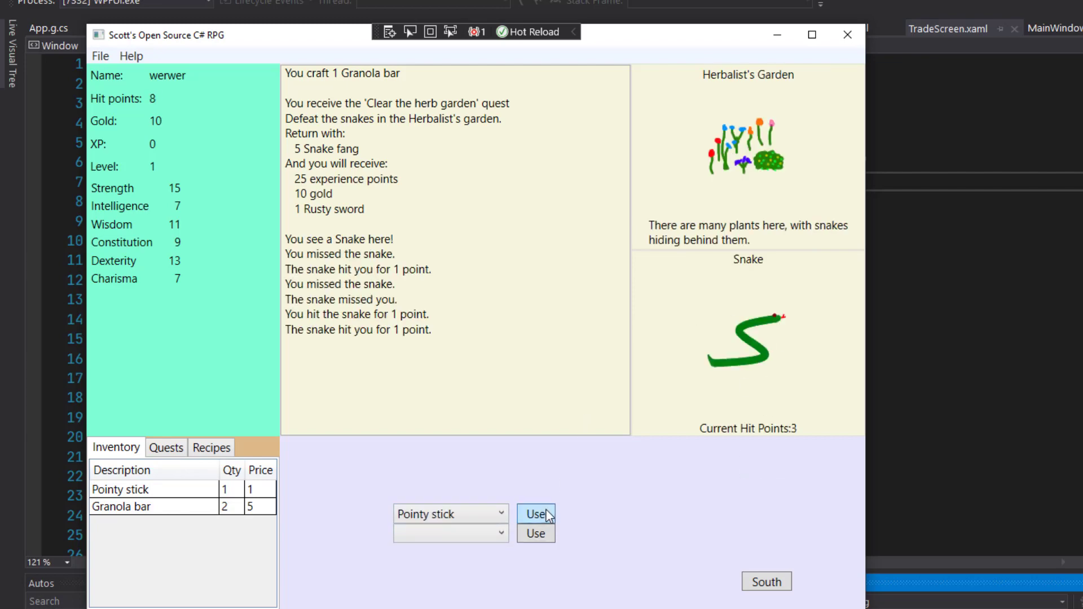
left_click(535, 514)
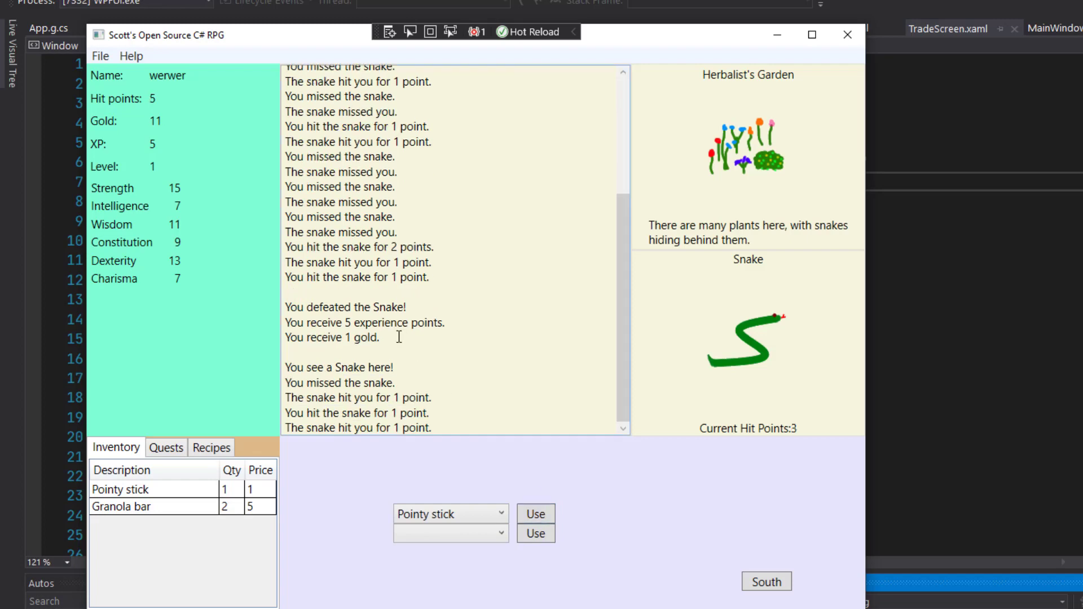
mouse_move(140, 135)
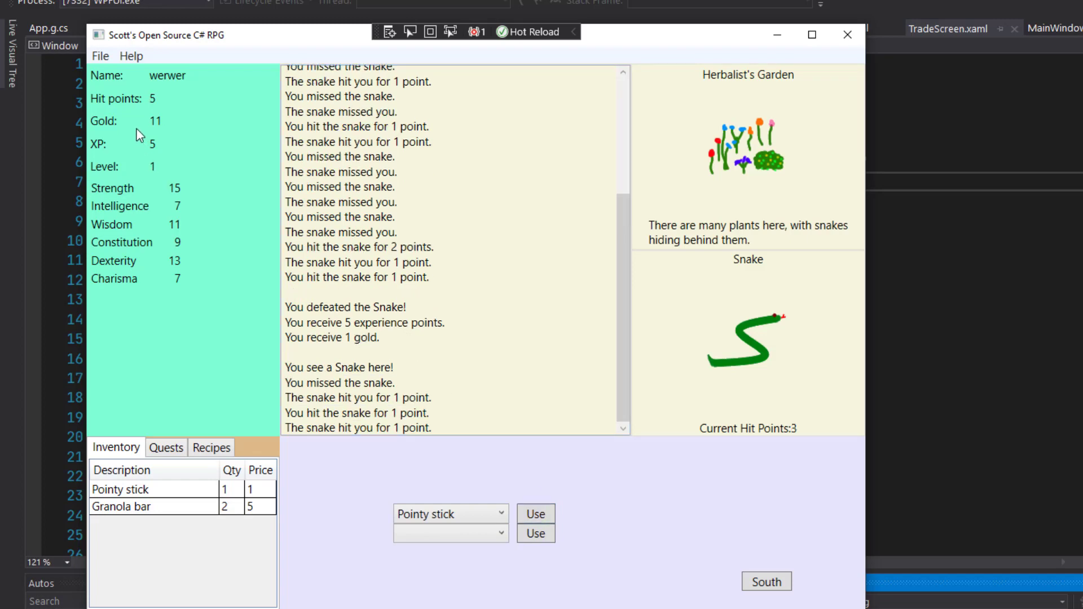
mouse_move(148, 157)
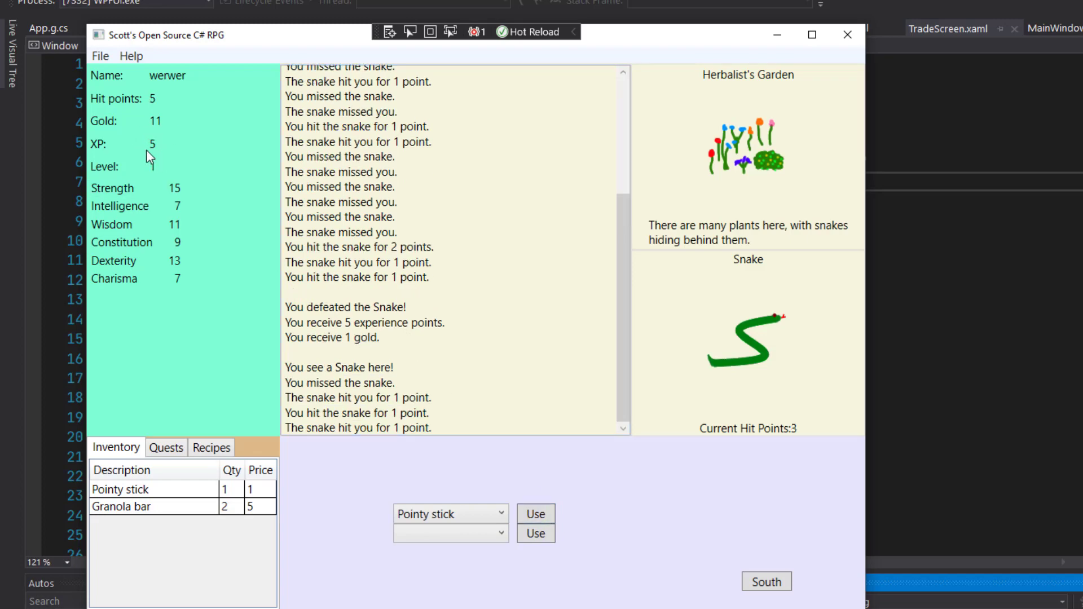
mouse_move(156, 97)
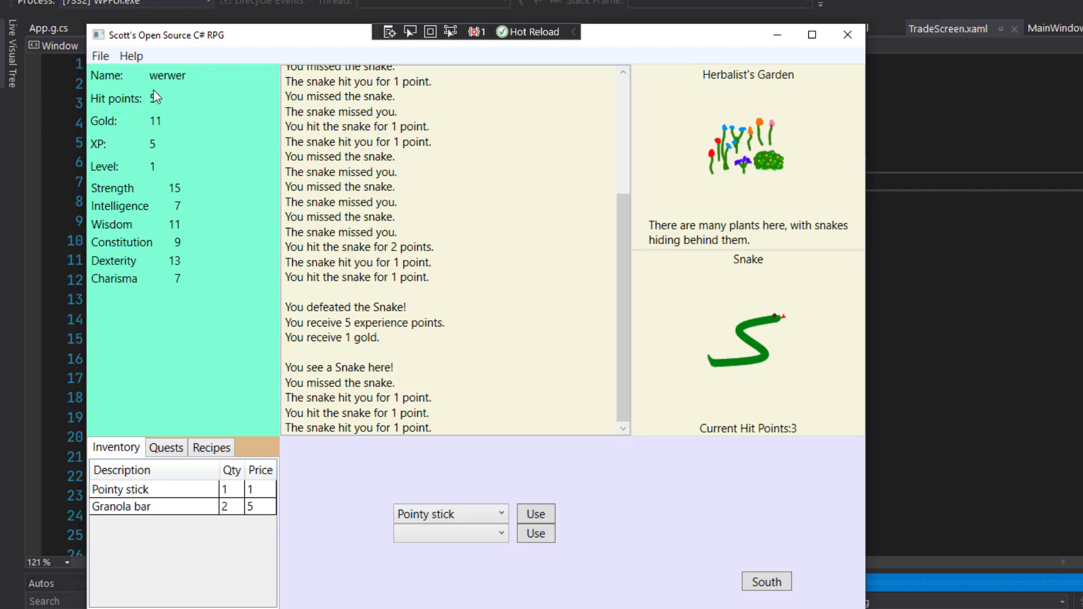
left_click(536, 514)
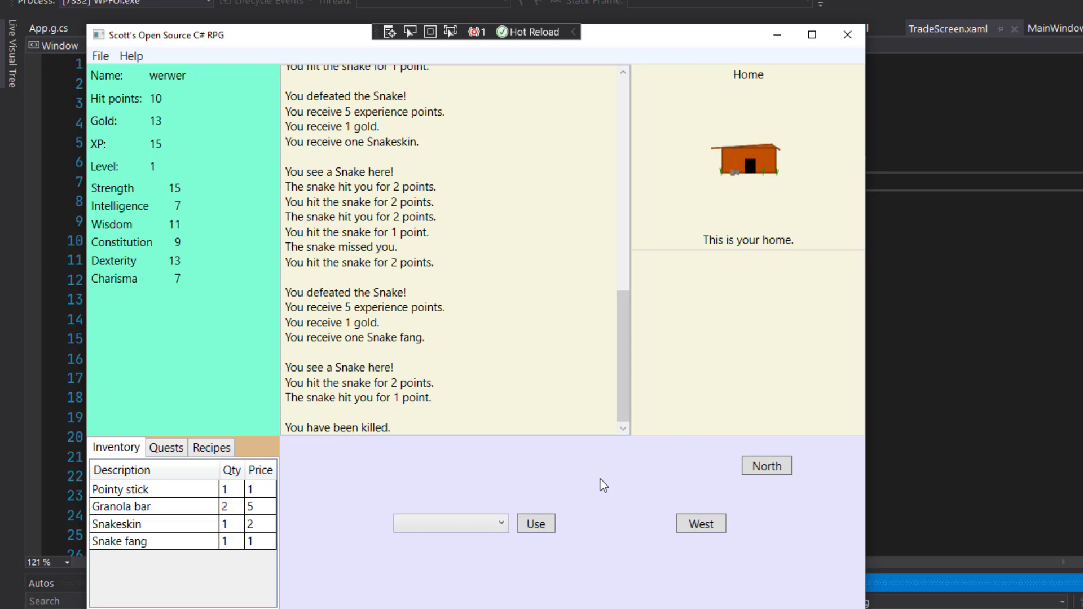
mouse_move(770, 47)
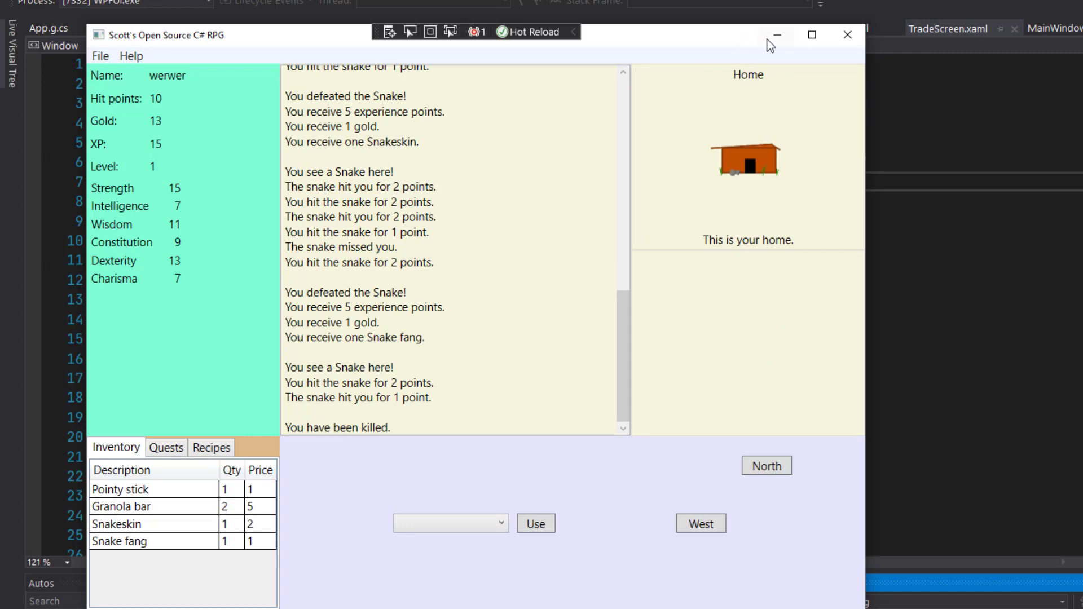
left_click(847, 35)
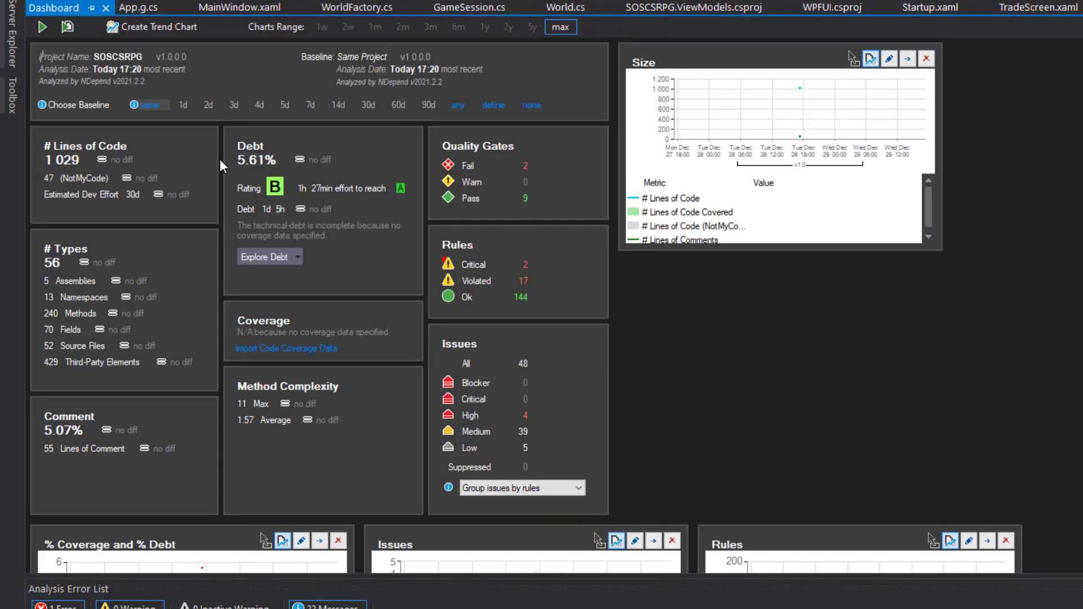
Review the NDepend dashboard: 1,029 lines of code, 5.61% debt, 48 issues
double_click(259, 160)
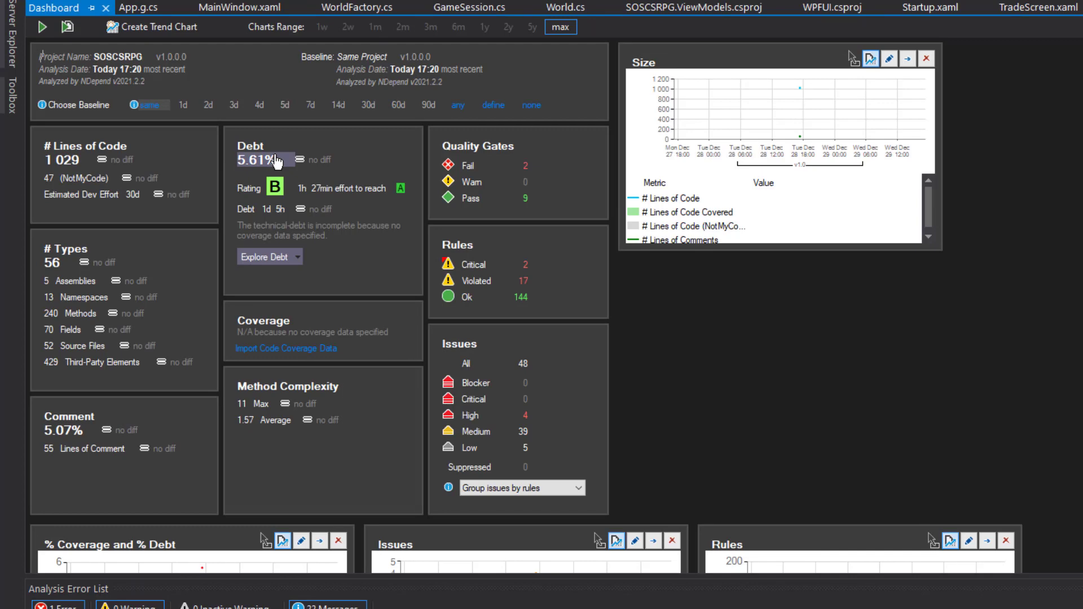
mouse_move(269, 169)
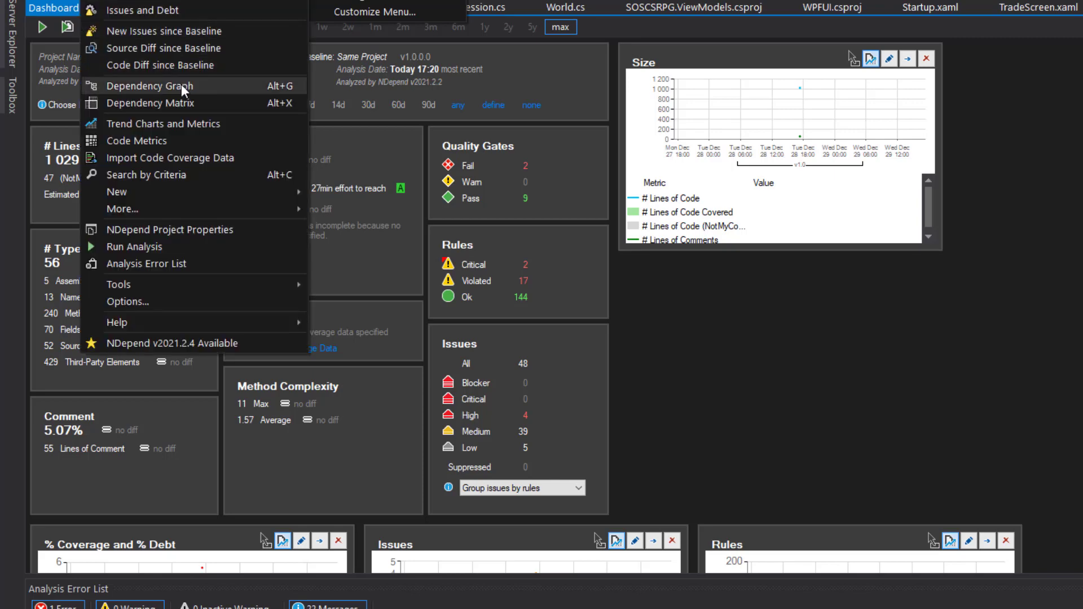
Open the NDepend Dependency Graph showing WPFUI, ViewModels, Services, Models and Core assemblies
left_click(149, 86)
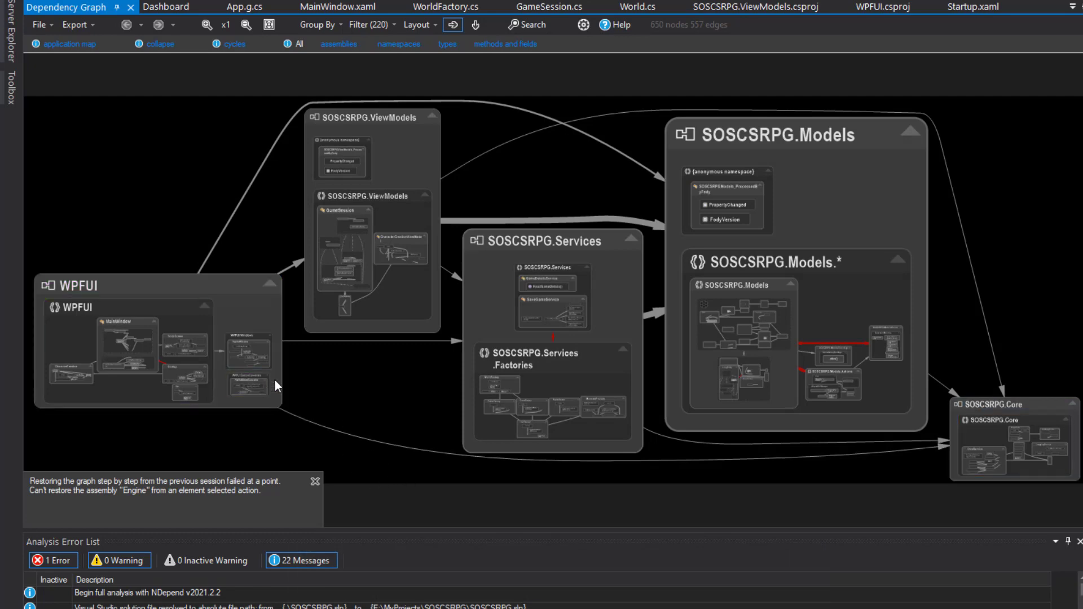
mouse_move(654, 145)
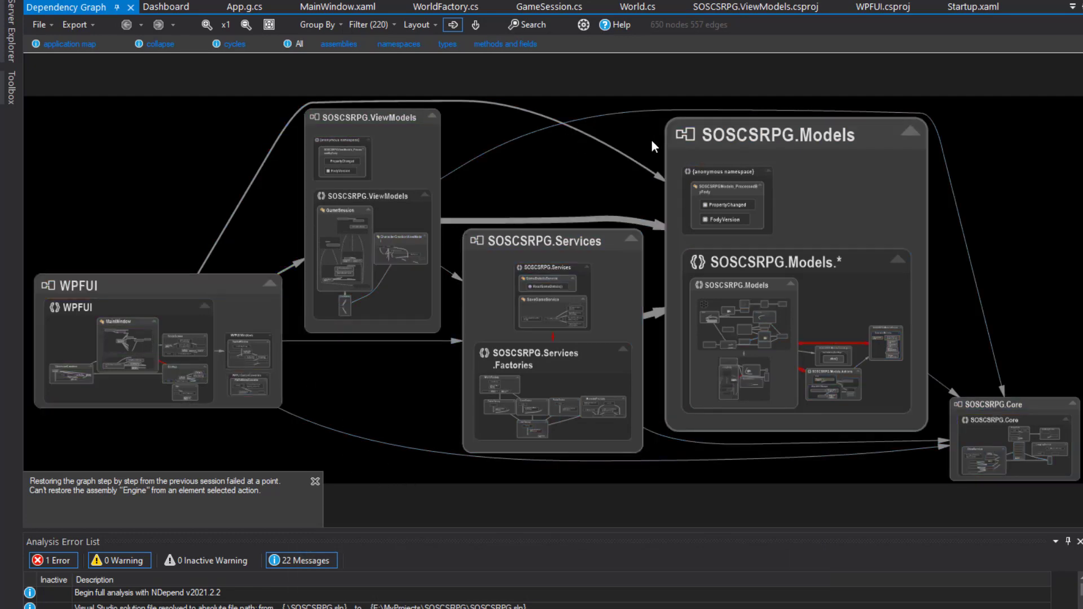
mouse_move(391, 332)
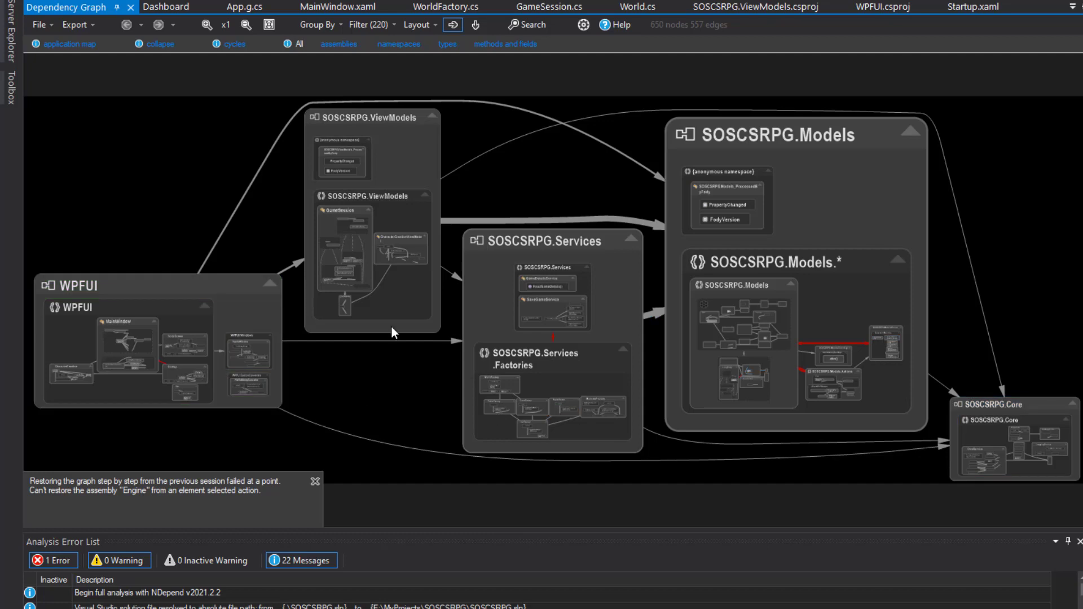
mouse_move(695, 476)
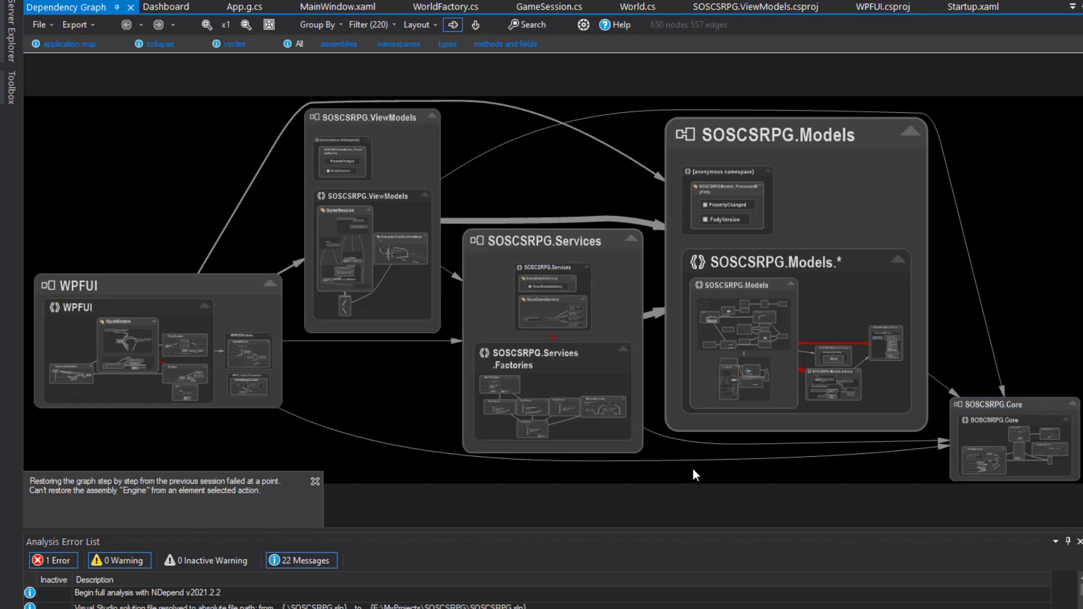
mouse_move(698, 479)
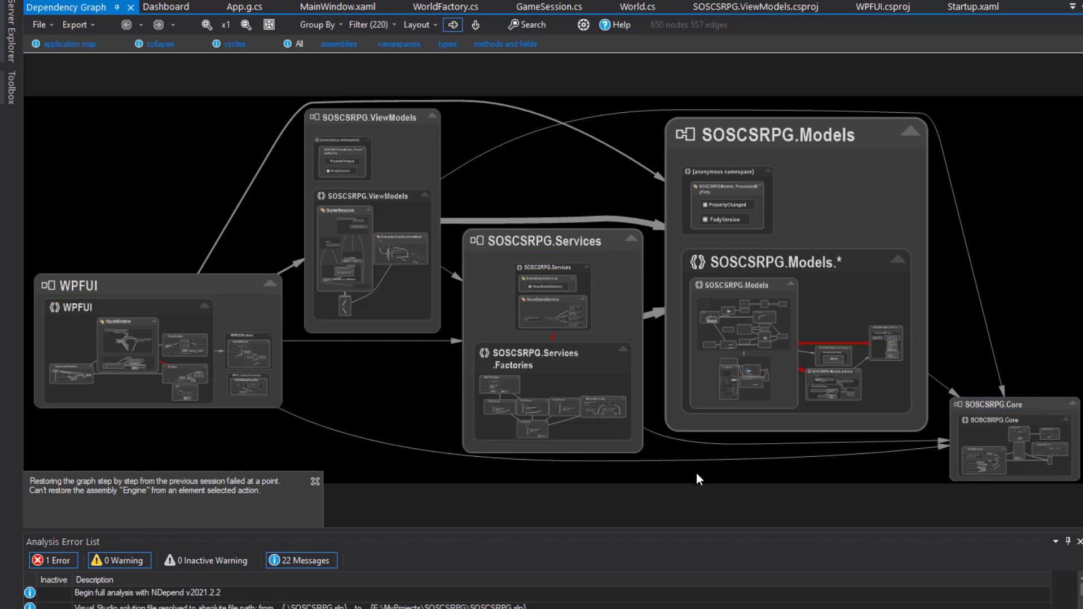